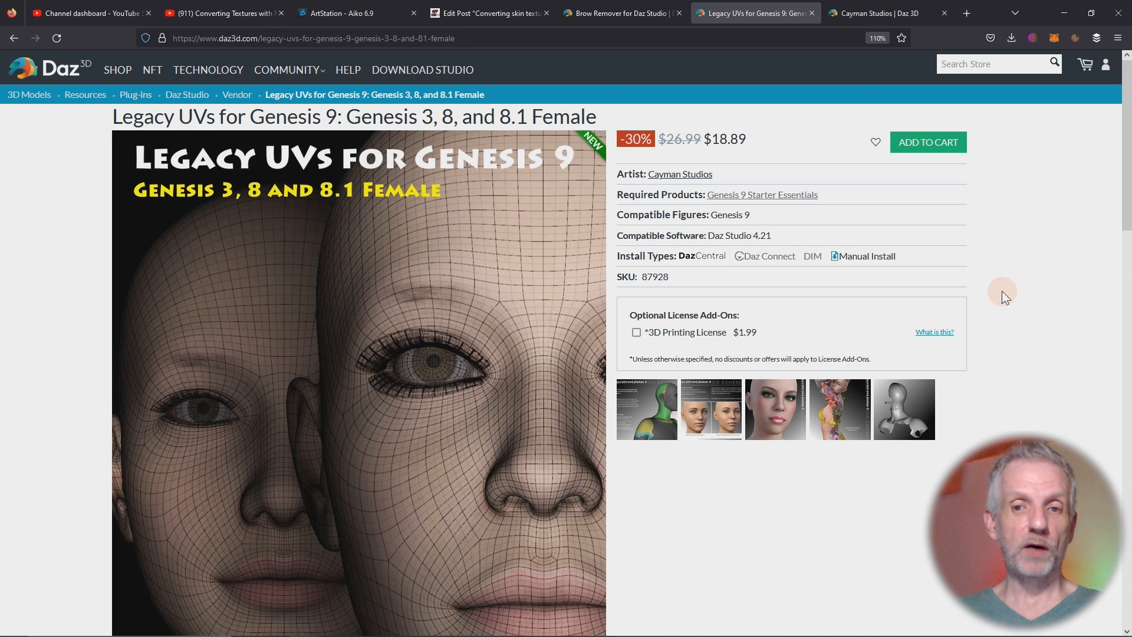
pyautogui.moveTo(1022, 369)
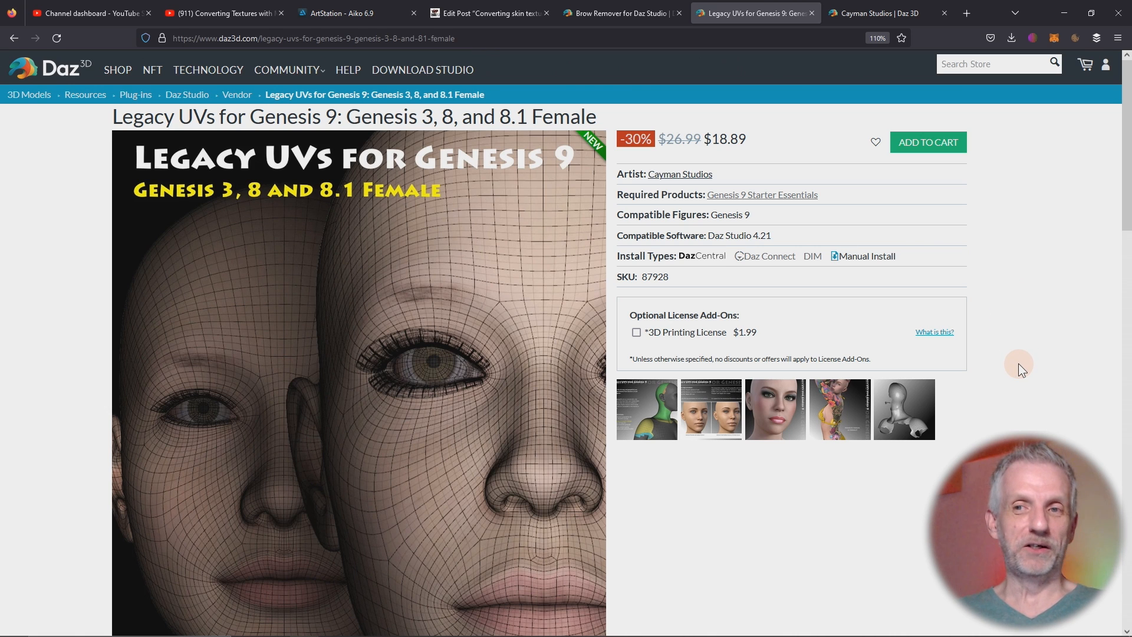
# - Glance through the Cayman Studios vendor page, then return to the Legacy UVs for Genesis 9 product
pyautogui.click(887, 13)
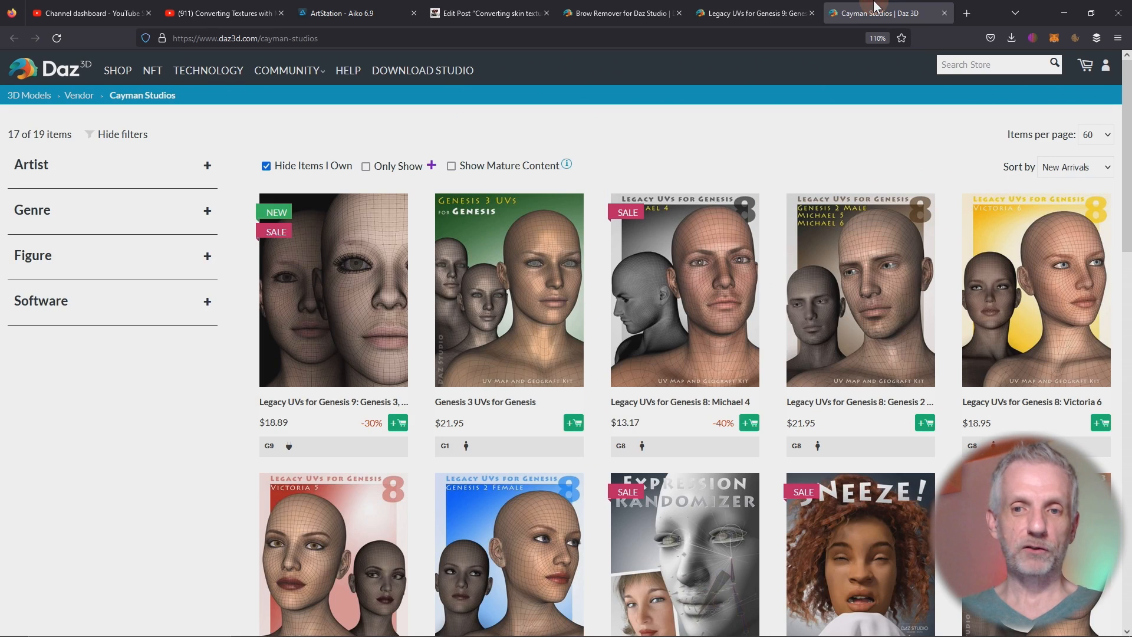
pyautogui.scroll(-3)
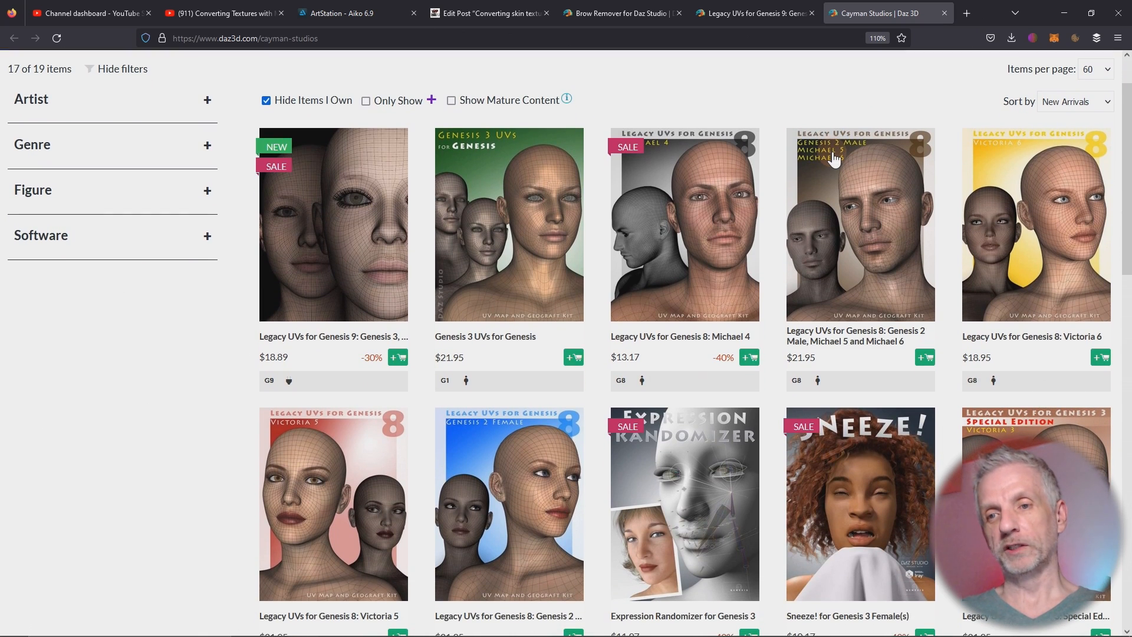
pyautogui.scroll(-3)
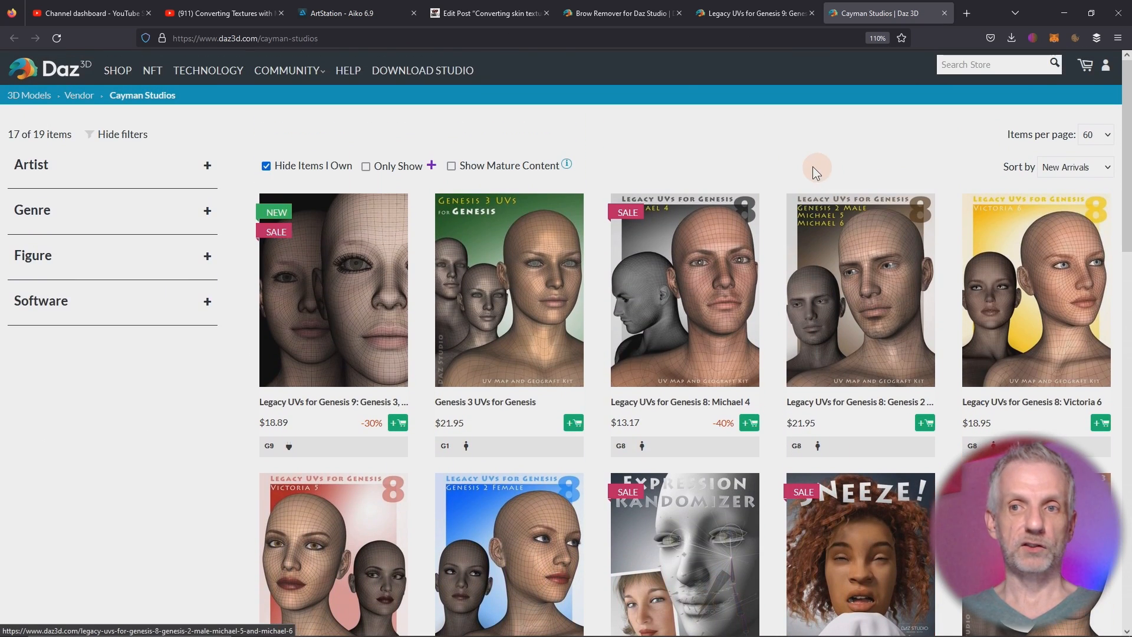
pyautogui.click(332, 289)
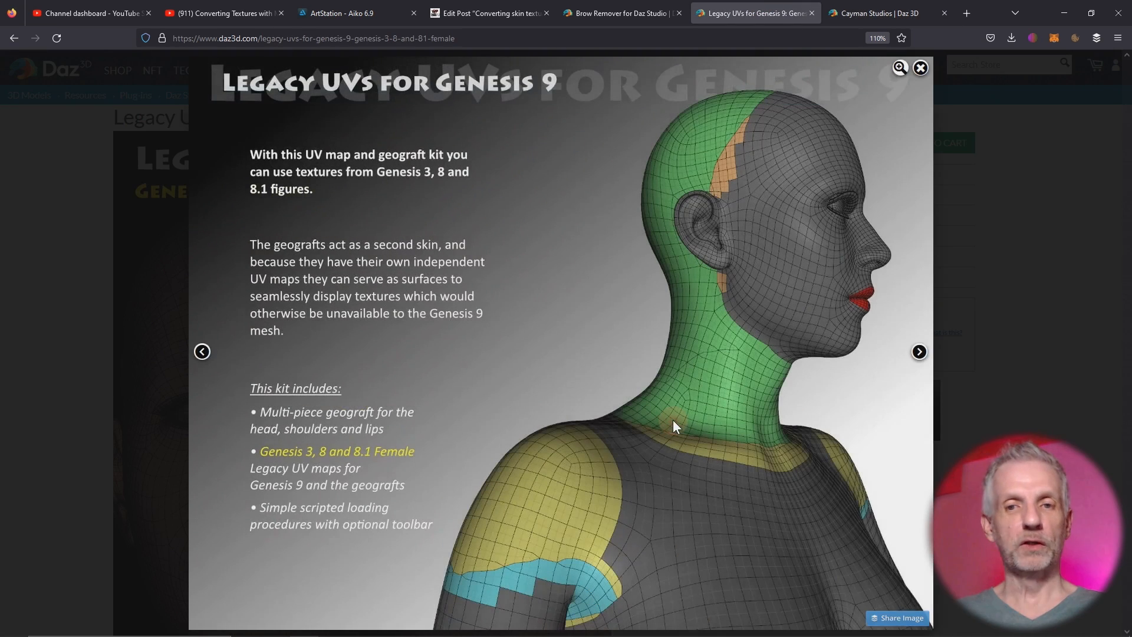
pyautogui.moveTo(918, 352)
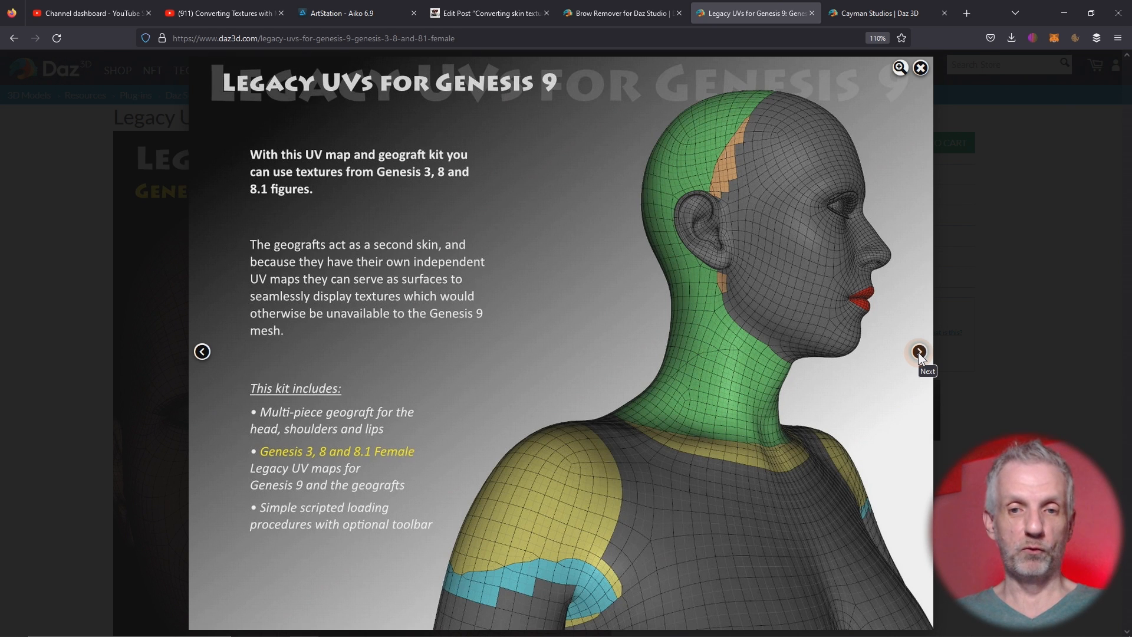
# - Step through the product gallery images up to the geograft mesh picture
pyautogui.click(919, 352)
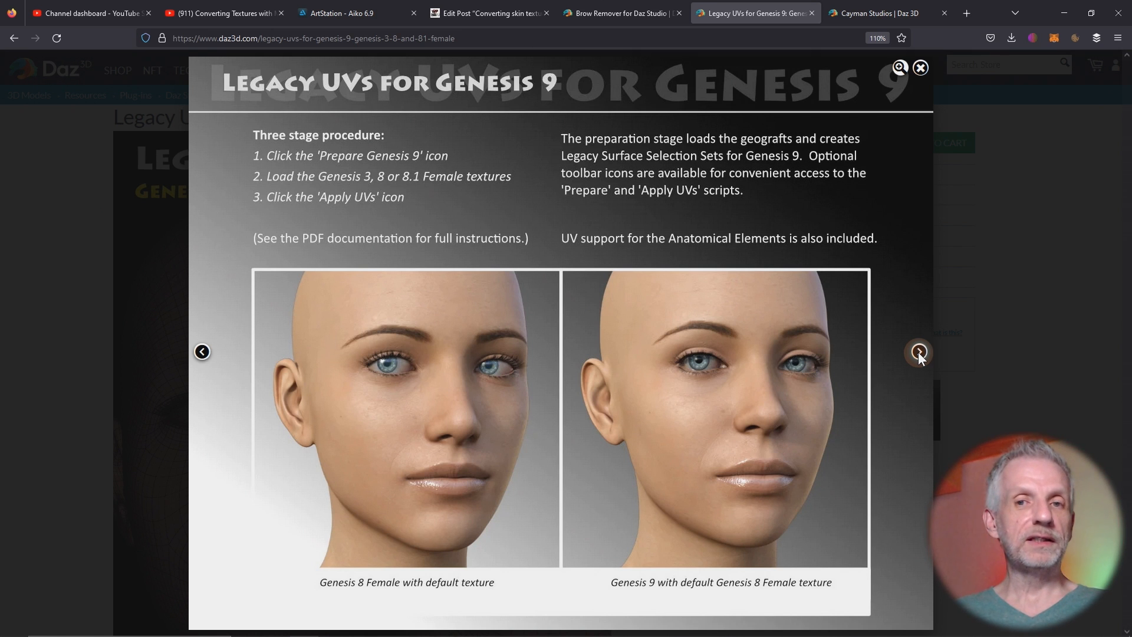
pyautogui.click(919, 351)
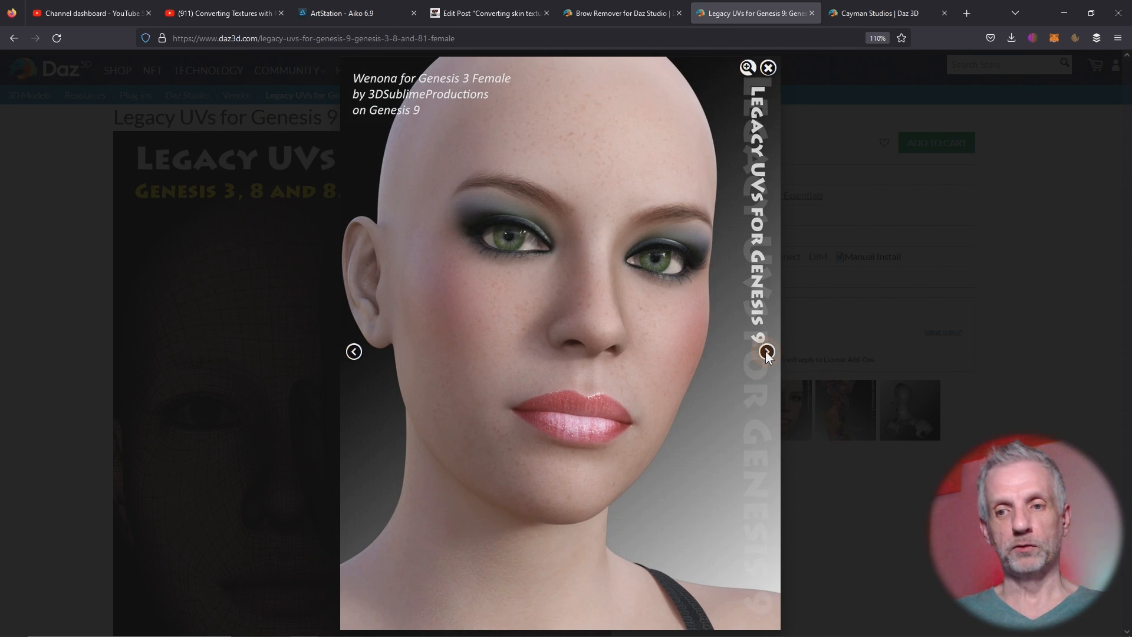
pyautogui.click(767, 352)
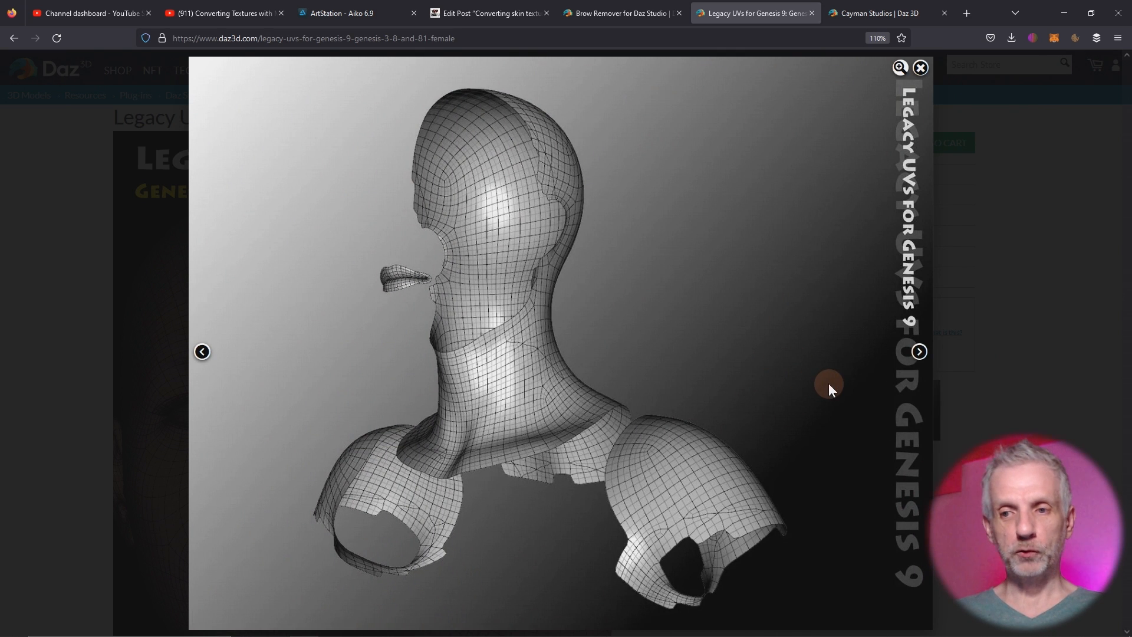
pyautogui.moveTo(919, 352)
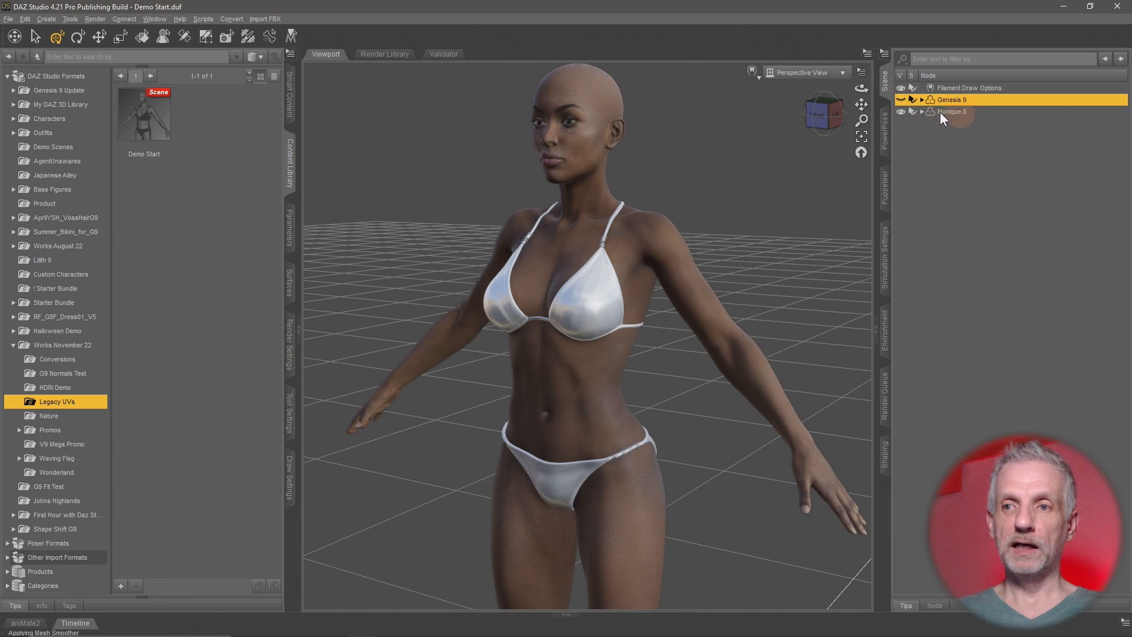
pyautogui.click(954, 111)
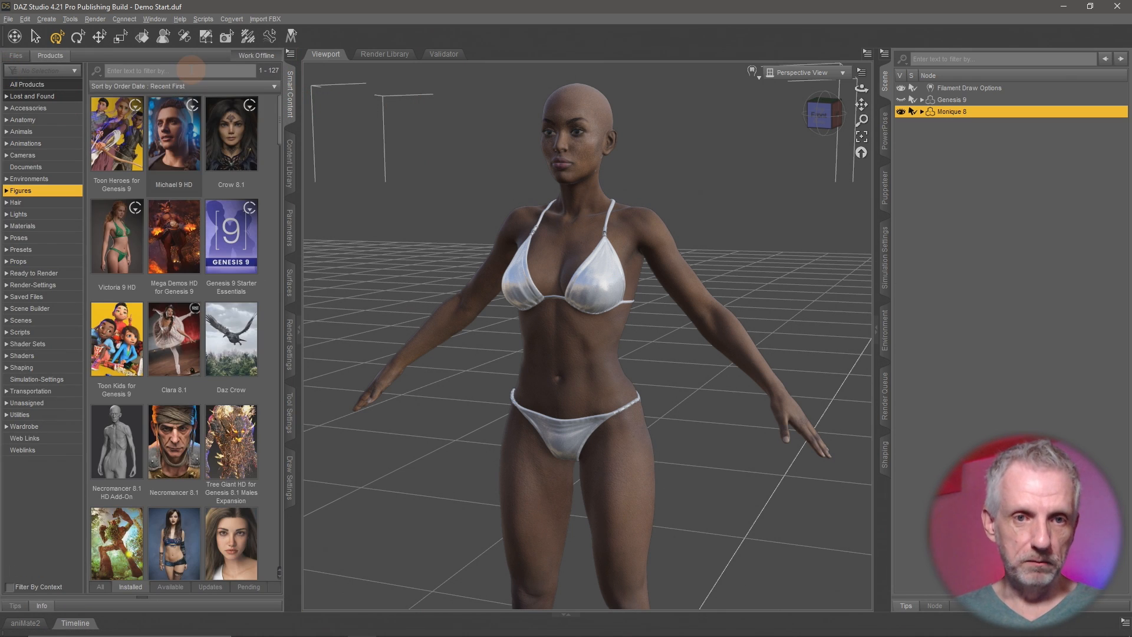
pyautogui.write('mon')
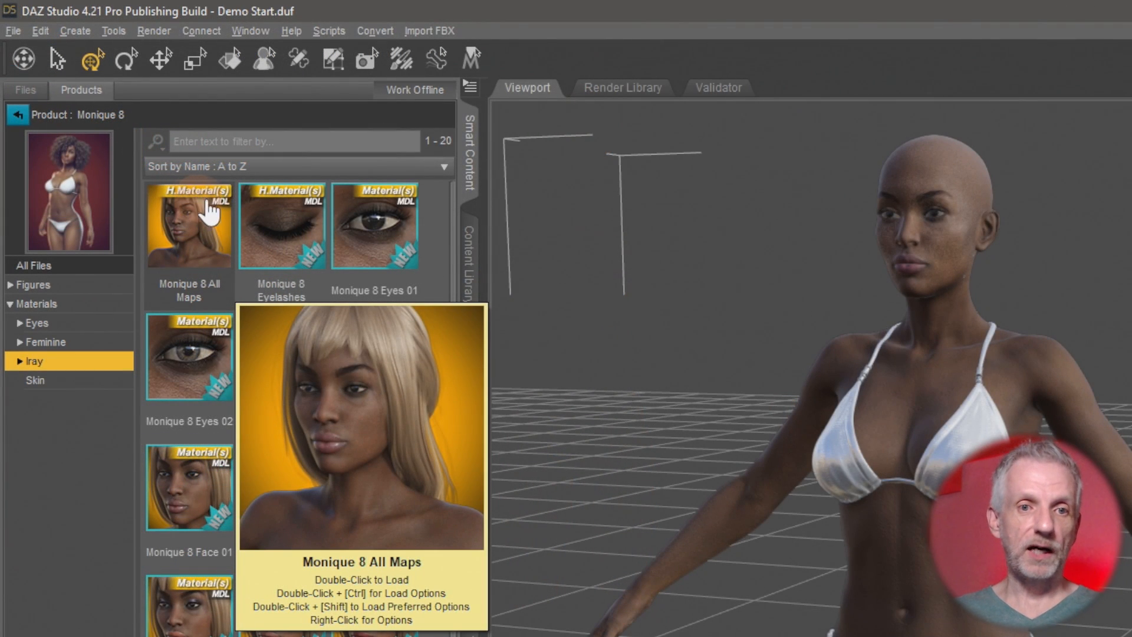
pyautogui.click(189, 225)
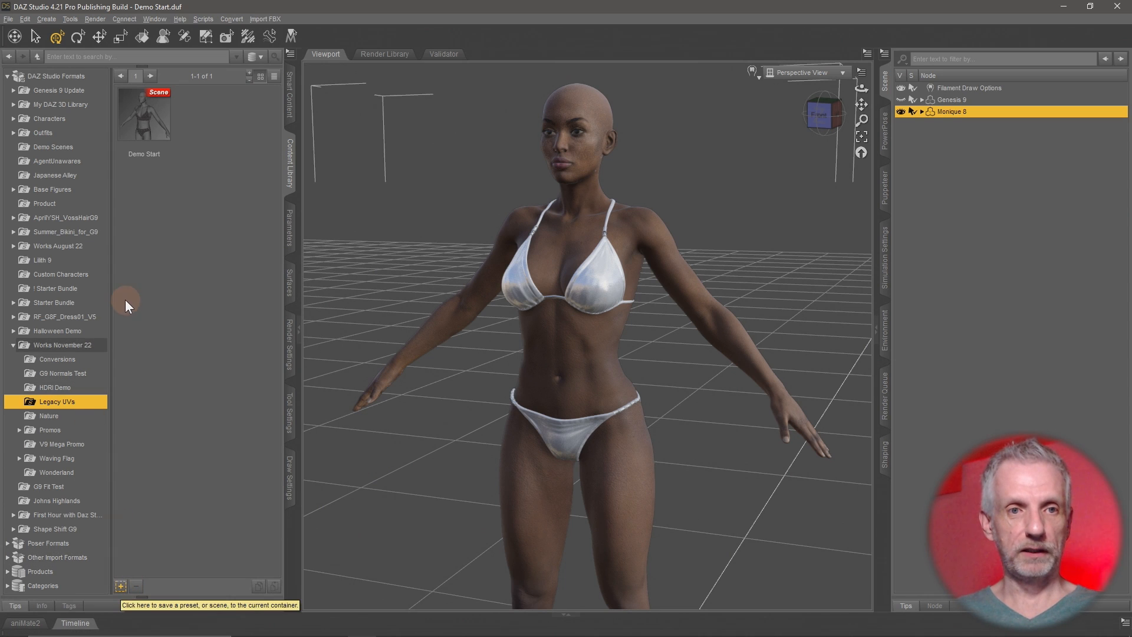
# - Save all surfaces as a materials preset named 'Monieuq 8 M' in the Legacy UVs folder
pyautogui.click(9, 19)
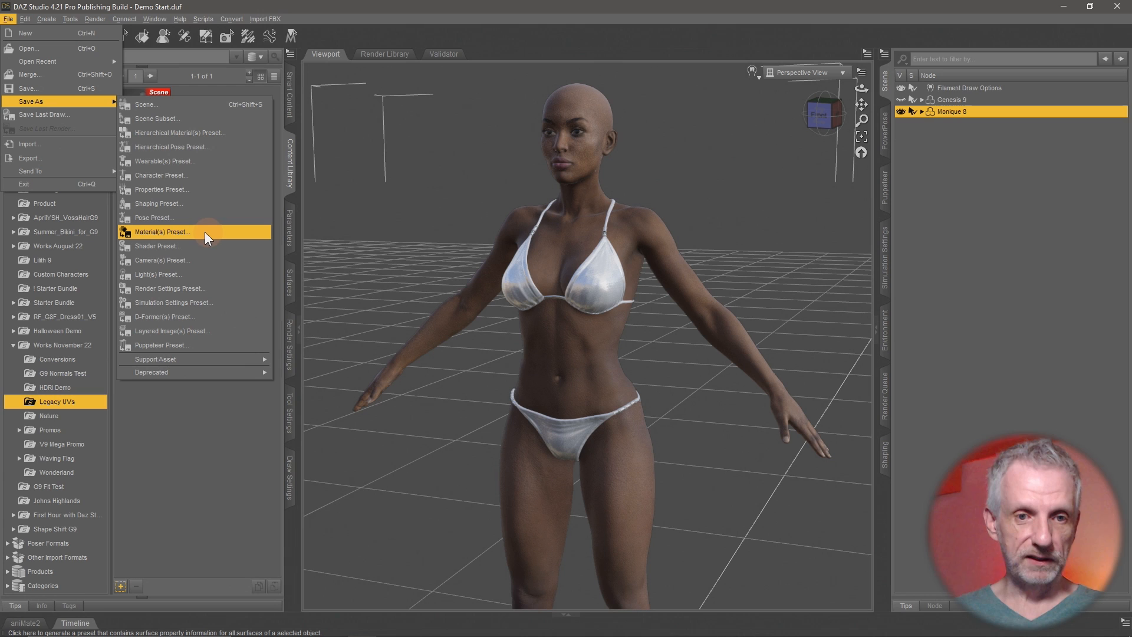
pyautogui.moveTo(210, 136)
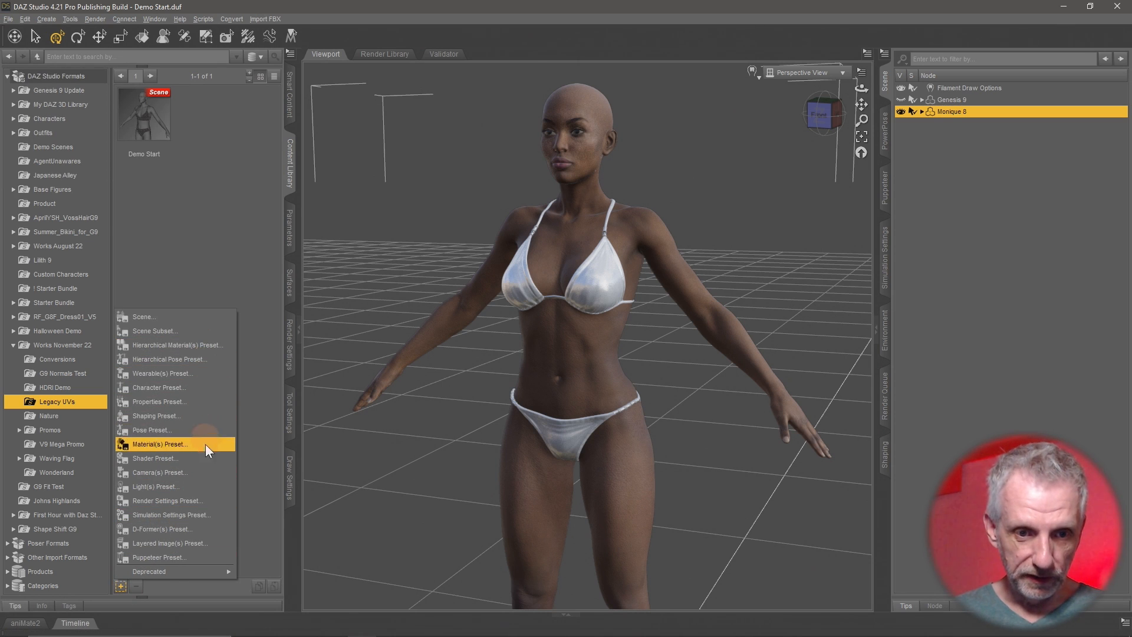
pyautogui.click(159, 443)
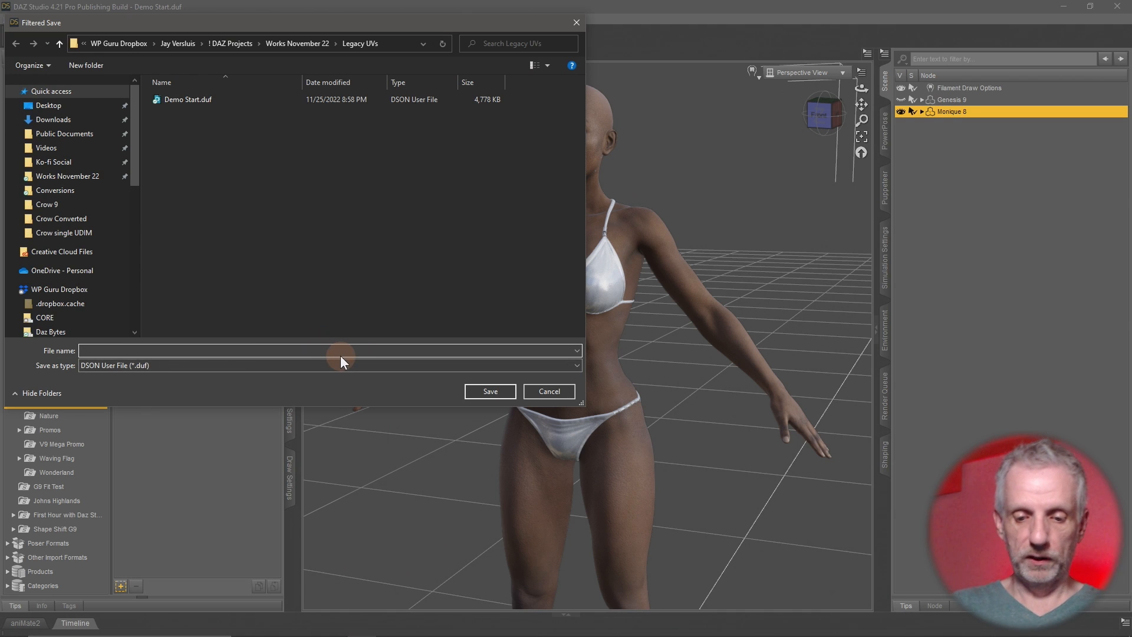
pyautogui.write('Monieuq 8 M')
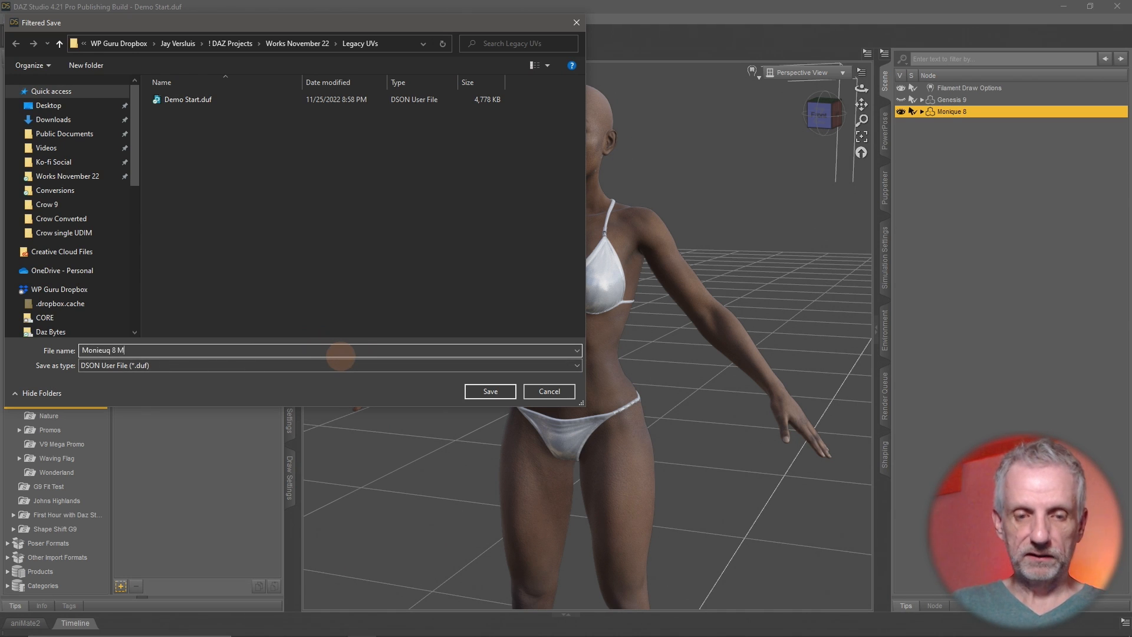
pyautogui.click(489, 390)
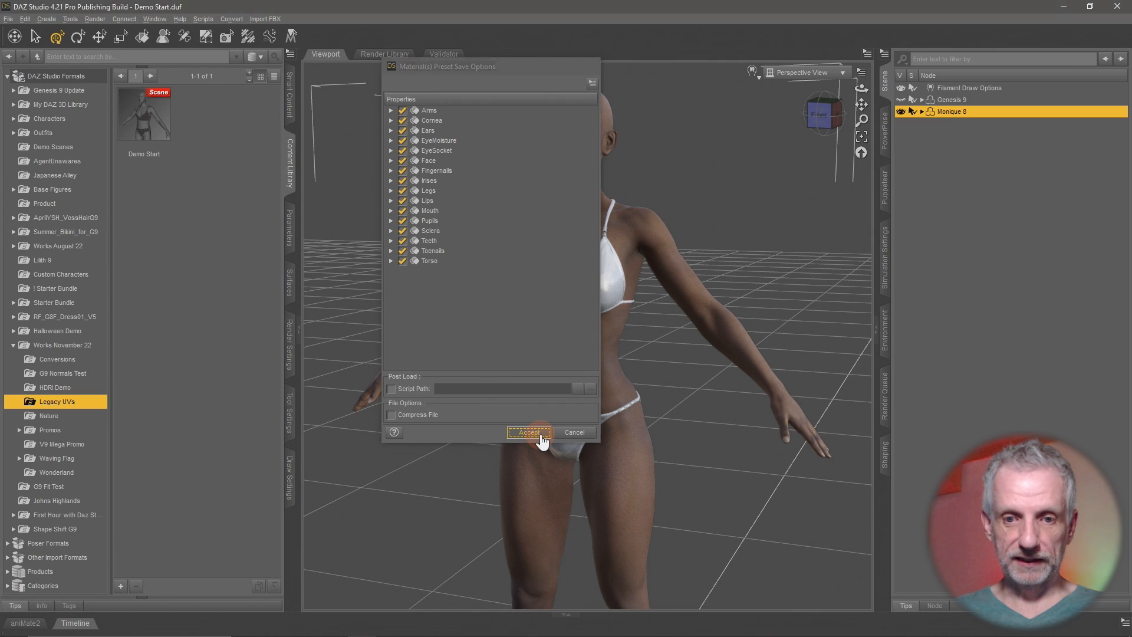
pyautogui.click(529, 432)
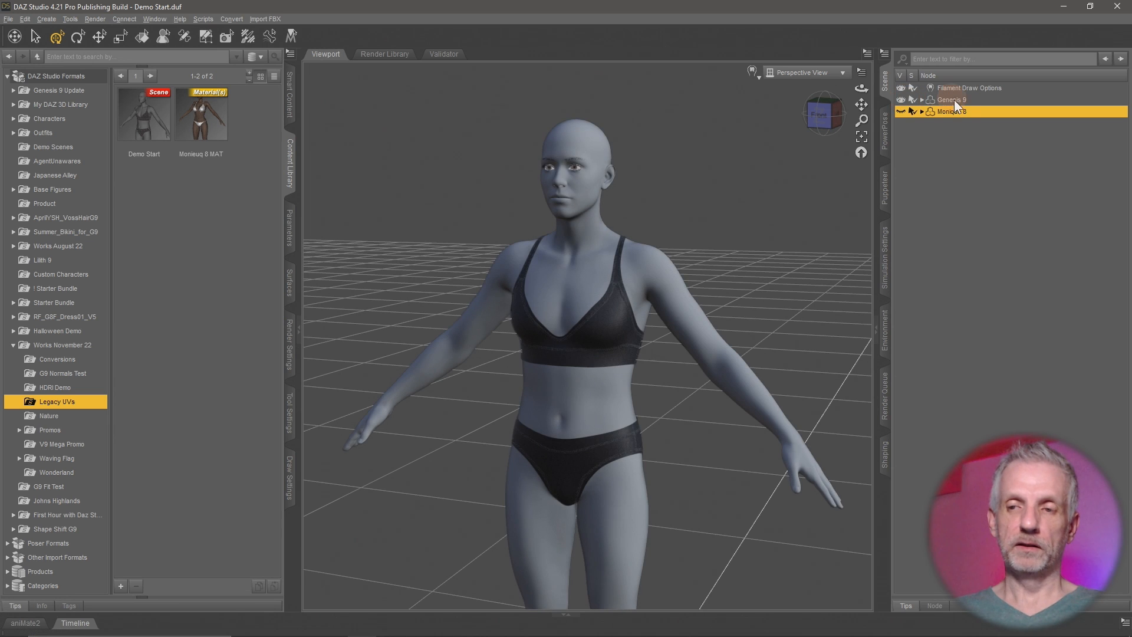
# - Select the Genesis 9 figure in the Scene pane
pyautogui.click(953, 99)
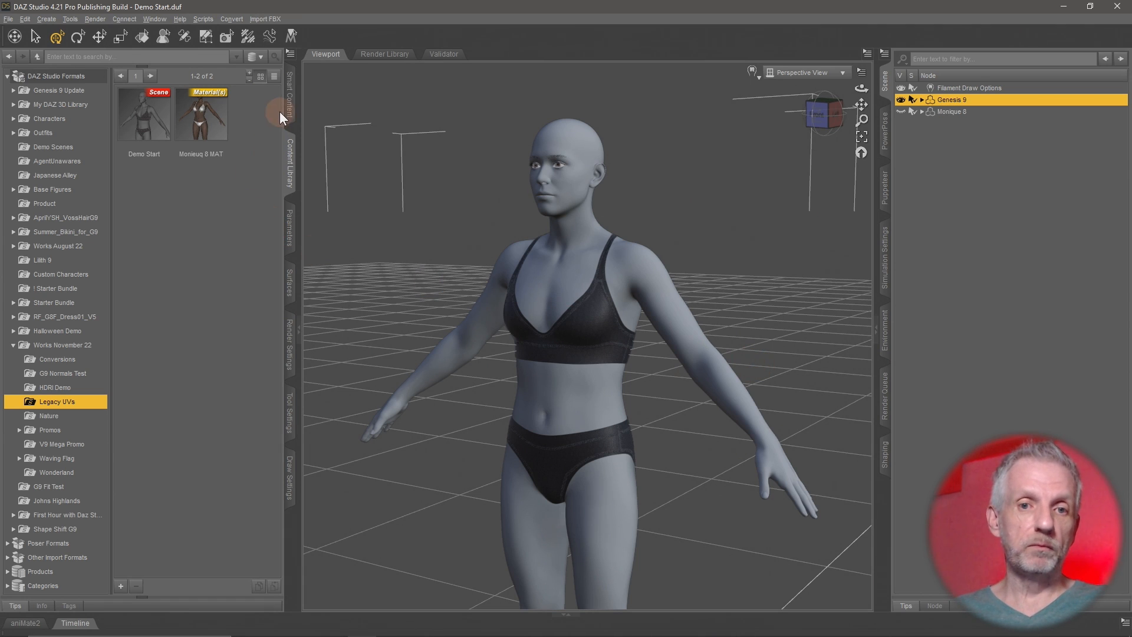
# - Filter installed products for 'leg' and show the Legacy UVs for Genesis 9 Utilities scripts
pyautogui.doubleClick(202, 114)
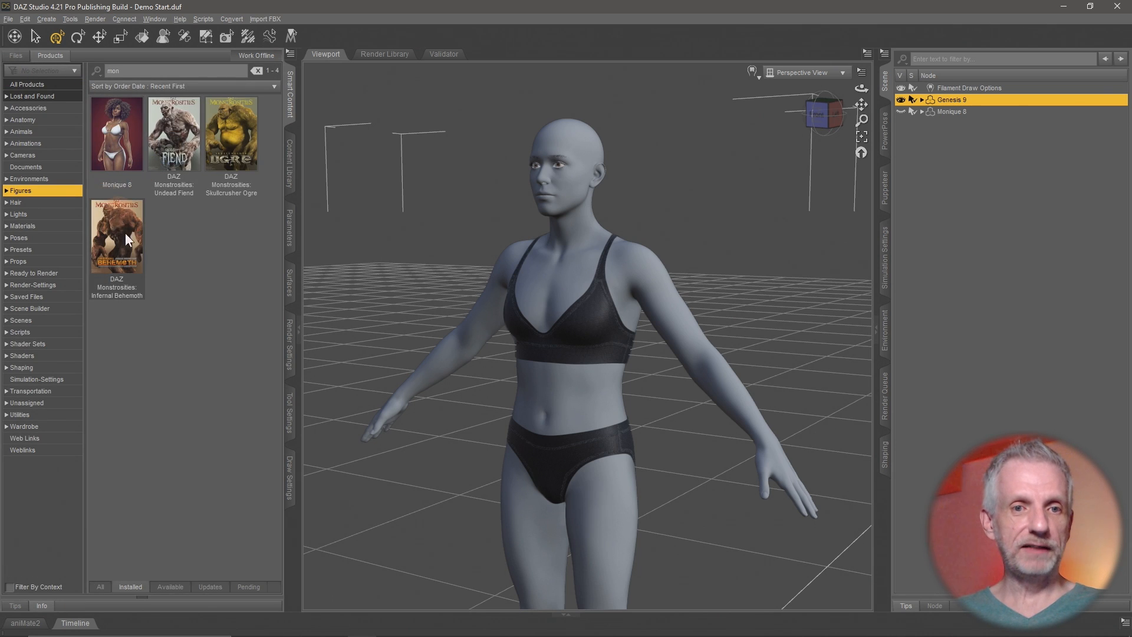
pyautogui.click(259, 70)
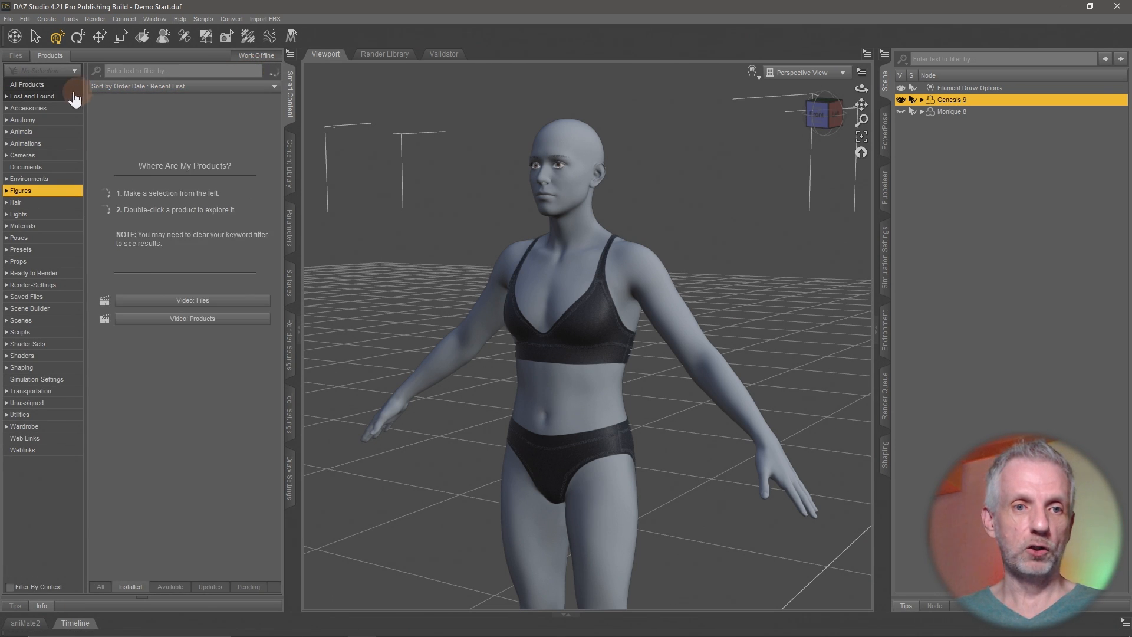
pyautogui.click(27, 84)
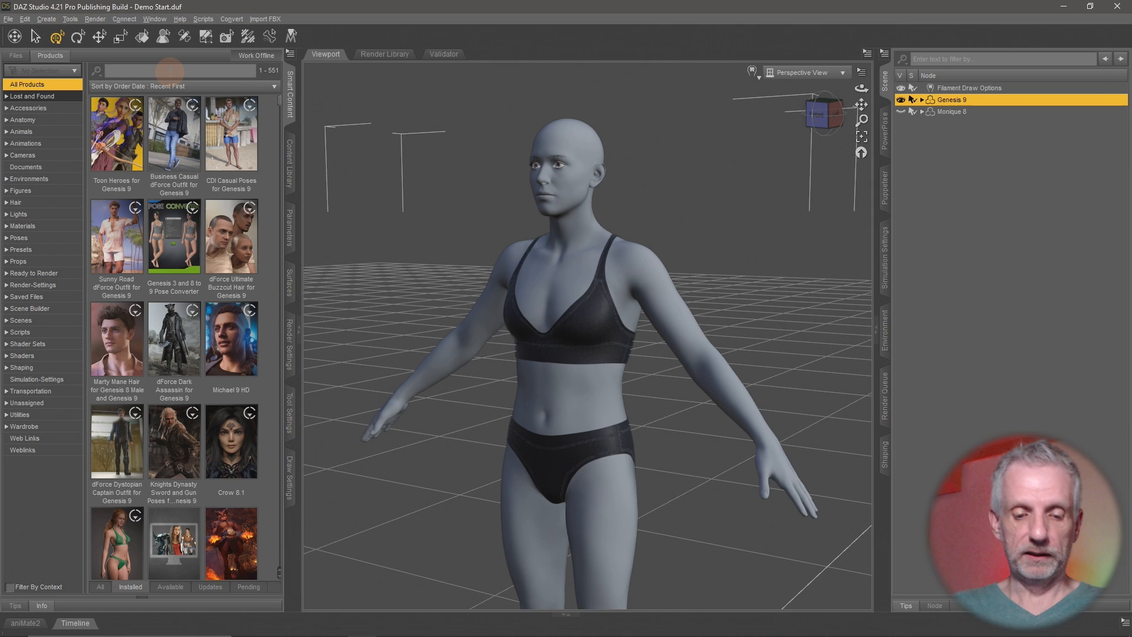
pyautogui.write('leg')
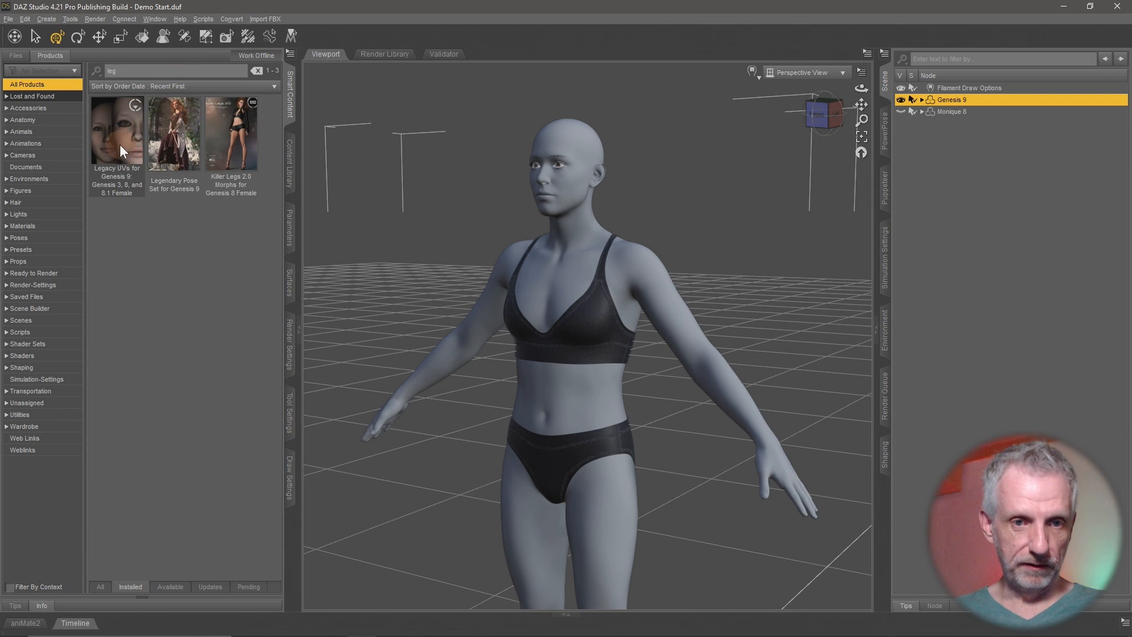
pyautogui.doubleClick(117, 133)
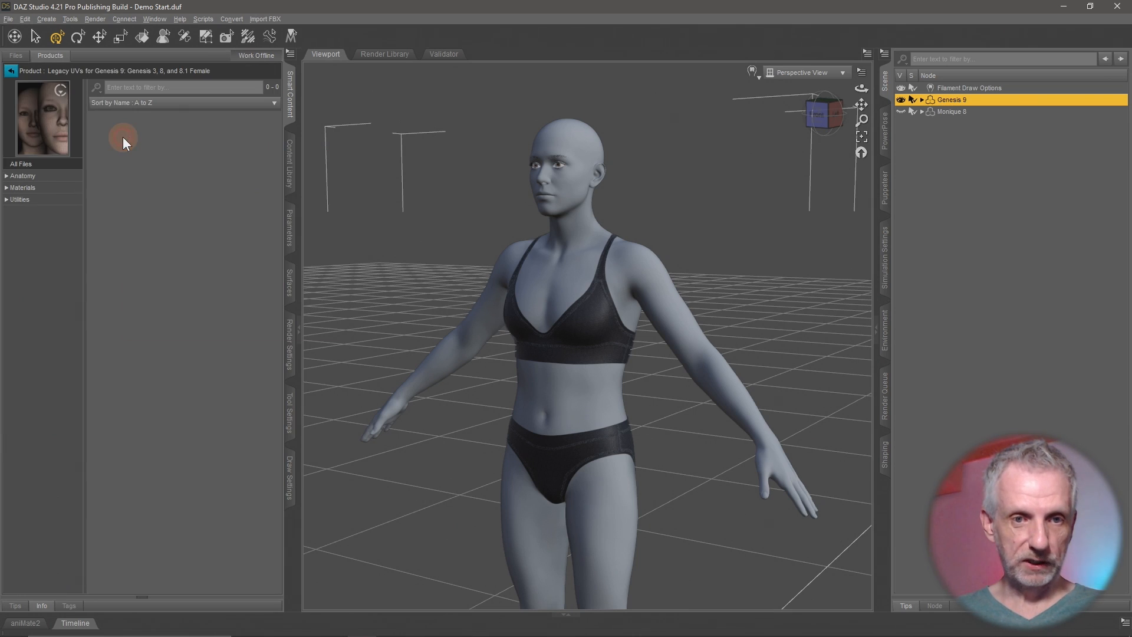
pyautogui.click(20, 199)
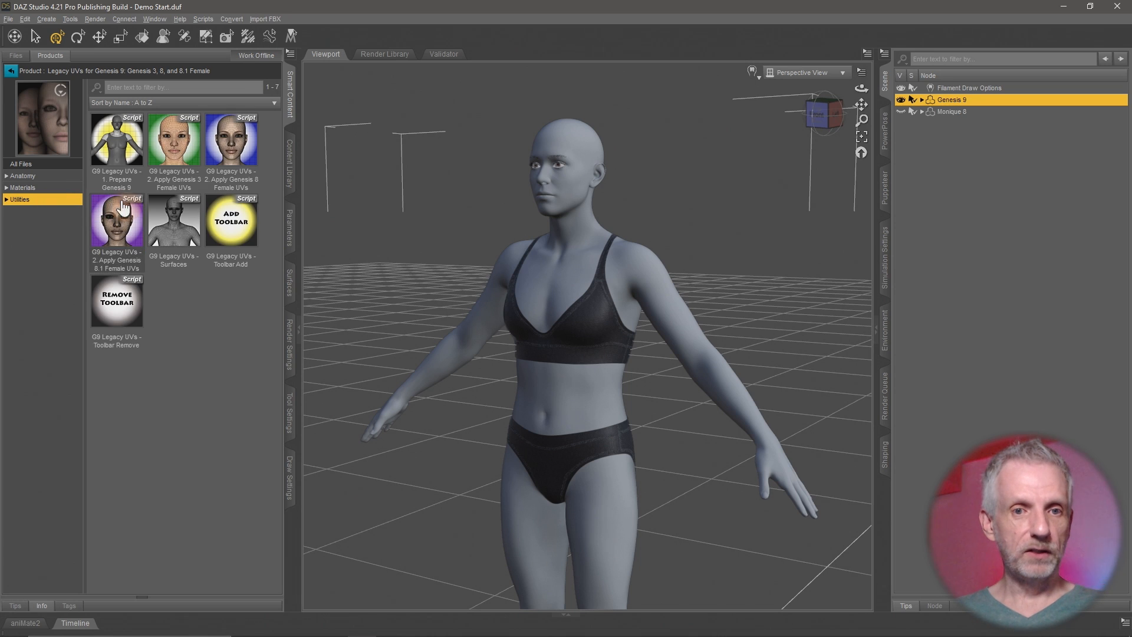
pyautogui.moveTo(215, 297)
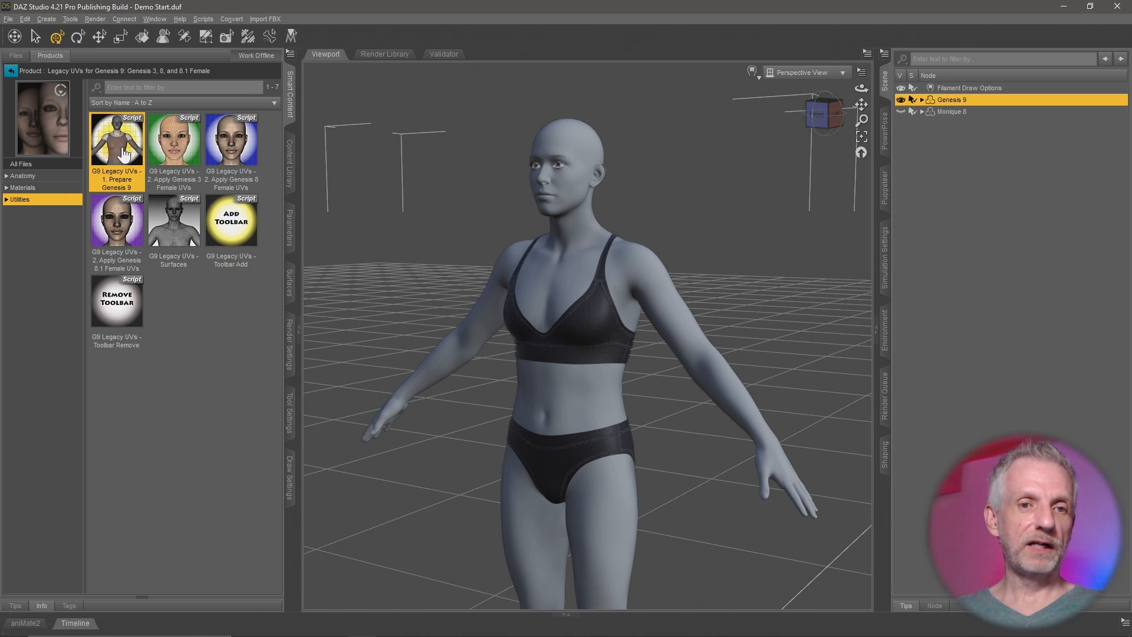
pyautogui.moveTo(117, 149)
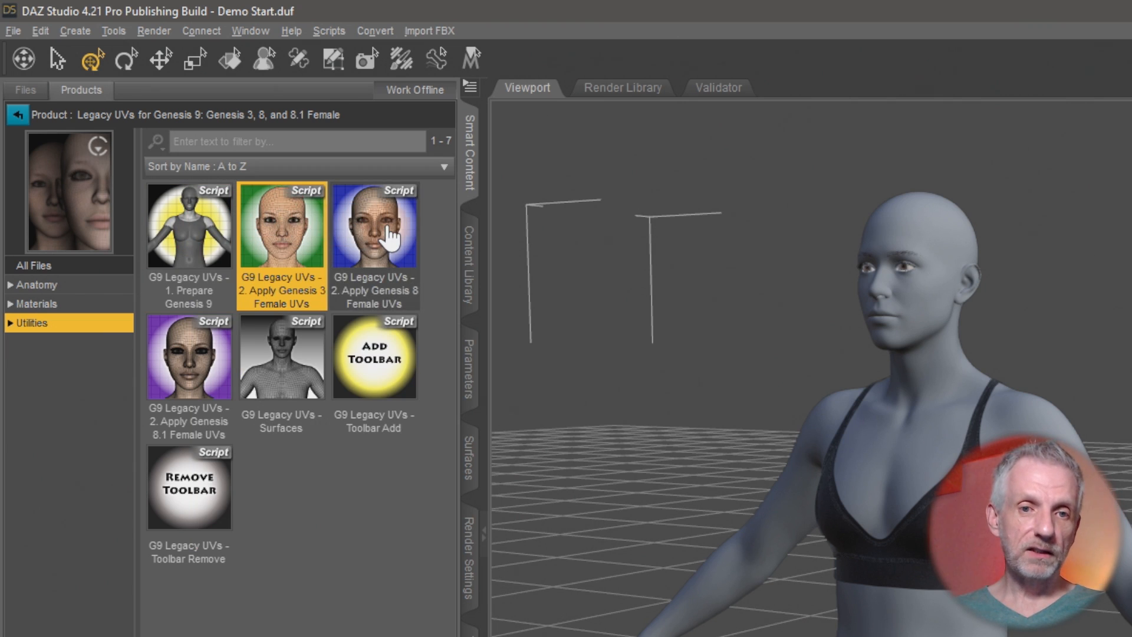
# - Look over the Genesis 3 Female, 8 Female, 8.1 Female, Surfaces and Toolbar Add scripts
pyautogui.click(187, 356)
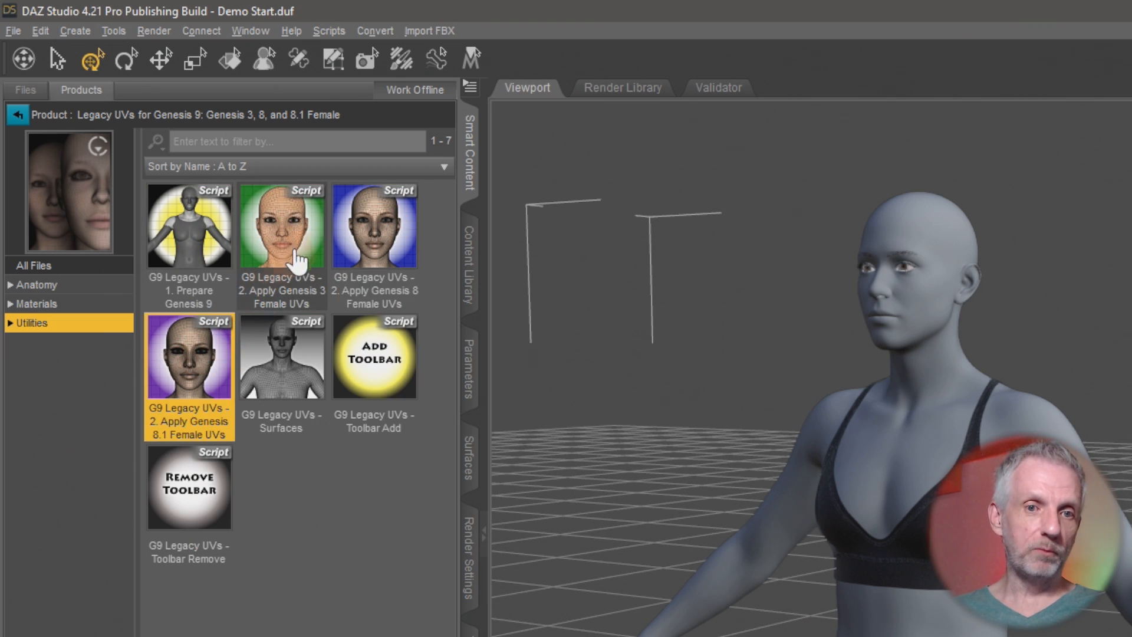
pyautogui.click(282, 226)
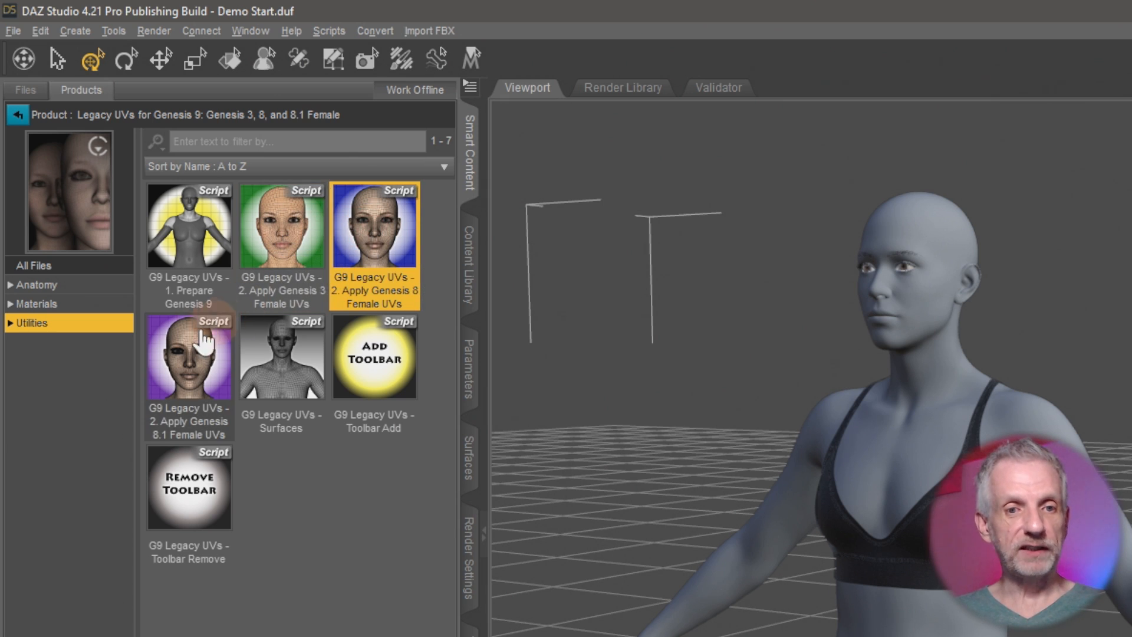
pyautogui.click(189, 356)
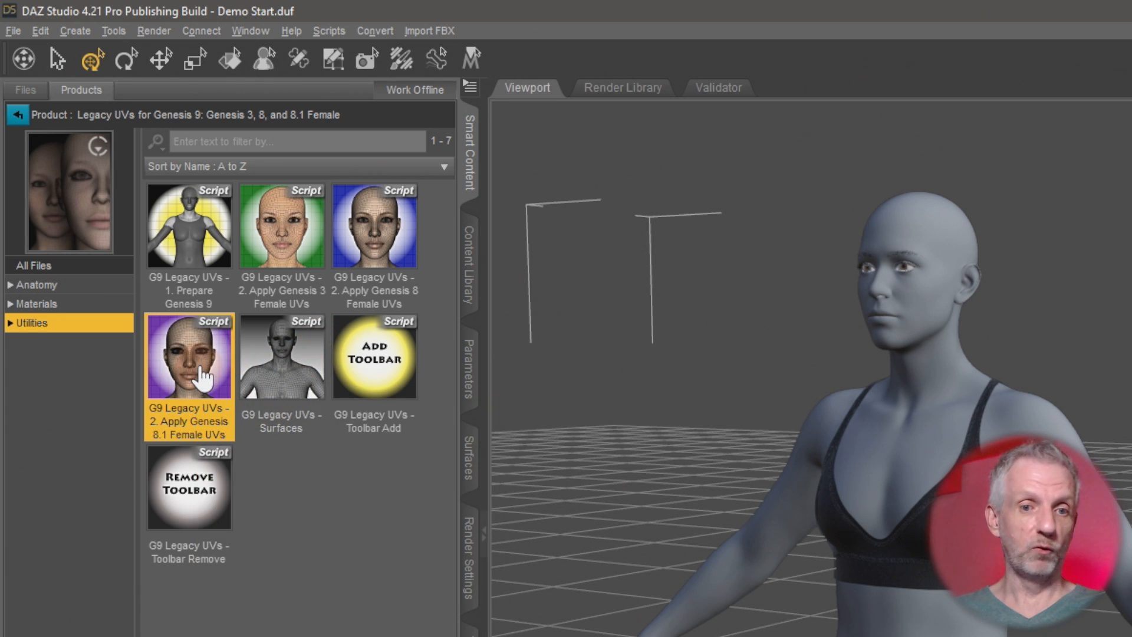
pyautogui.moveTo(282, 359)
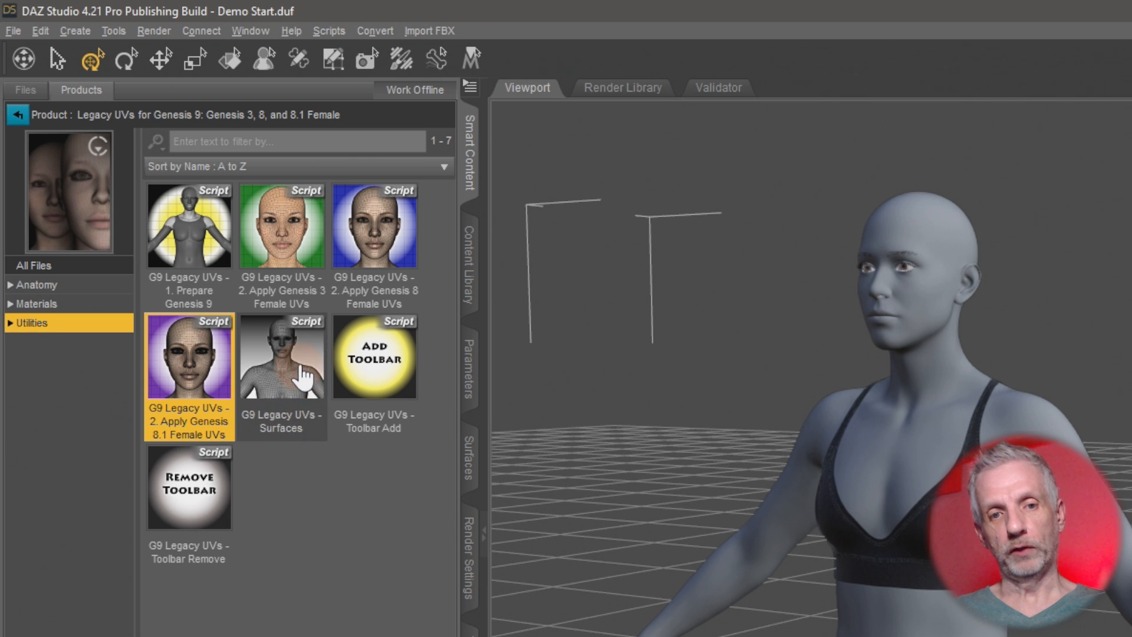
pyautogui.click(282, 358)
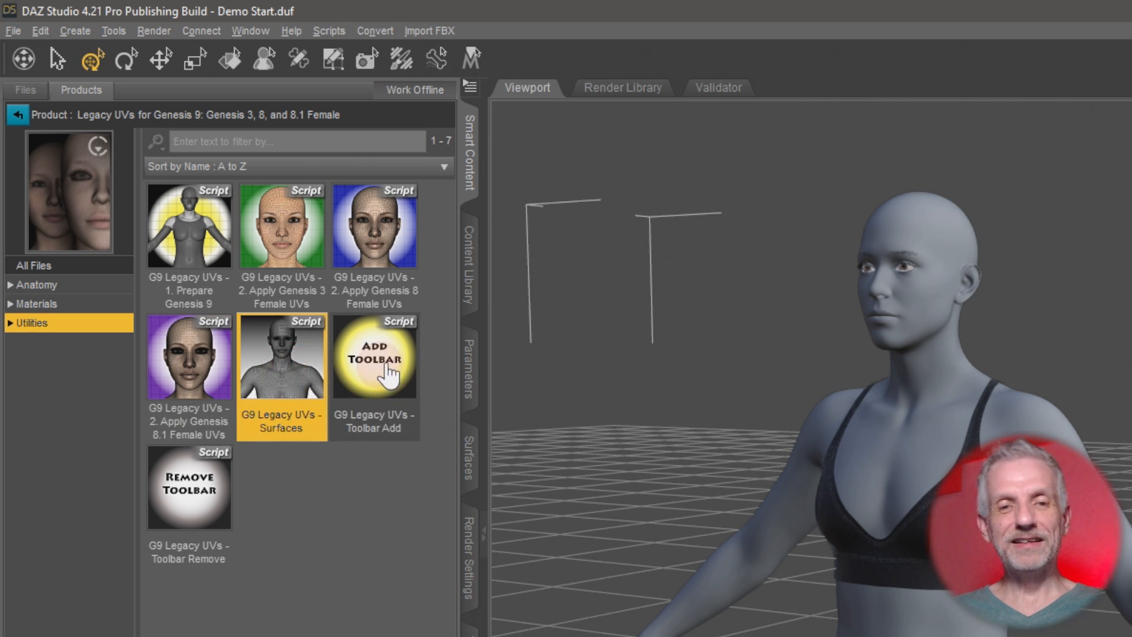
pyautogui.click(188, 487)
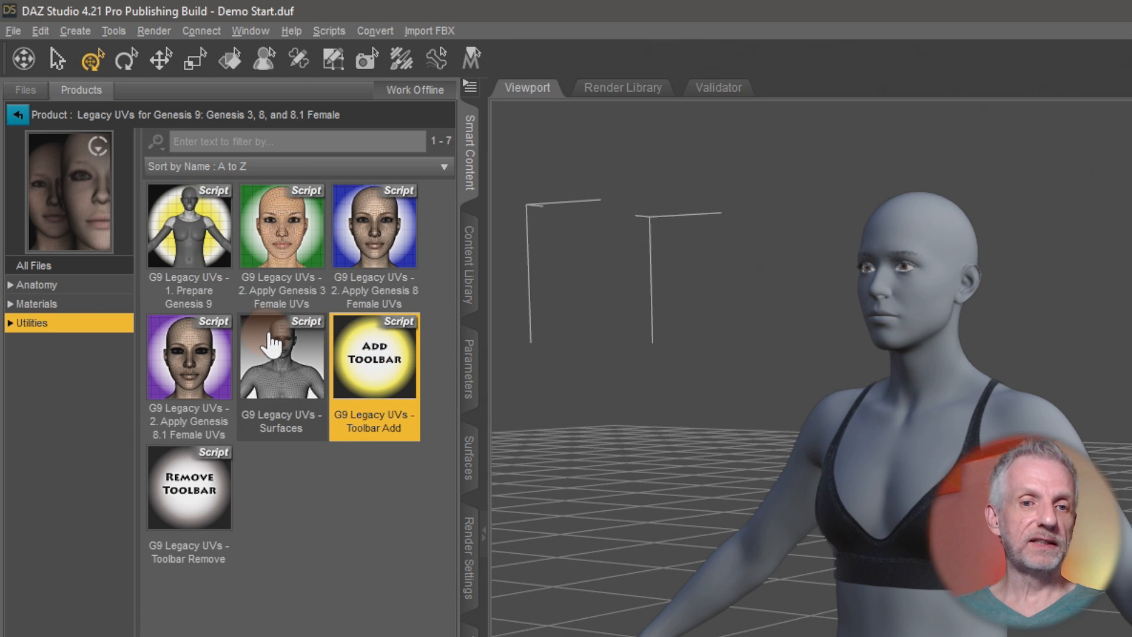
pyautogui.moveTo(207, 516)
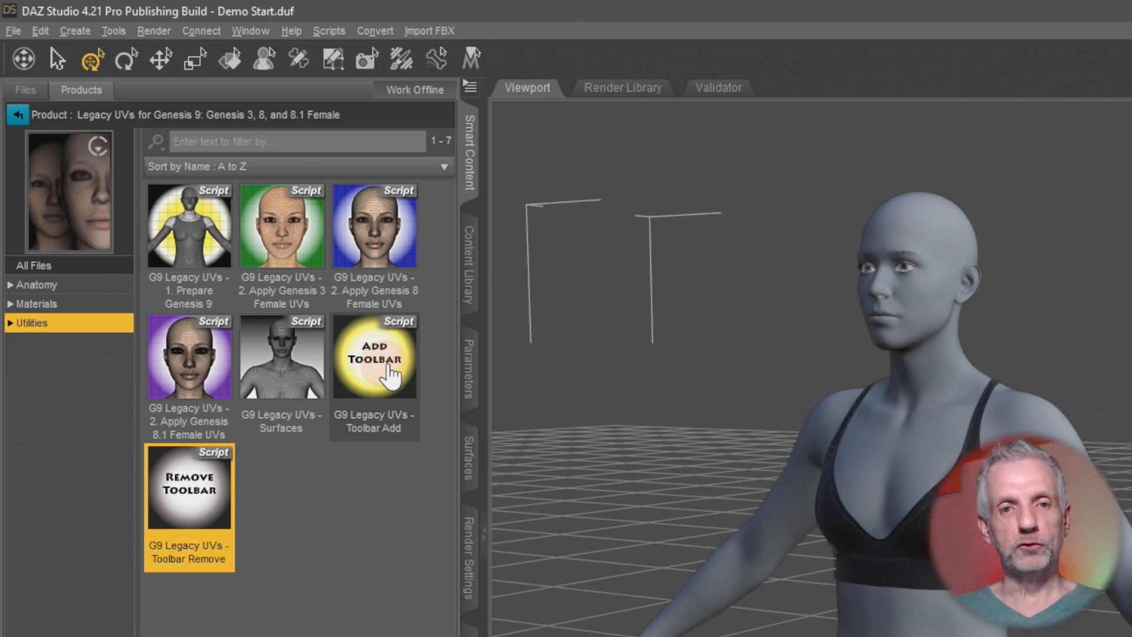
# - Add the Legacy UVs toolbar and launch its Prepare Genesis 9 script
pyautogui.click(374, 356)
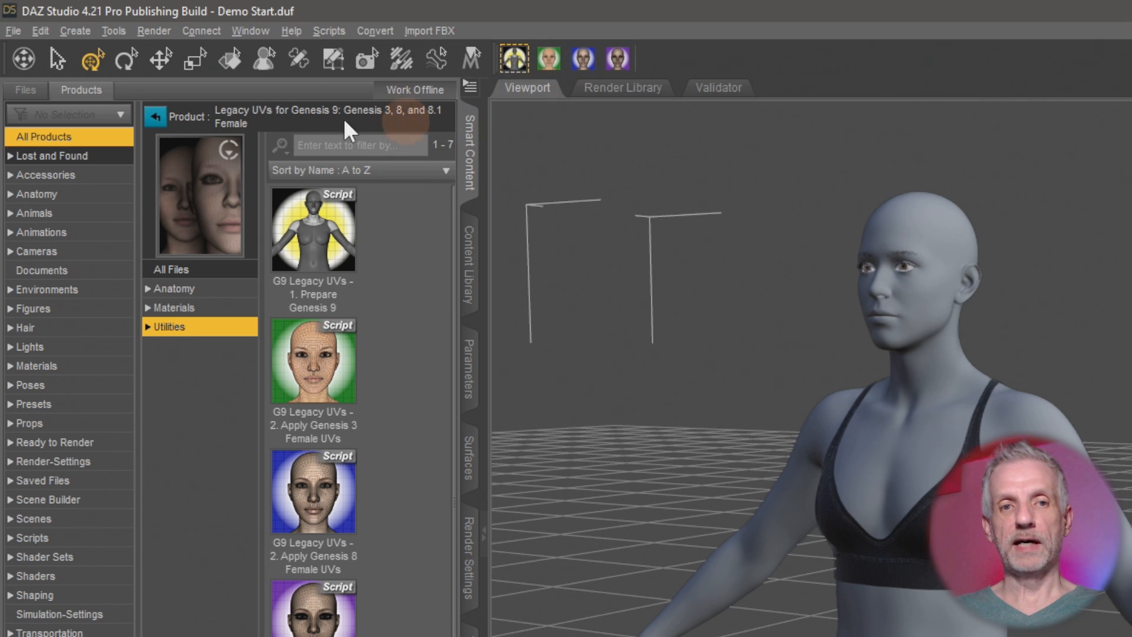
pyautogui.write('leg')
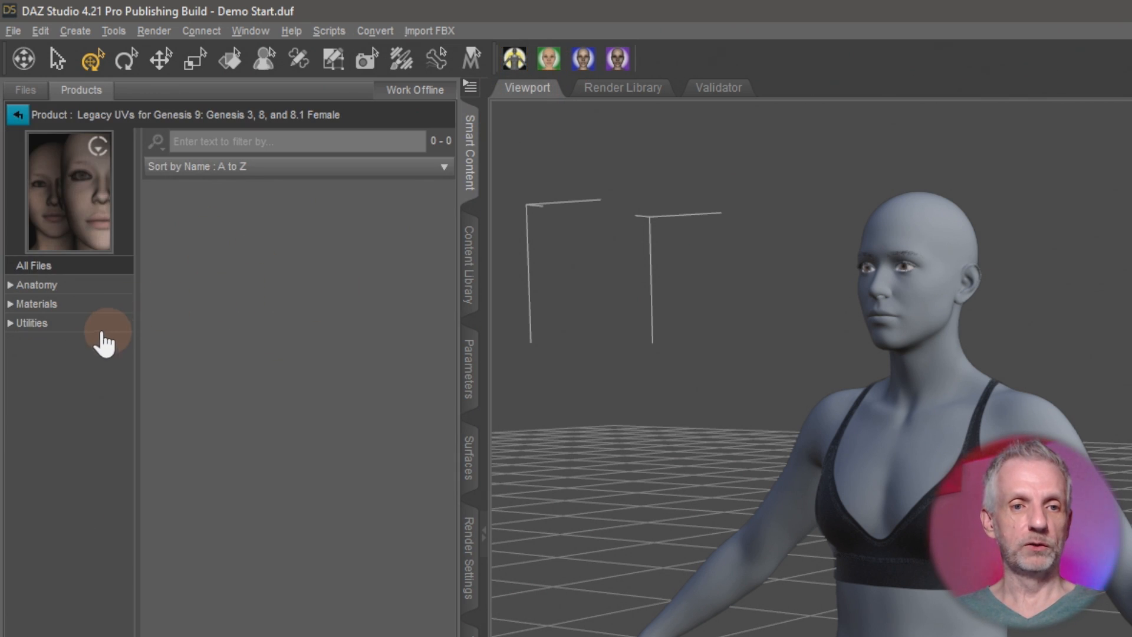
pyautogui.click(32, 323)
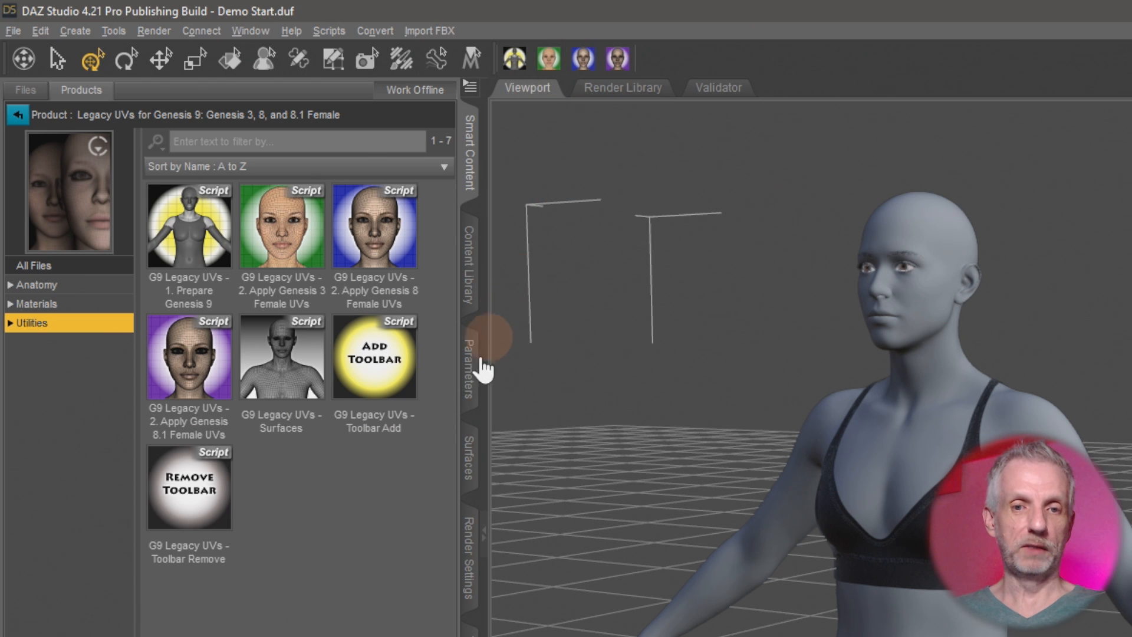
pyautogui.click(513, 59)
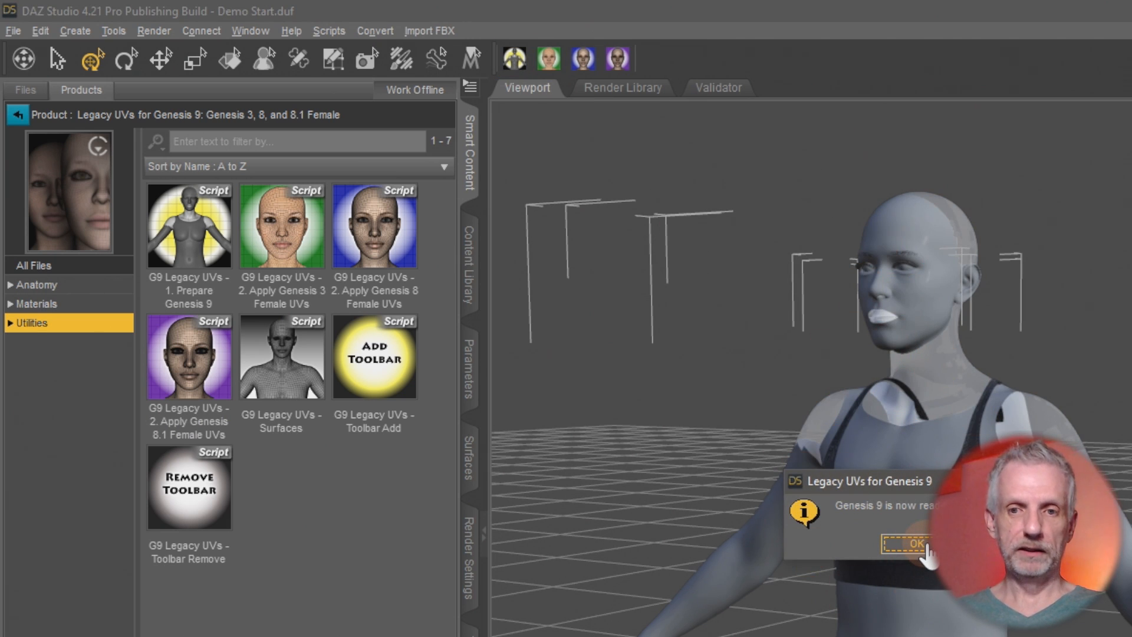
# - Acknowledge the Genesis 9 ready confirmation
pyautogui.click(912, 543)
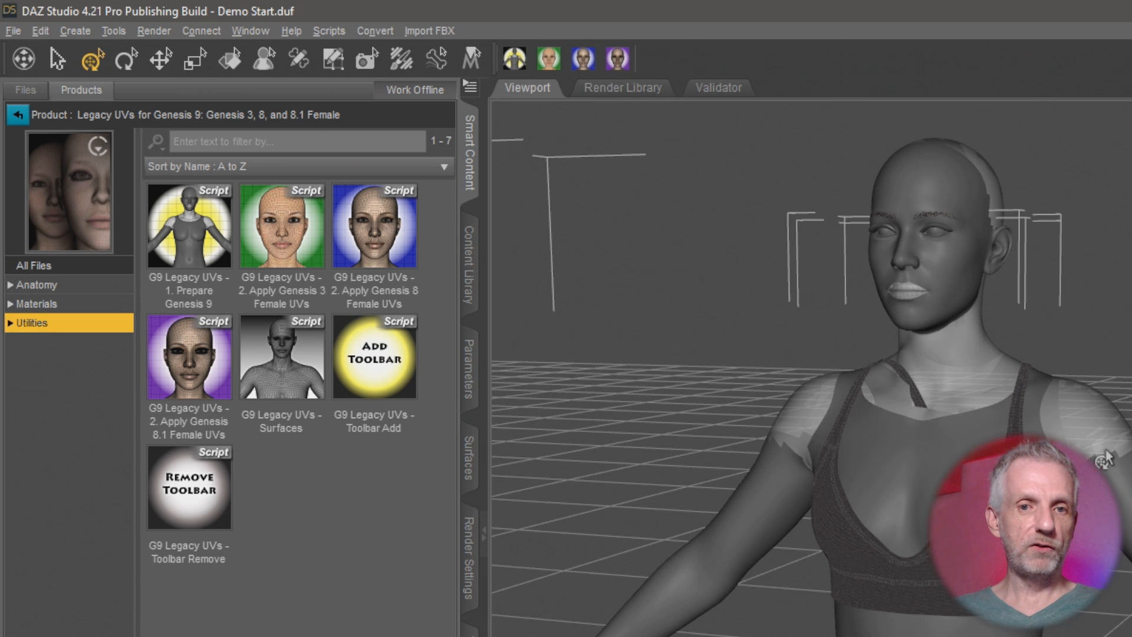
pyautogui.moveTo(470, 282)
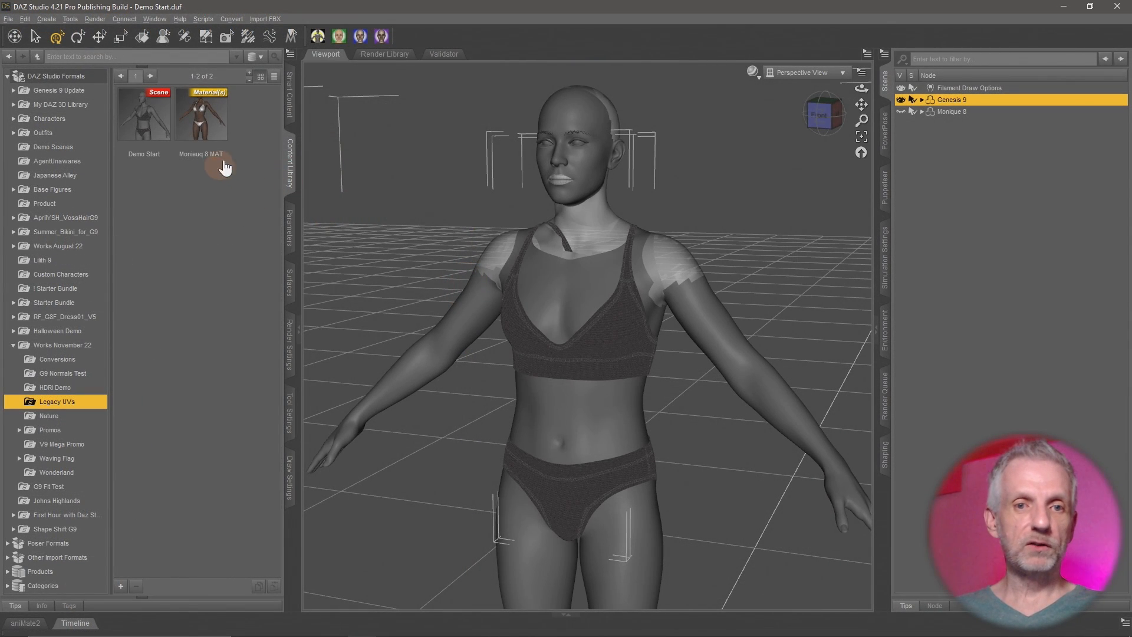
pyautogui.moveTo(202, 116)
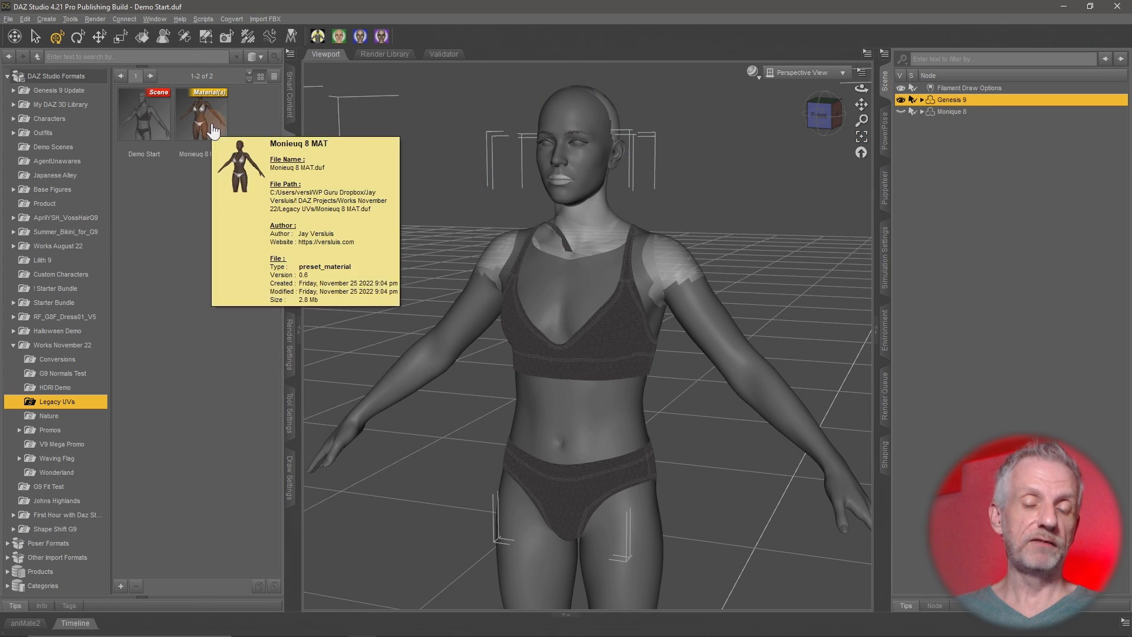
# - Apply the Monieuq 8 MAT preset to Genesis 9 and remap it with Genesis 8 Female UVs
pyautogui.doubleClick(200, 116)
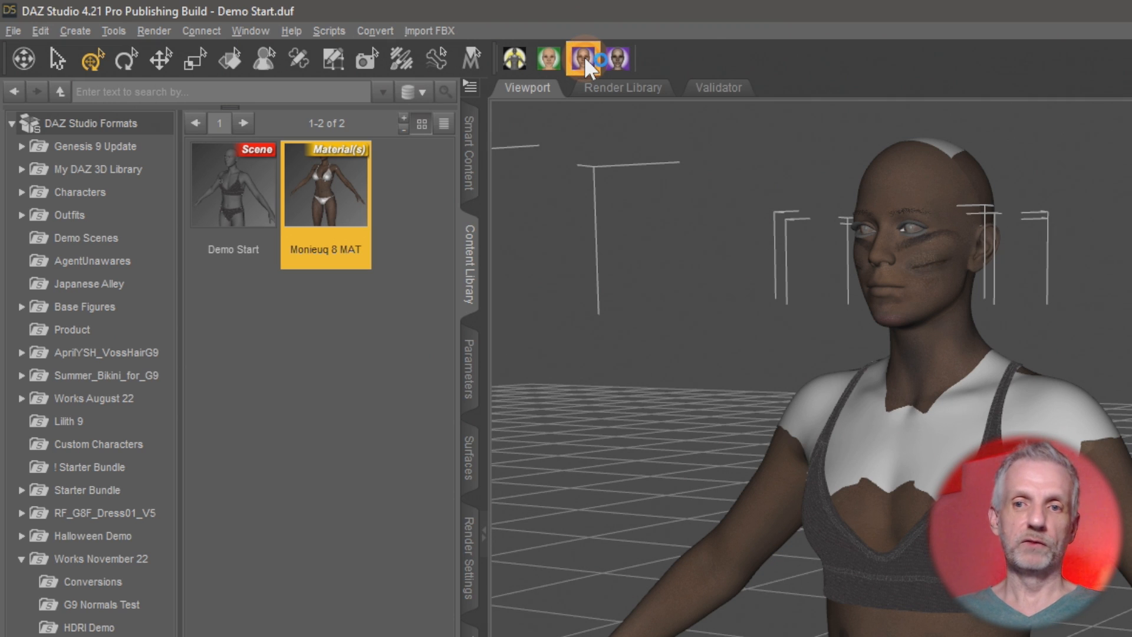
pyautogui.click(582, 59)
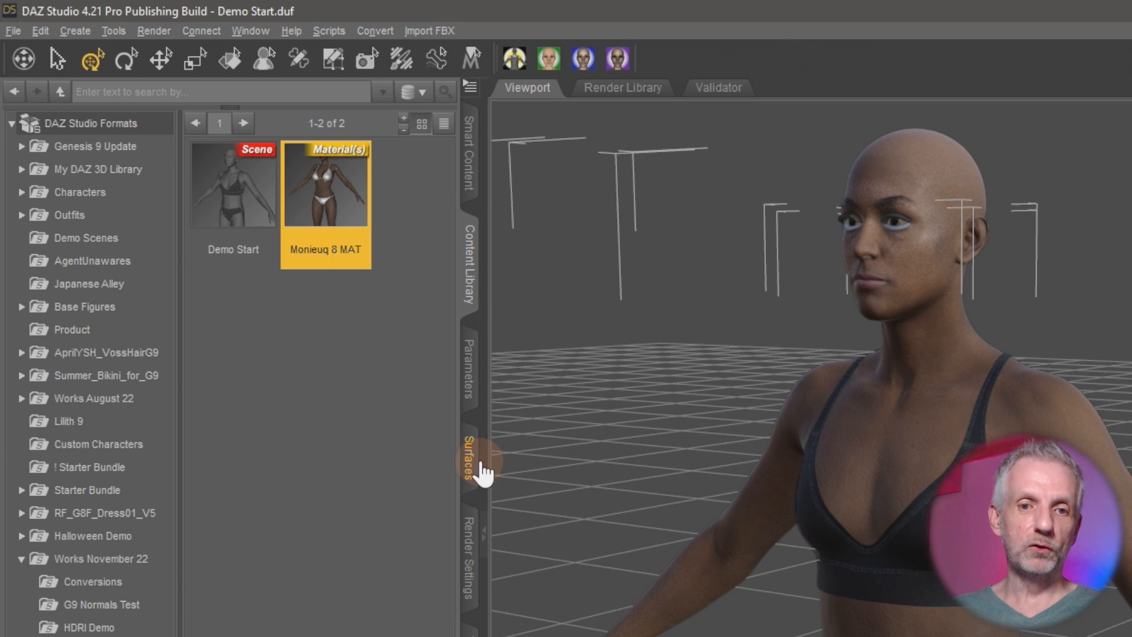
pyautogui.click(468, 460)
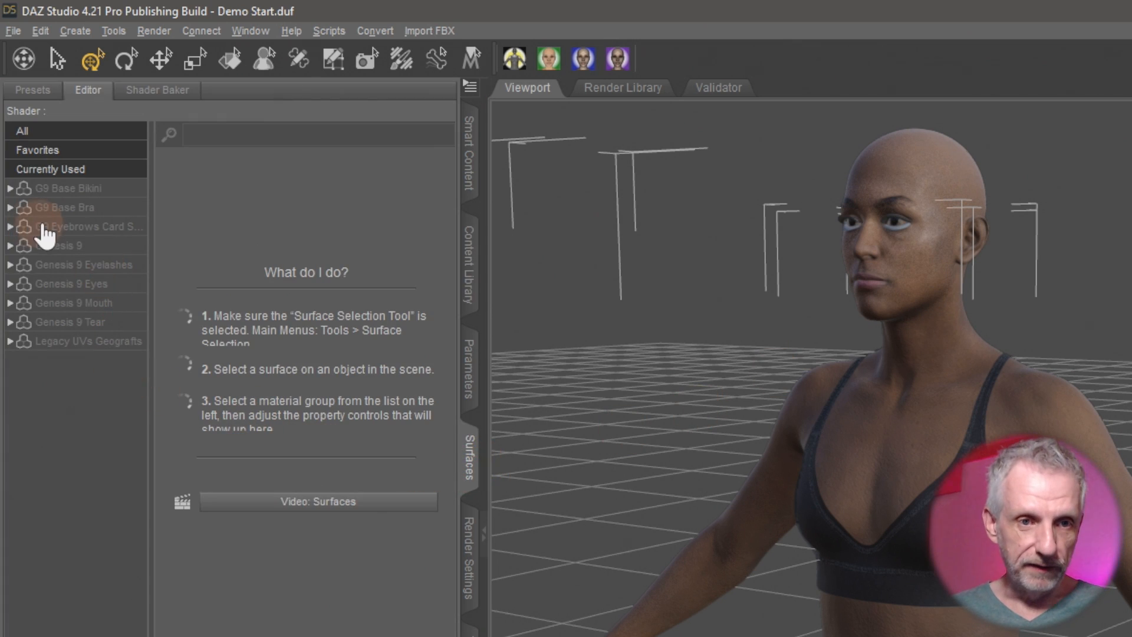
# - Select Genesis 9's skin surfaces and filter properties for 'uv' to see the UV Set options
pyautogui.click(9, 245)
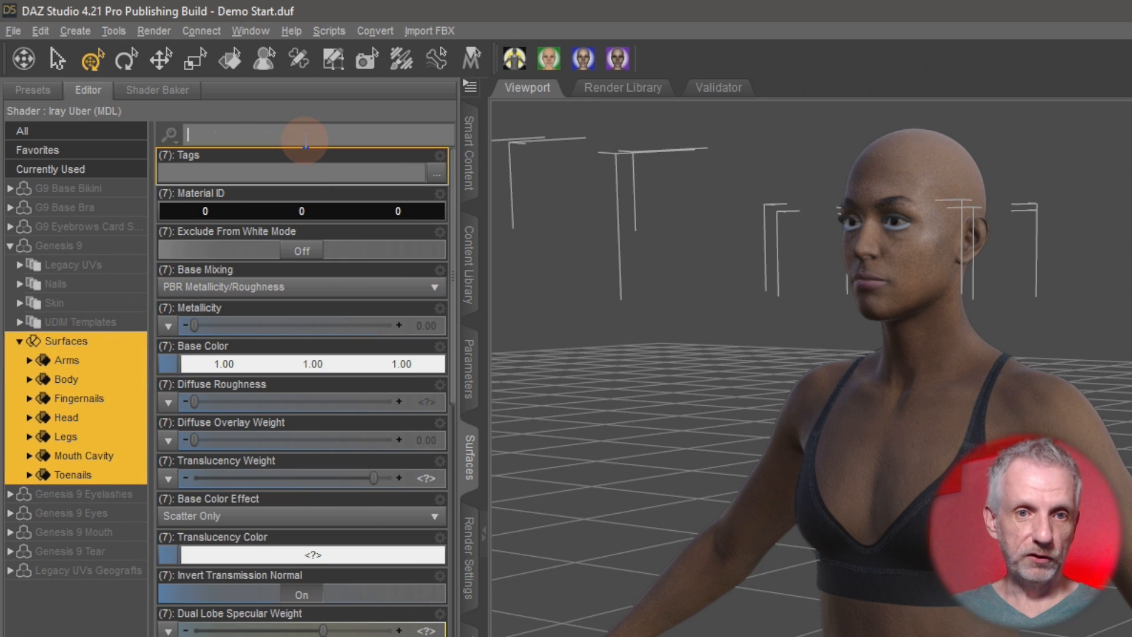
pyautogui.write('uv')
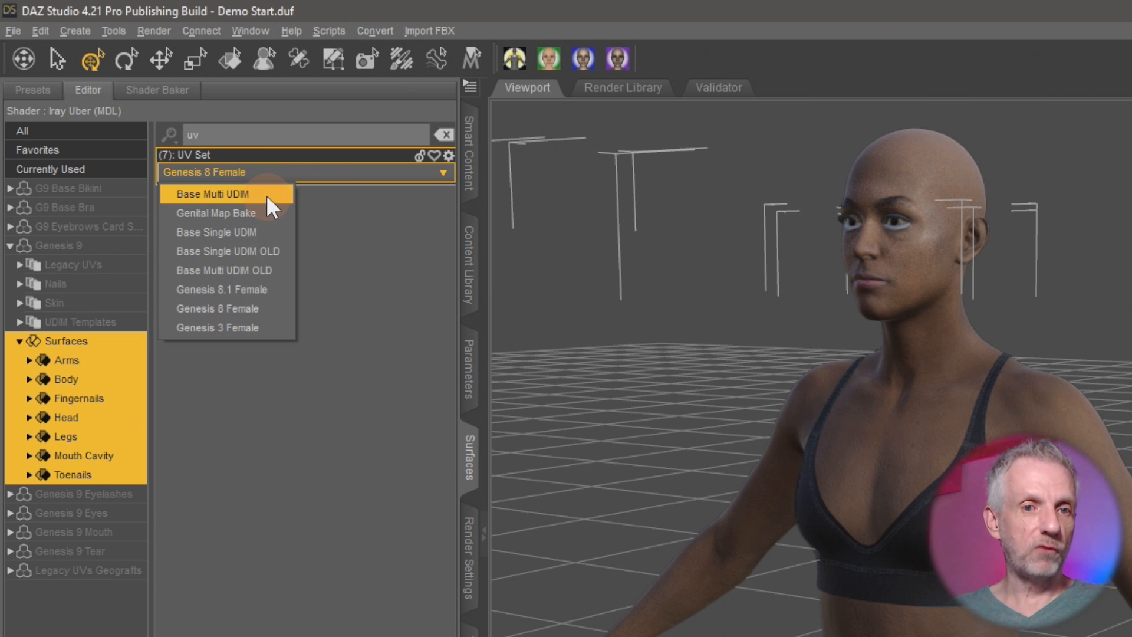
pyautogui.moveTo(281, 220)
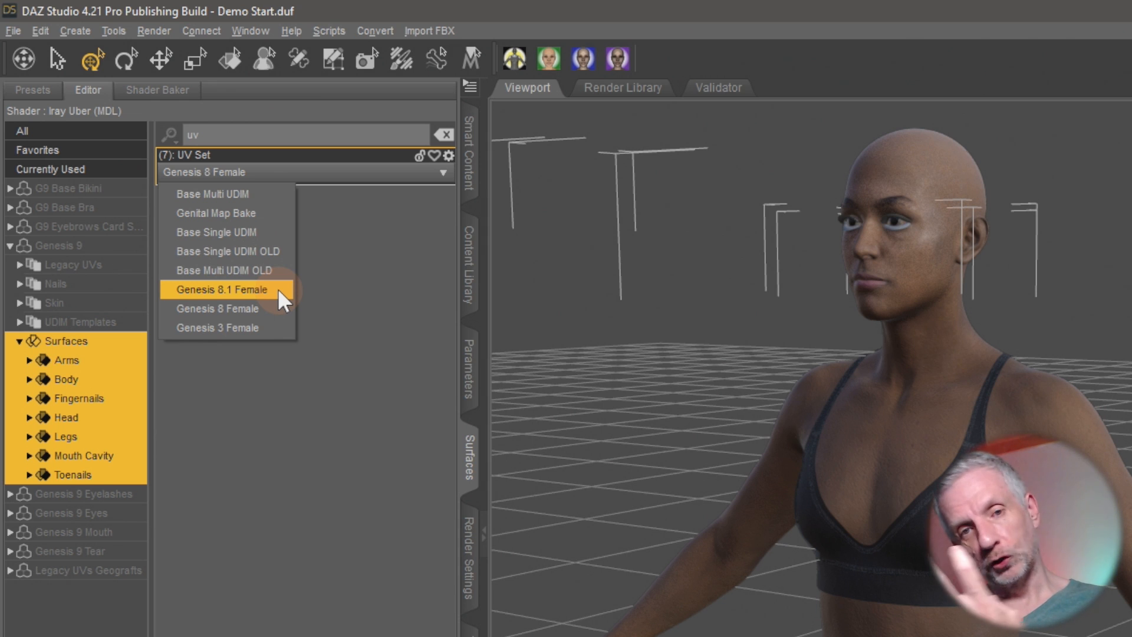
pyautogui.moveTo(275, 308)
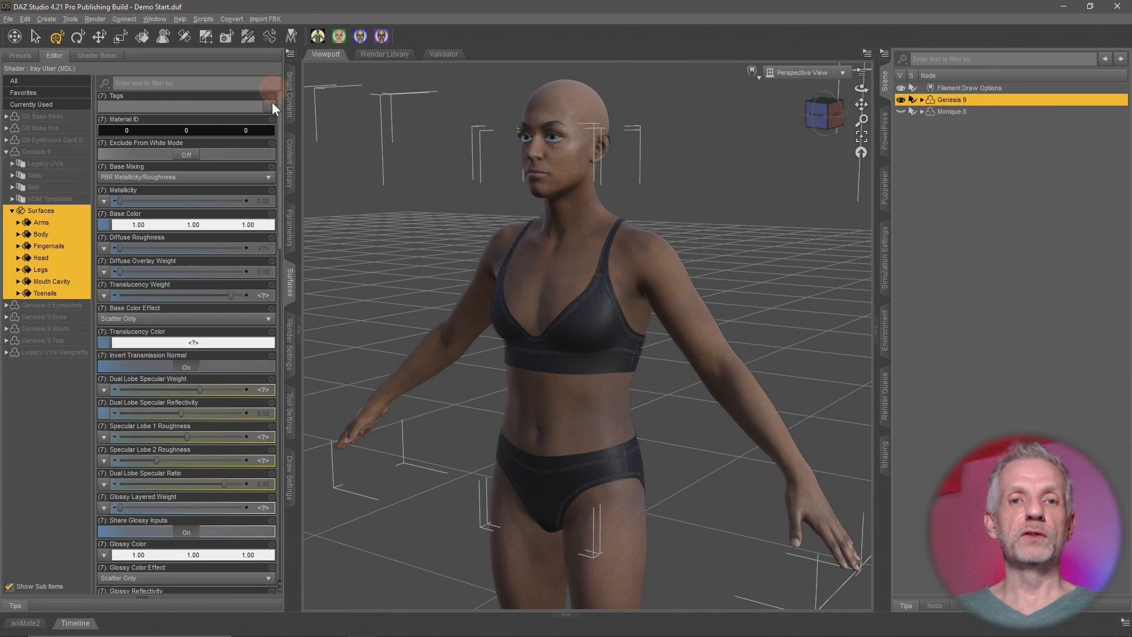
# - Show the Legacy UVs product's Anatomy category with the G9 Legacy UVs Geografts item
pyautogui.click(50, 56)
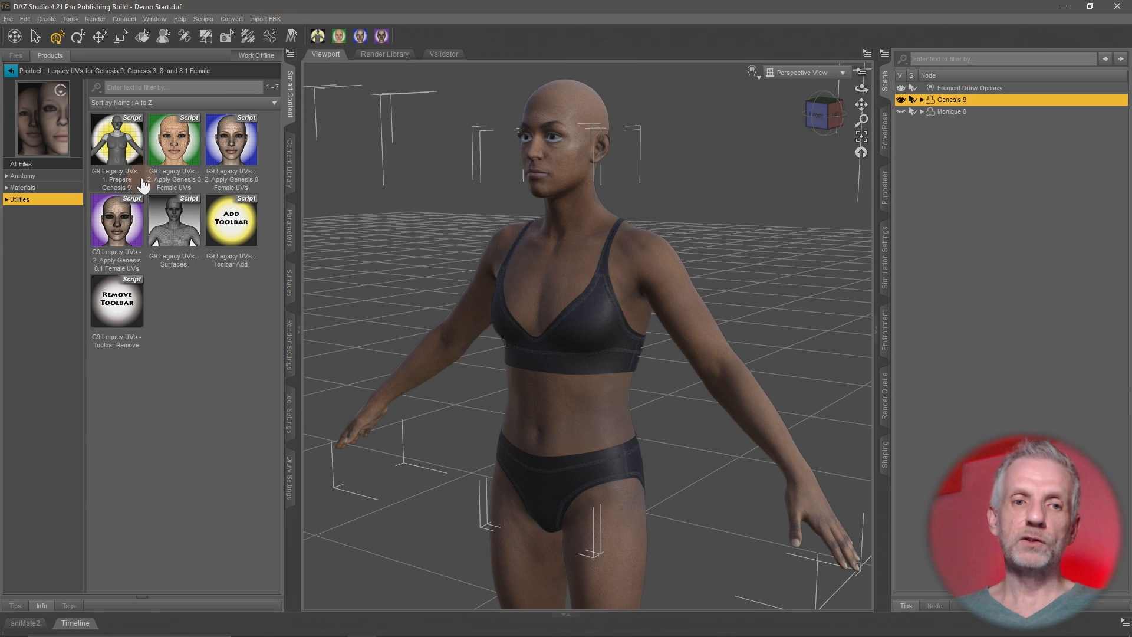
pyautogui.click(22, 176)
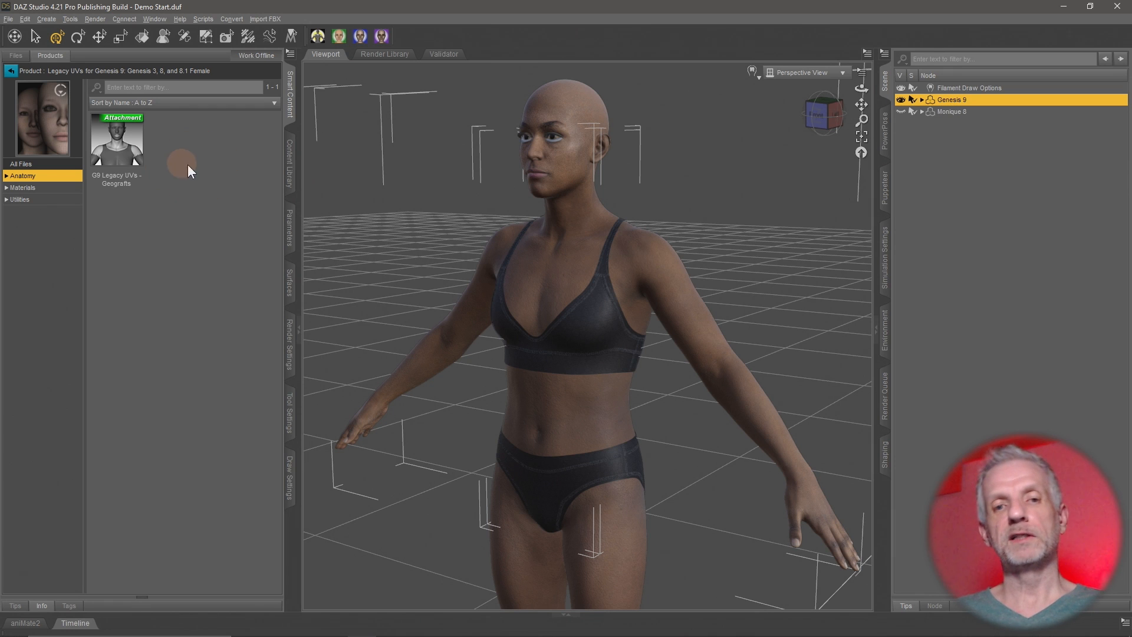
pyautogui.moveTo(201, 184)
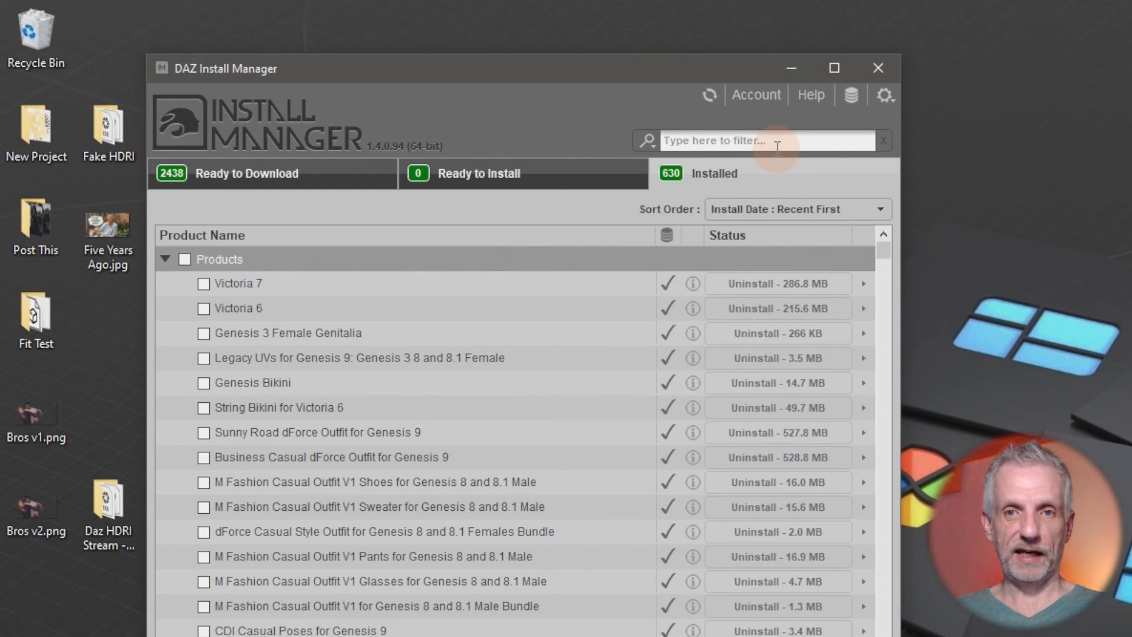
# - Filter Installed for 'leg' and list Legacy UVs for Genesis 9's installed files down to the ReadMe
pyautogui.write('leg')
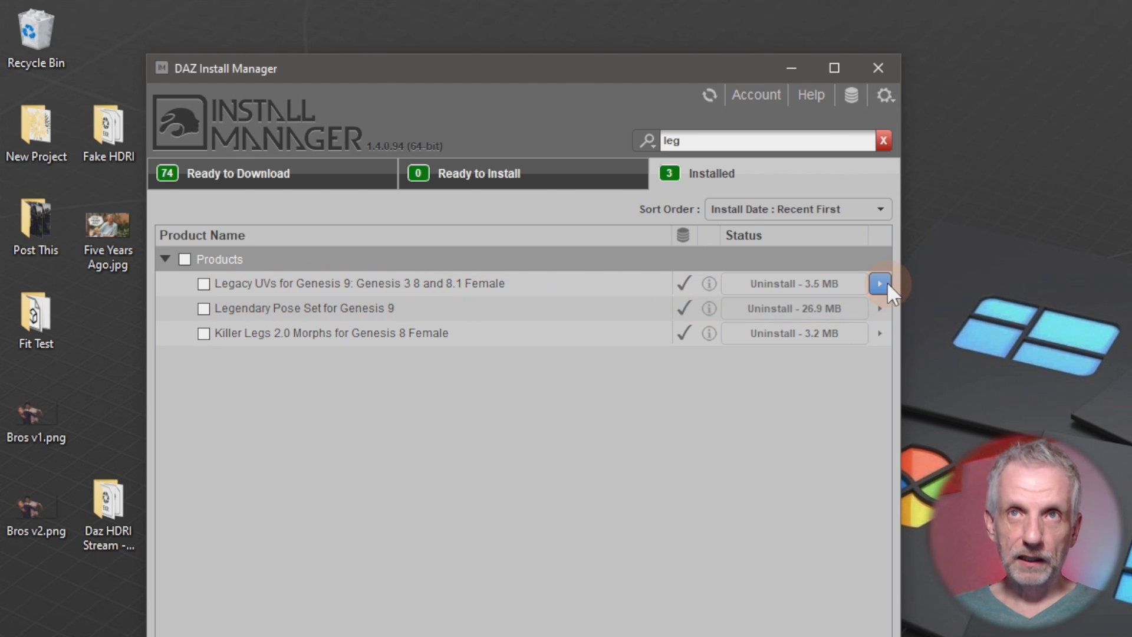
pyautogui.click(880, 283)
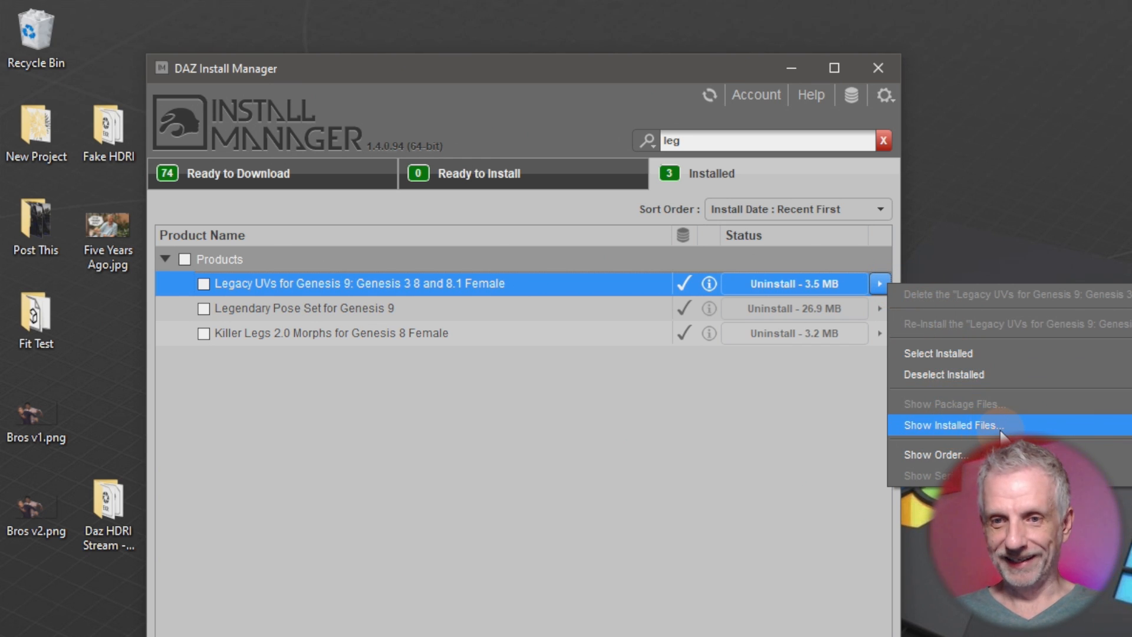
pyautogui.click(954, 424)
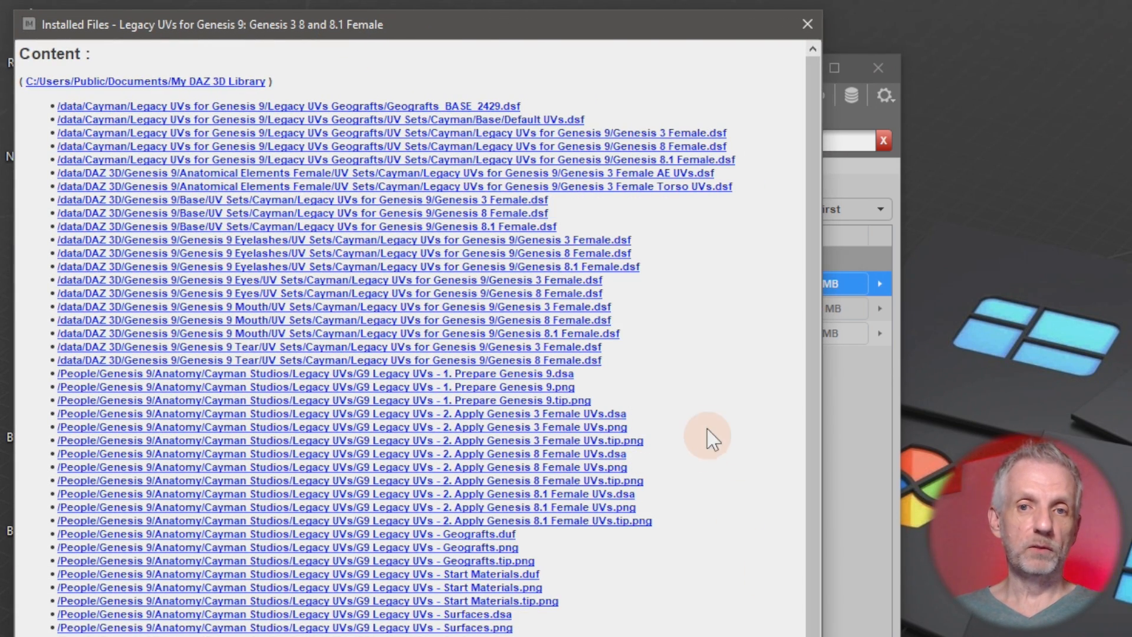
pyautogui.scroll(-3)
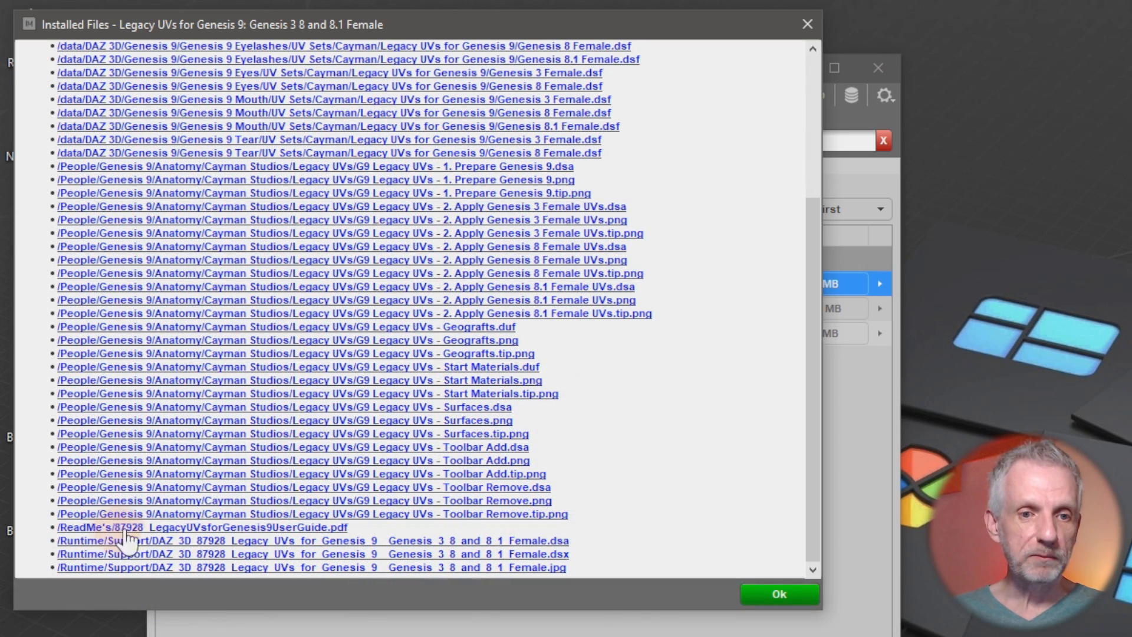
pyautogui.moveTo(329, 541)
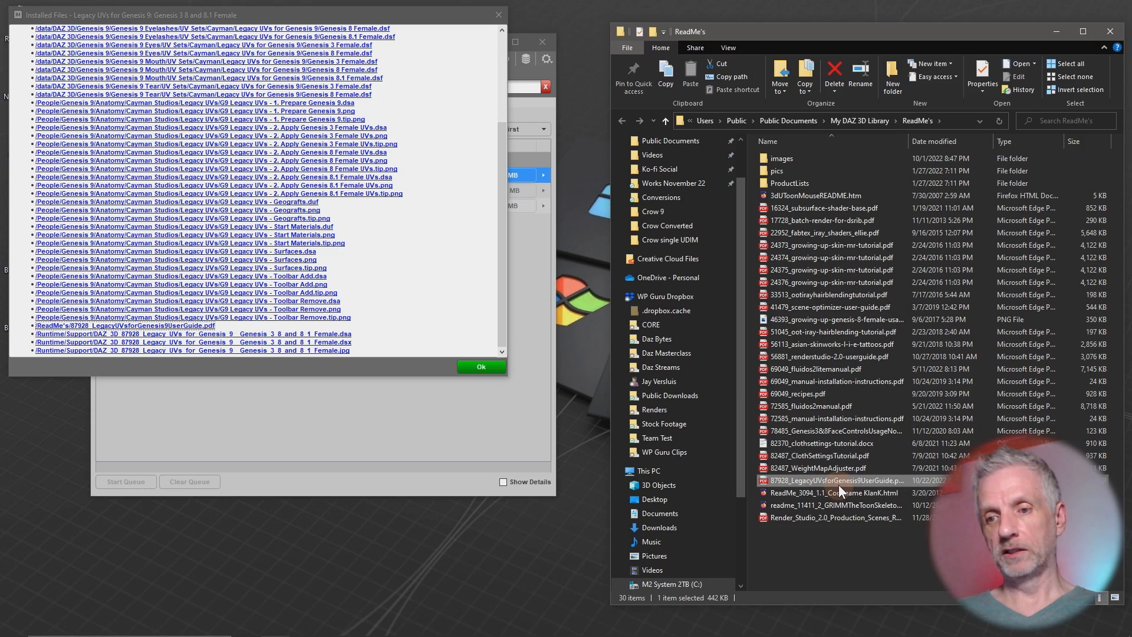
# - Read the 87928 Legacy UVs user guide PDF in Edge, including the UV application steps
pyautogui.doubleClick(834, 480)
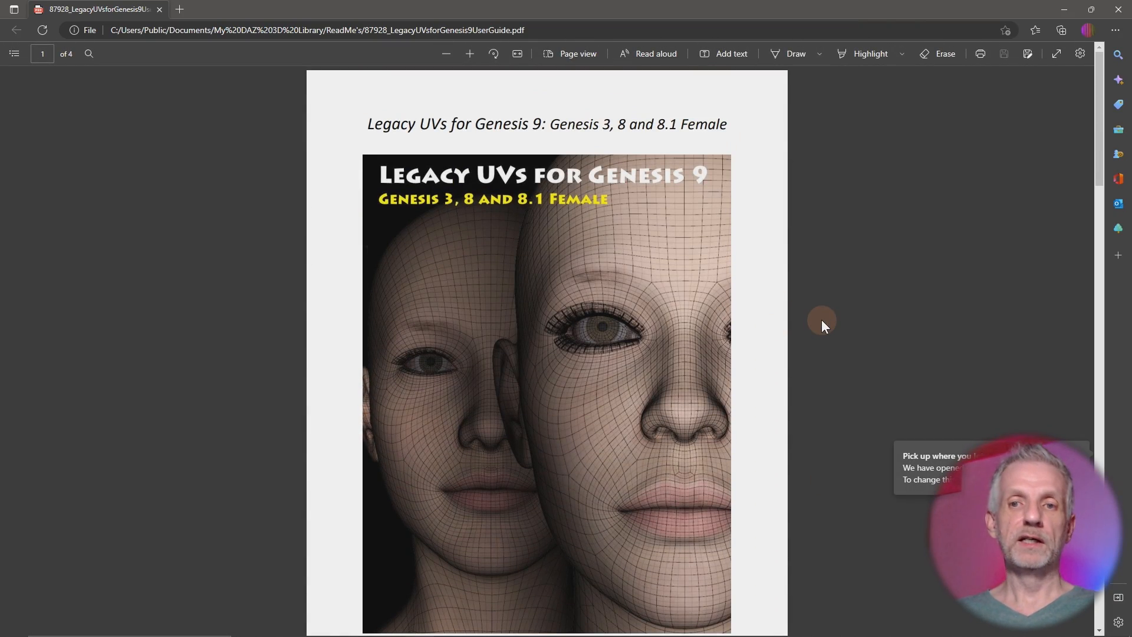
pyautogui.scroll(-3)
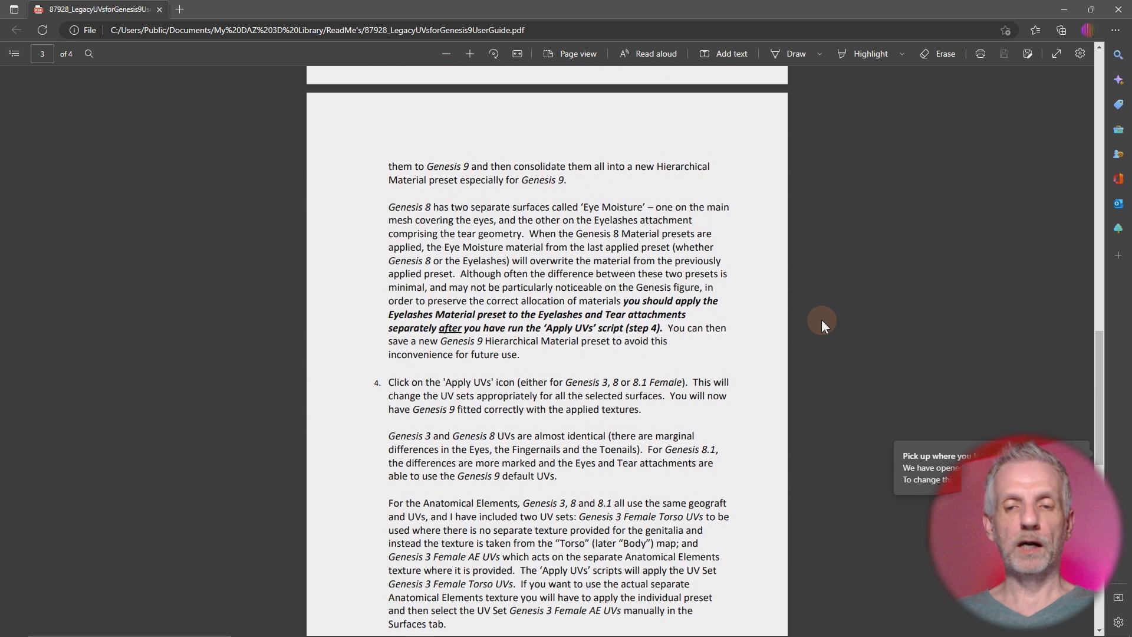
pyautogui.scroll(-3)
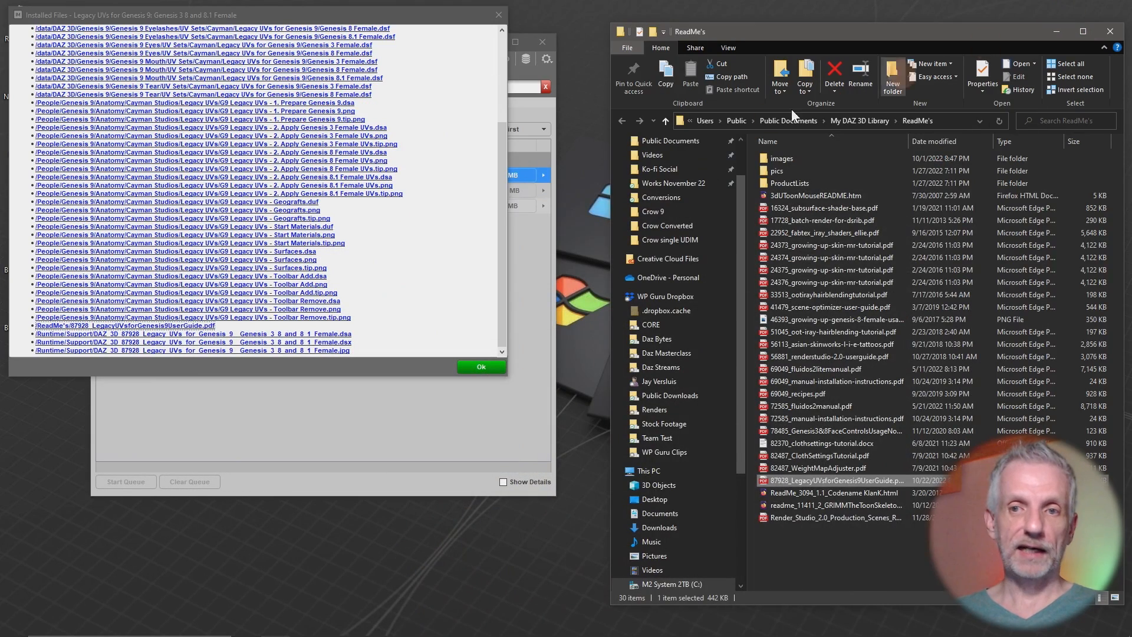
pyautogui.click(480, 367)
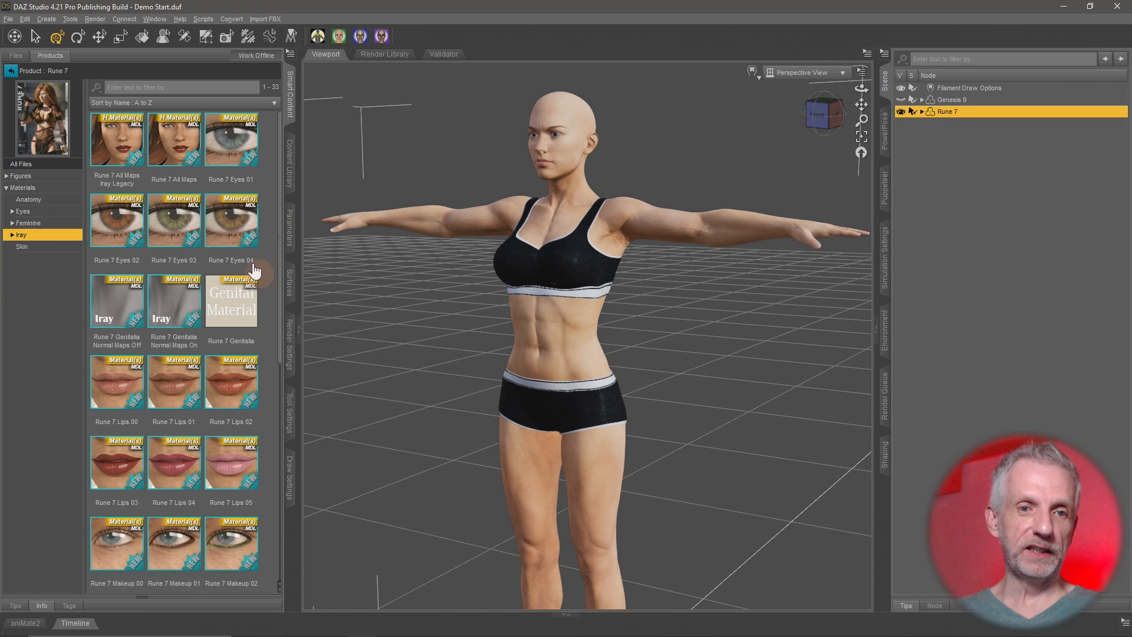
# - Save Rune 7's materials as a Rune MAT preset in Legacy UVs and run G9 Legacy UVs Prepare
pyautogui.click(173, 139)
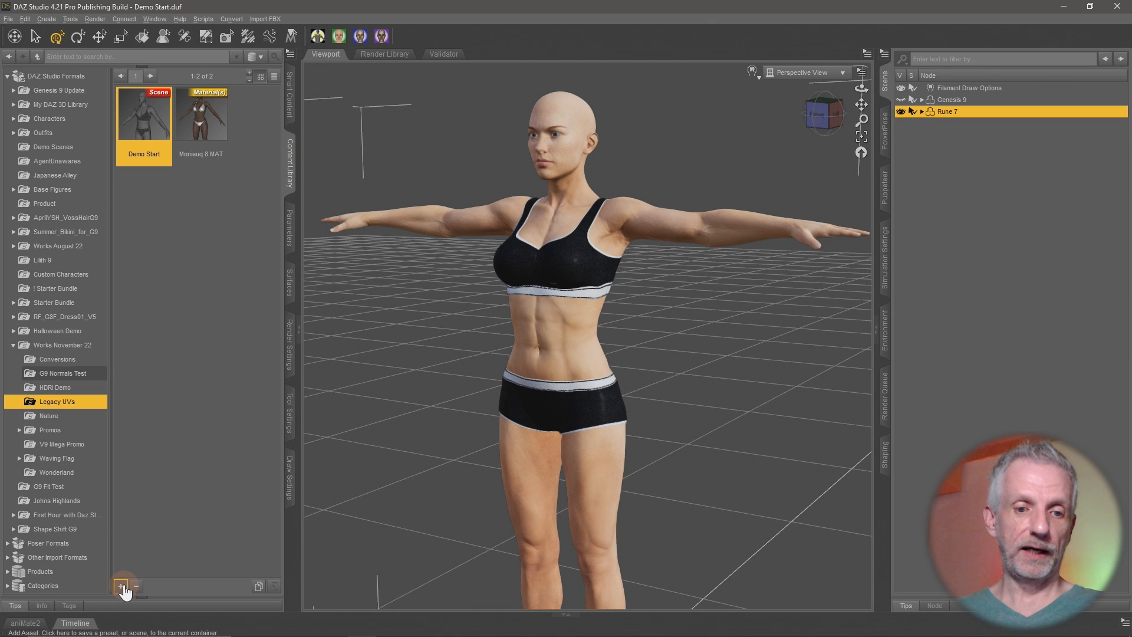
pyautogui.click(123, 586)
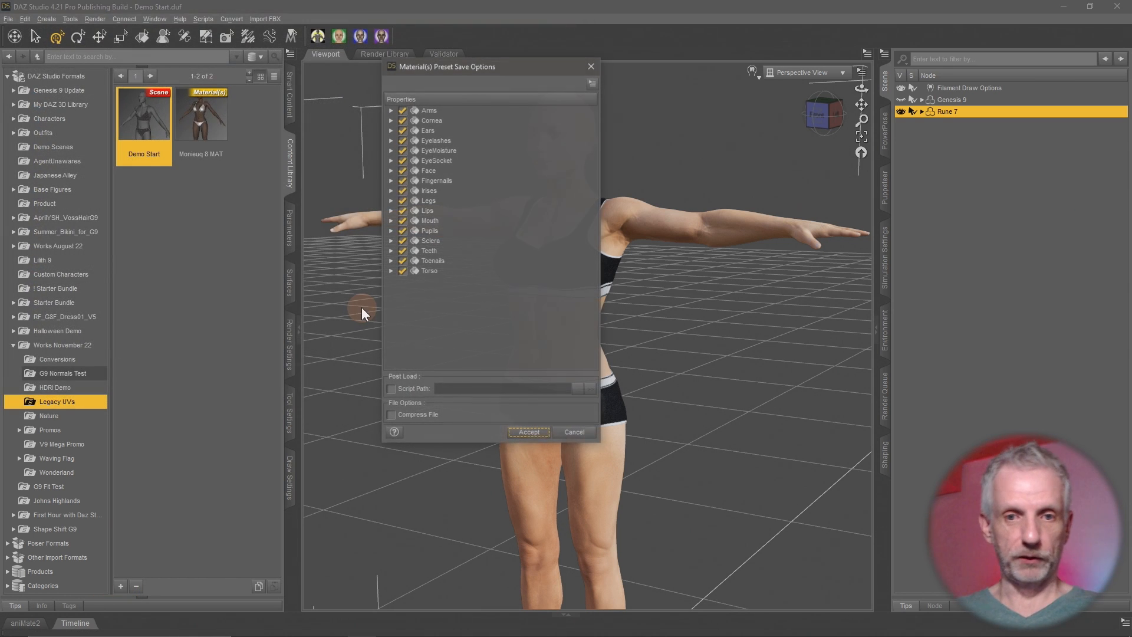
pyautogui.click(529, 432)
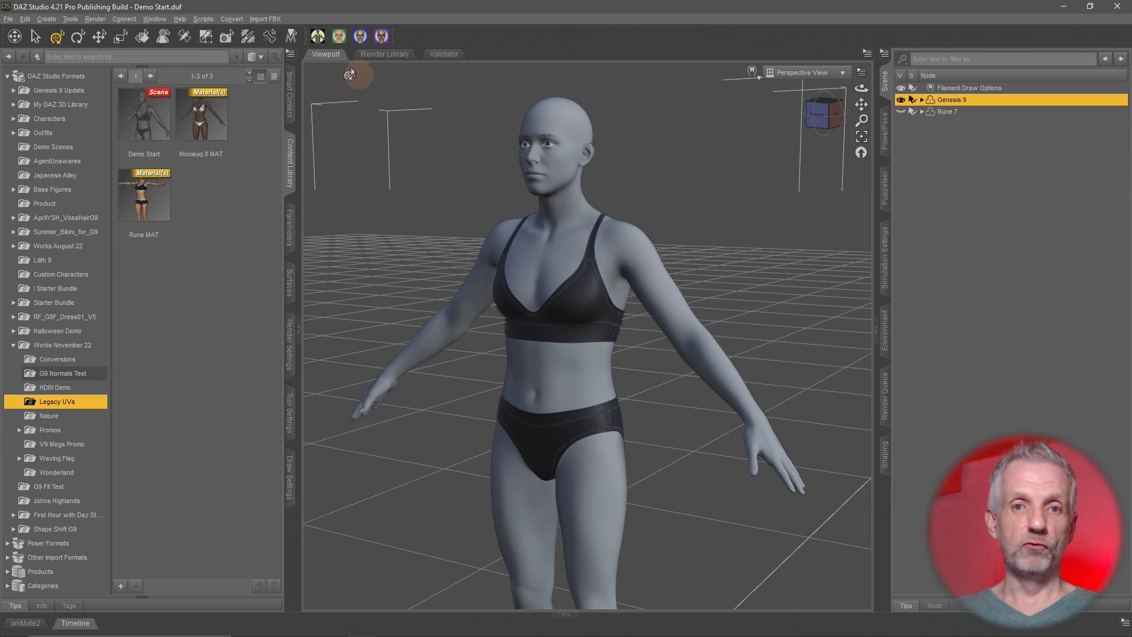
pyautogui.click(317, 37)
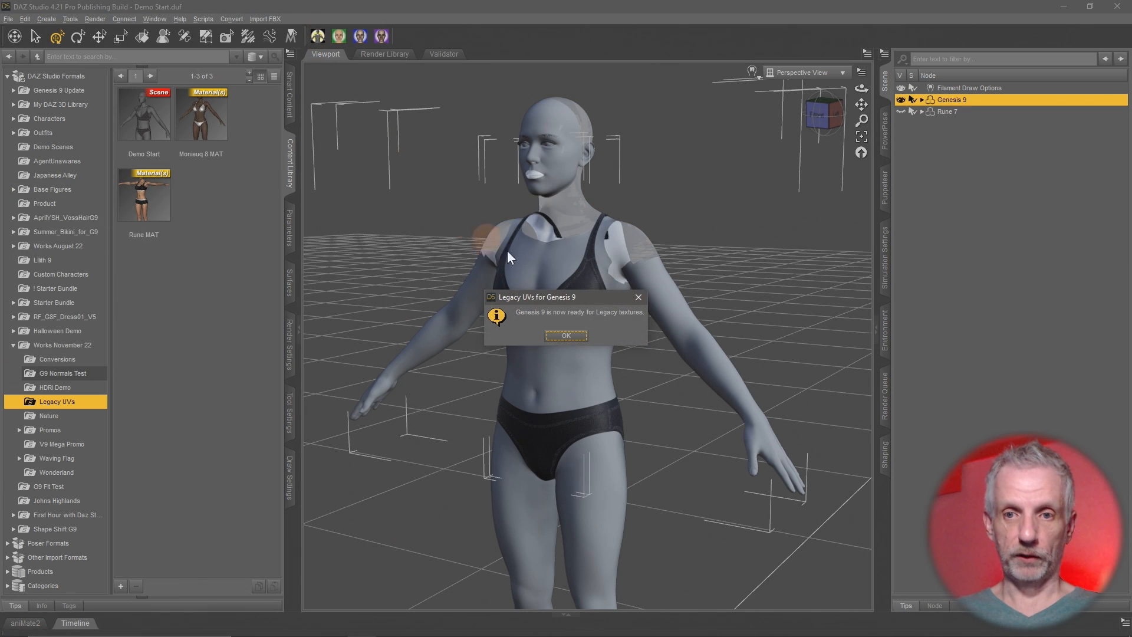
# - Dismiss the ready message and apply the Rune MAT preset to Genesis 9
pyautogui.click(567, 335)
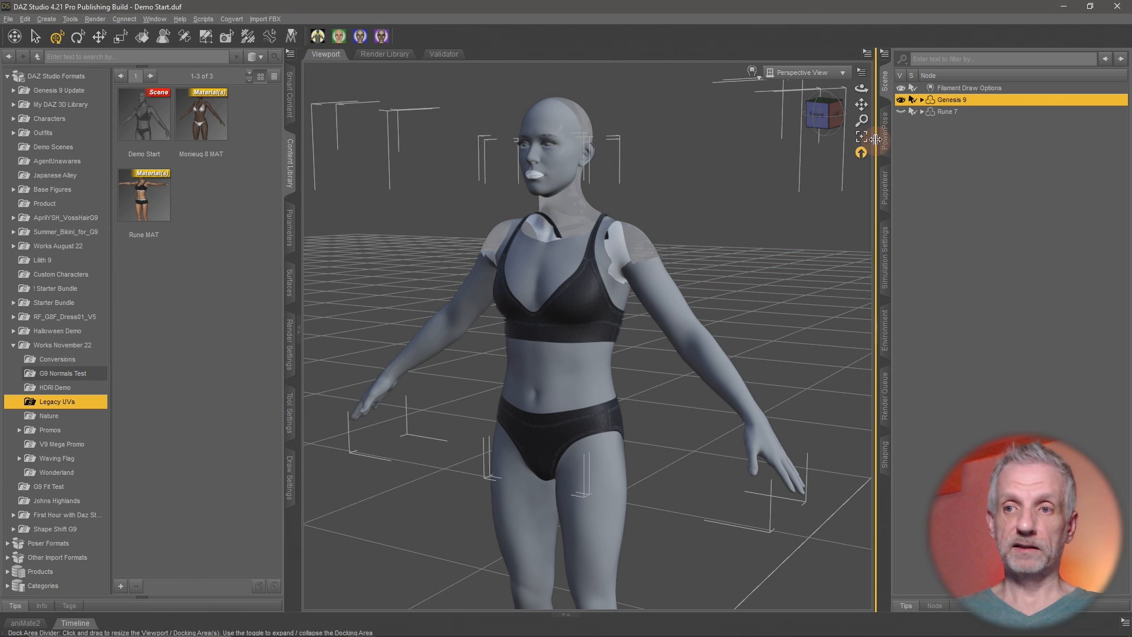
pyautogui.click(920, 99)
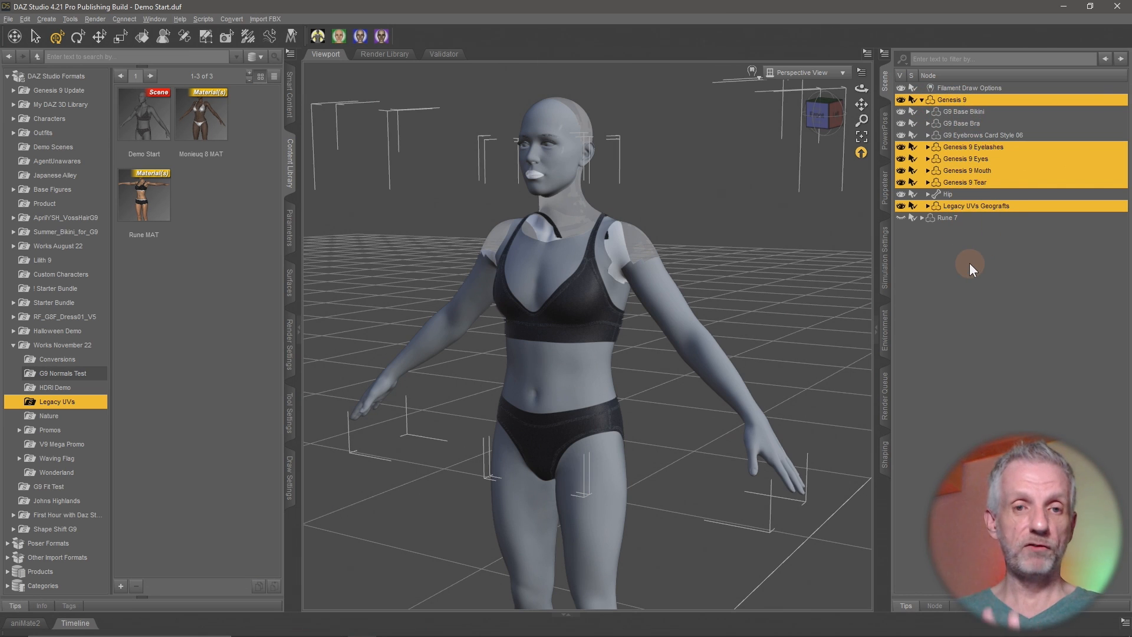
pyautogui.moveTo(152, 210)
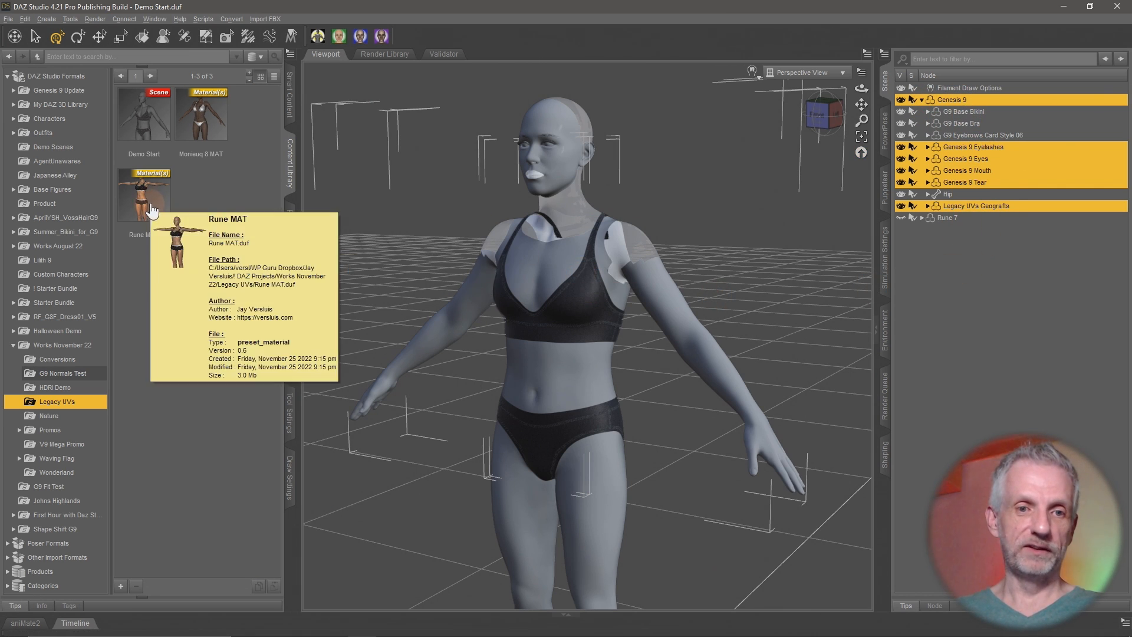
pyautogui.doubleClick(144, 195)
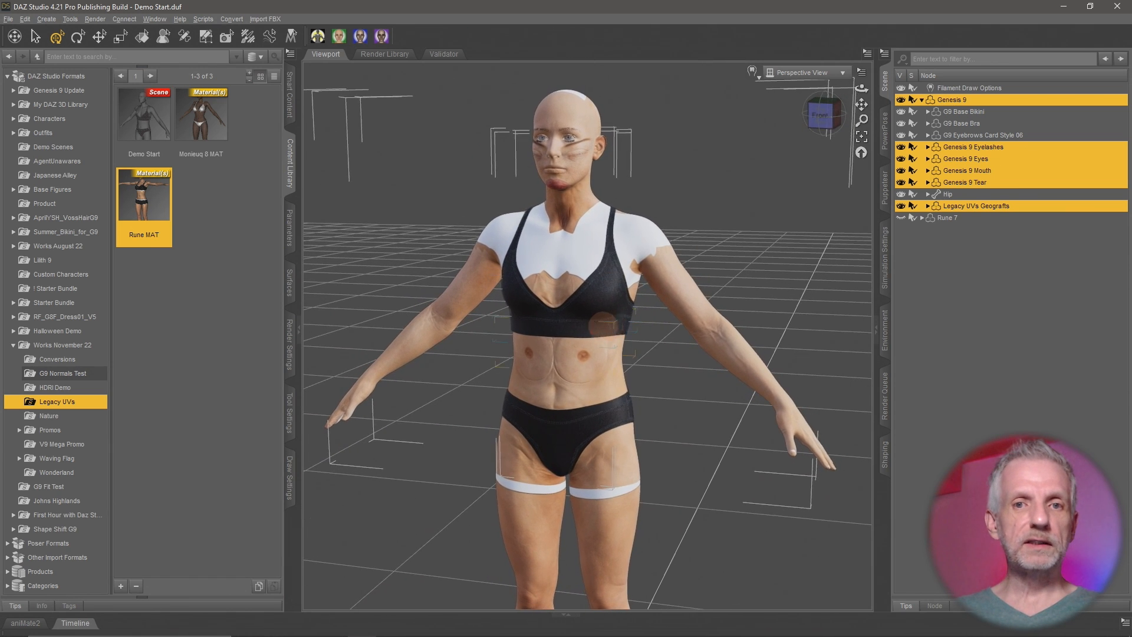
# - Run the 'G9 Legacy UVs - 2. Apply Genesis 3 Female UVs' script on Genesis 9
pyautogui.click(340, 37)
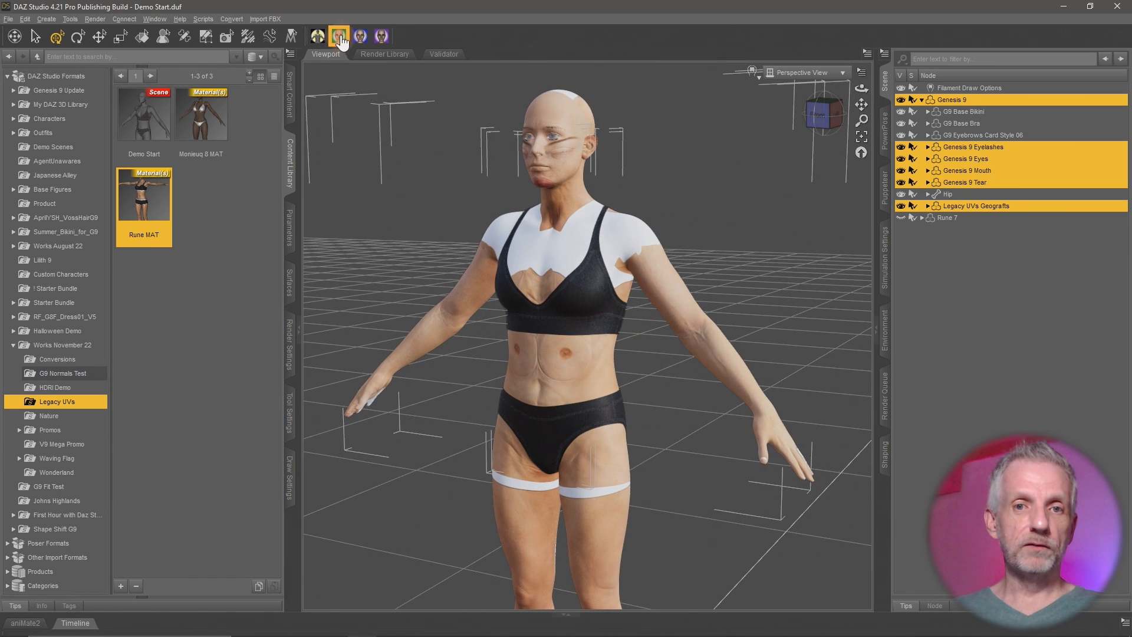
pyautogui.moveTo(338, 37)
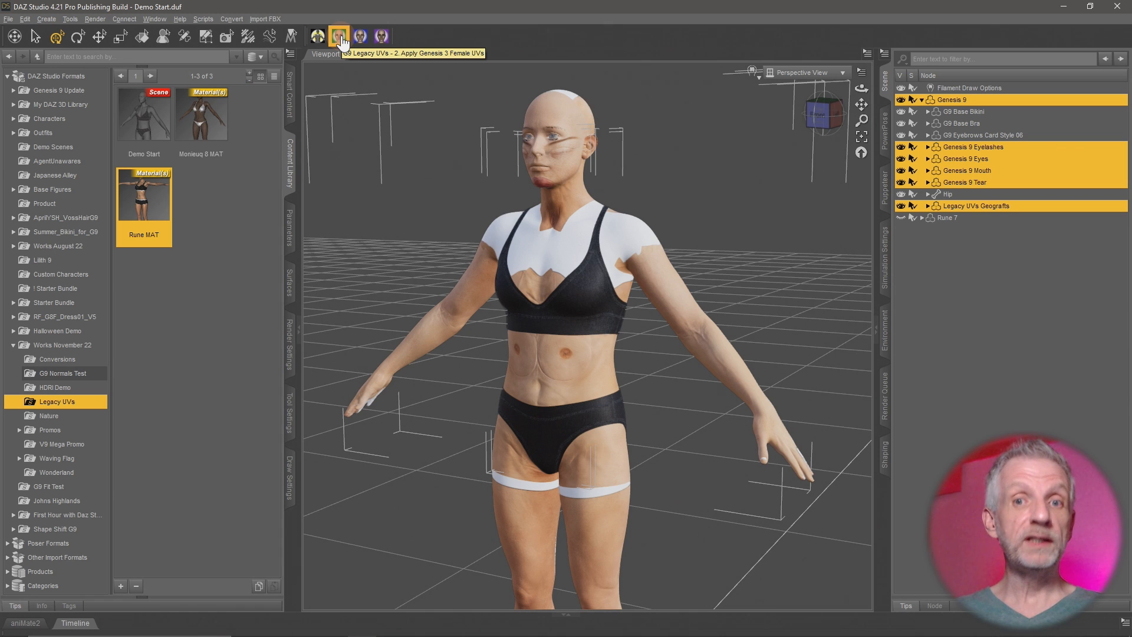
pyautogui.click(339, 37)
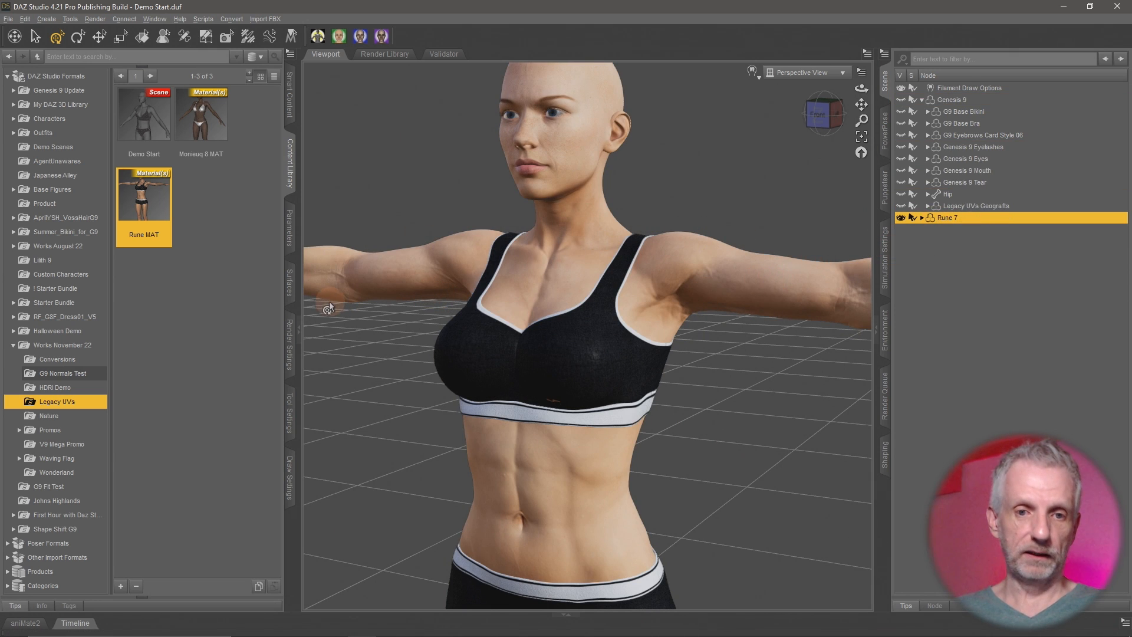
# - Filter Rune 7's surfaces by 'uv' and switch the UV Set to Base Female
pyautogui.click(288, 279)
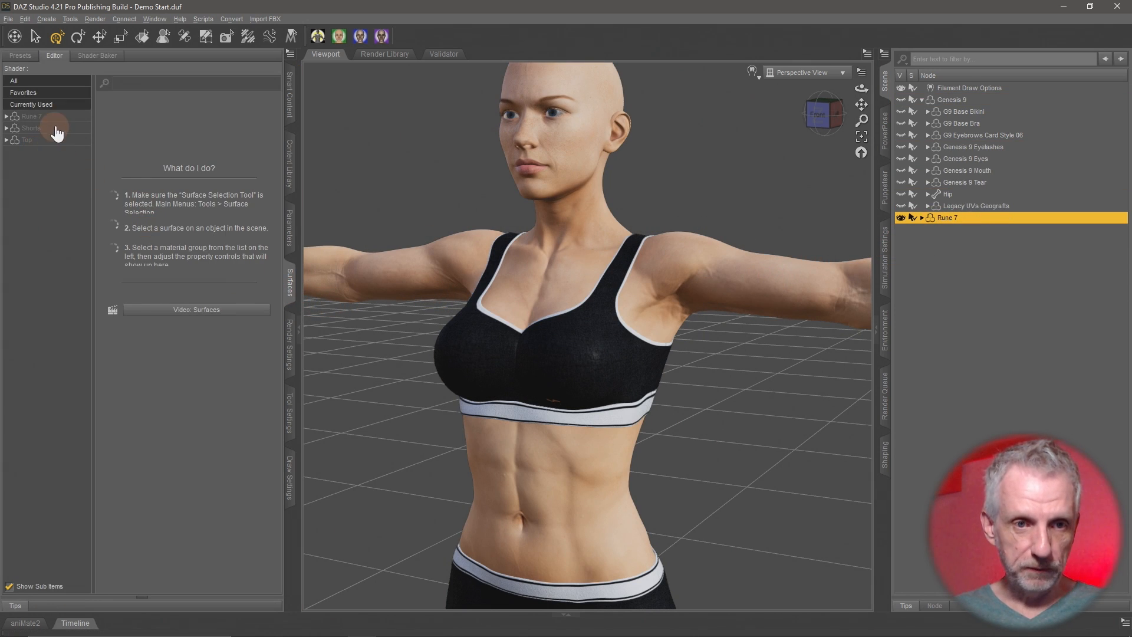
pyautogui.click(7, 116)
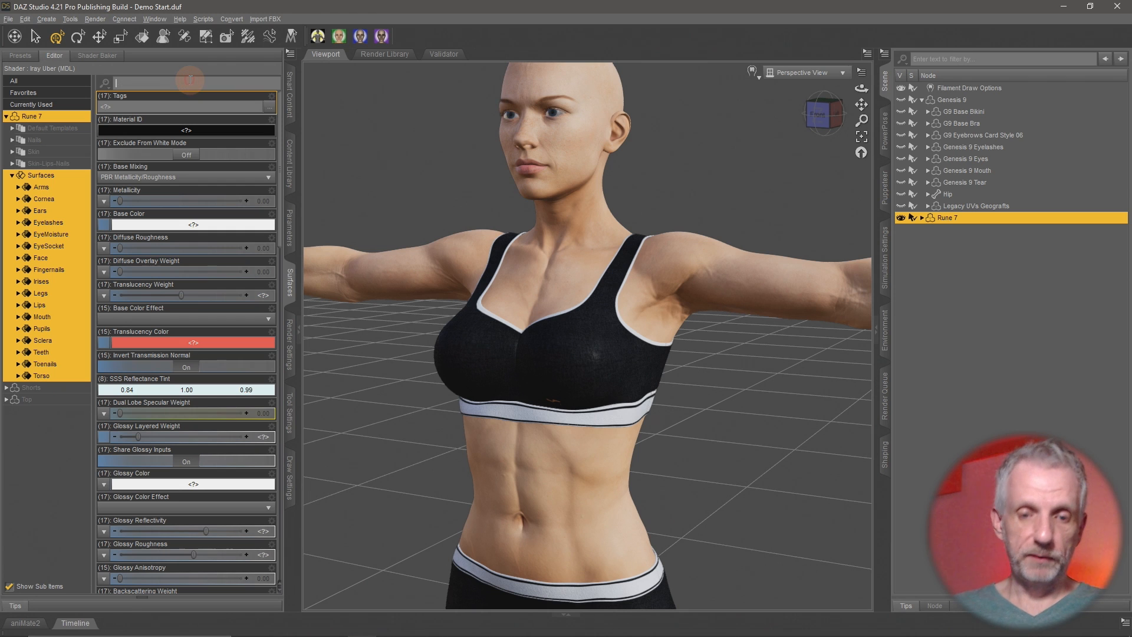
pyautogui.write('uv')
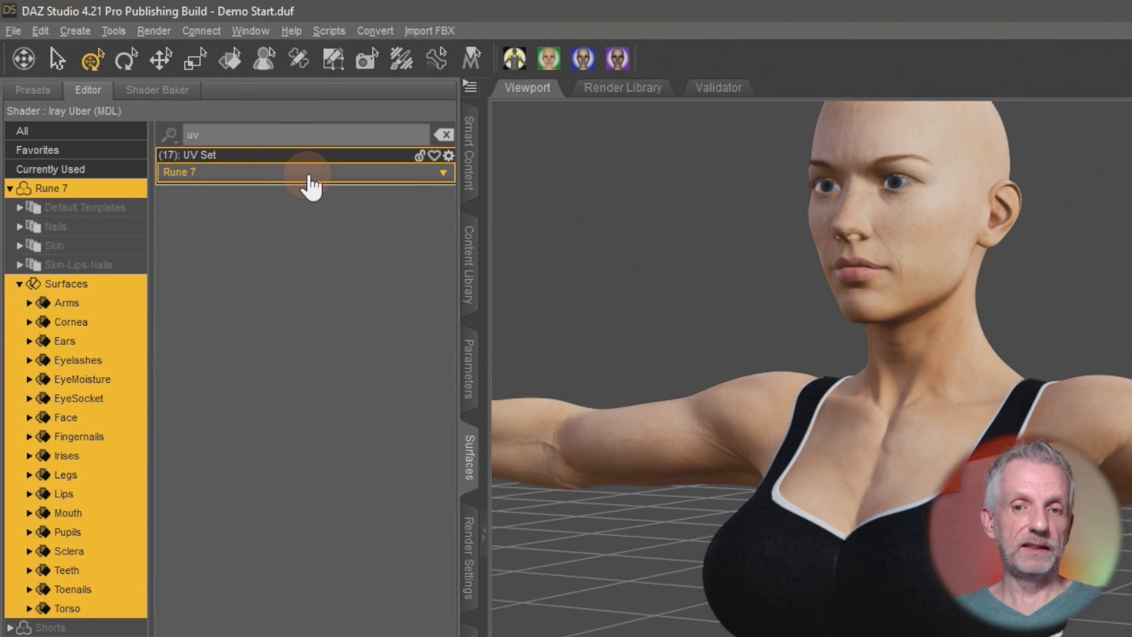
pyautogui.click(304, 172)
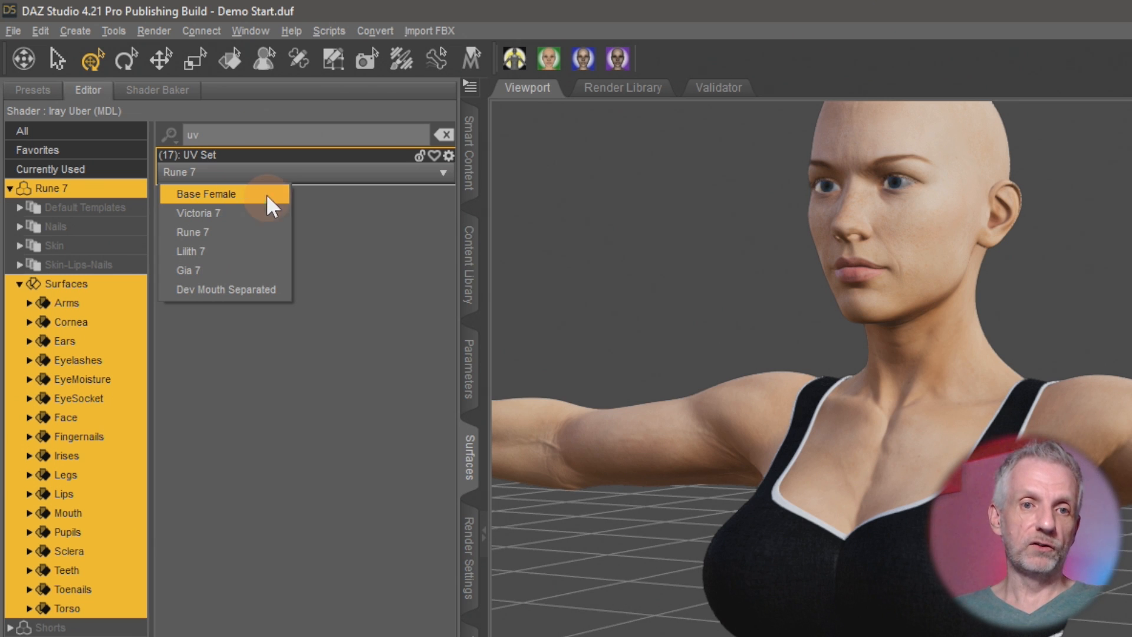
pyautogui.click(208, 193)
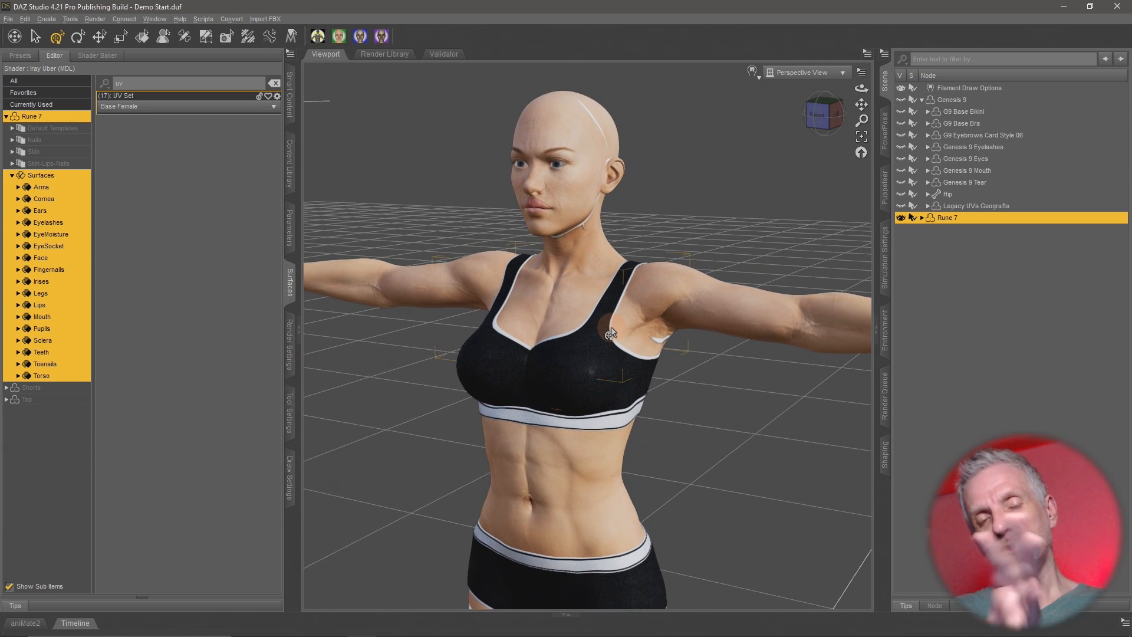
pyautogui.moveTo(414, 238)
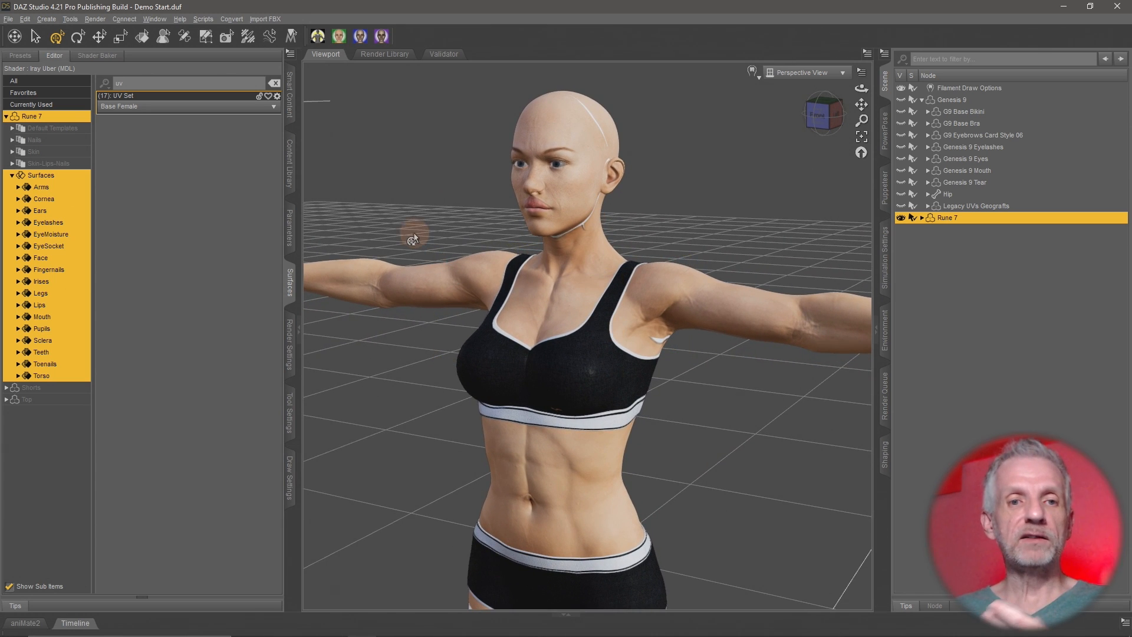
# - Switch the UV Set back to Rune 7 and reopen the list of UV options
pyautogui.click(186, 107)
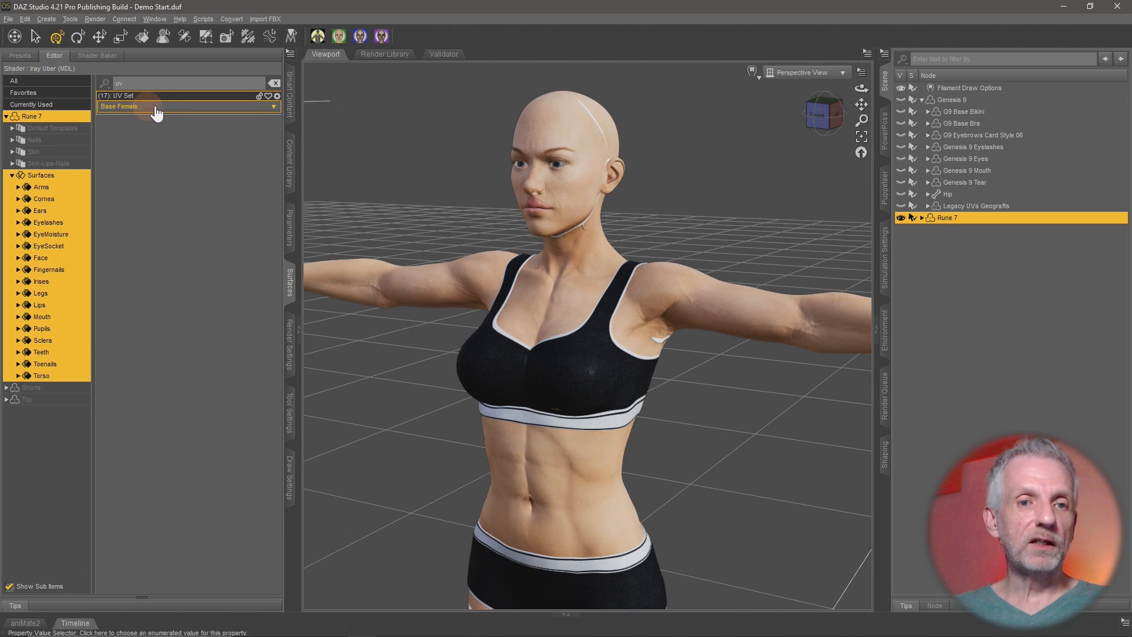
pyautogui.click(189, 106)
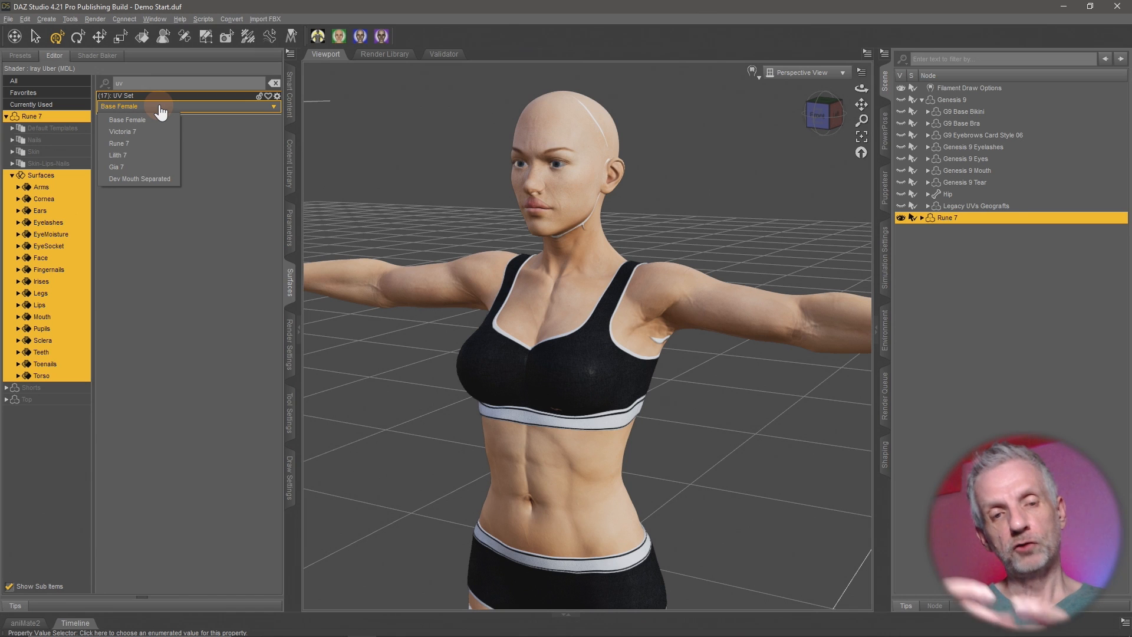
pyautogui.moveTo(154, 143)
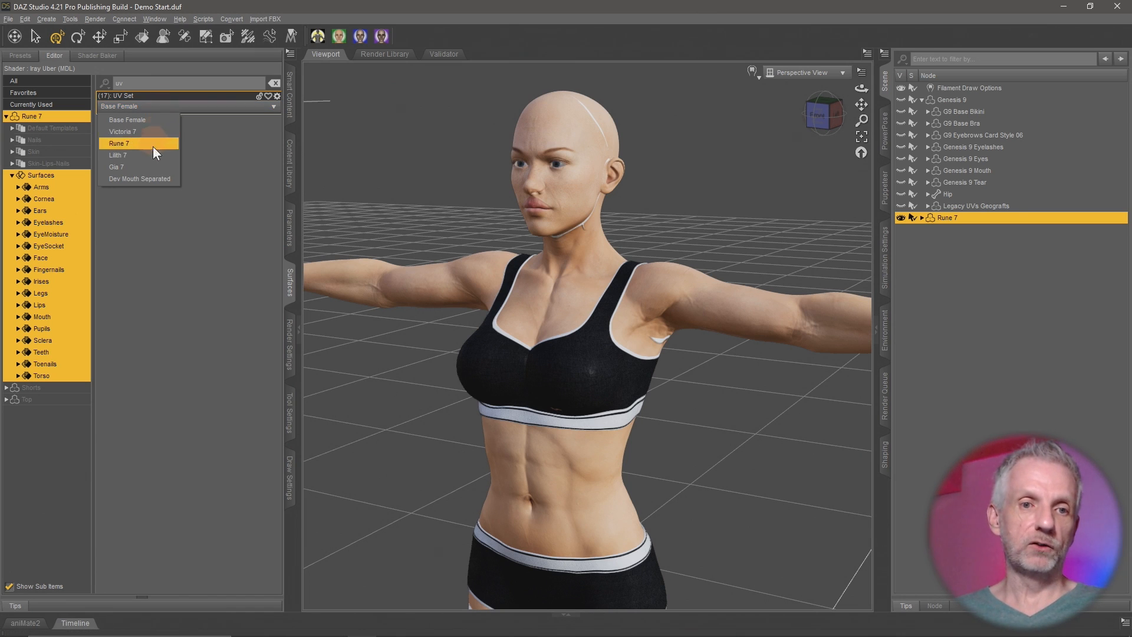
pyautogui.click(119, 143)
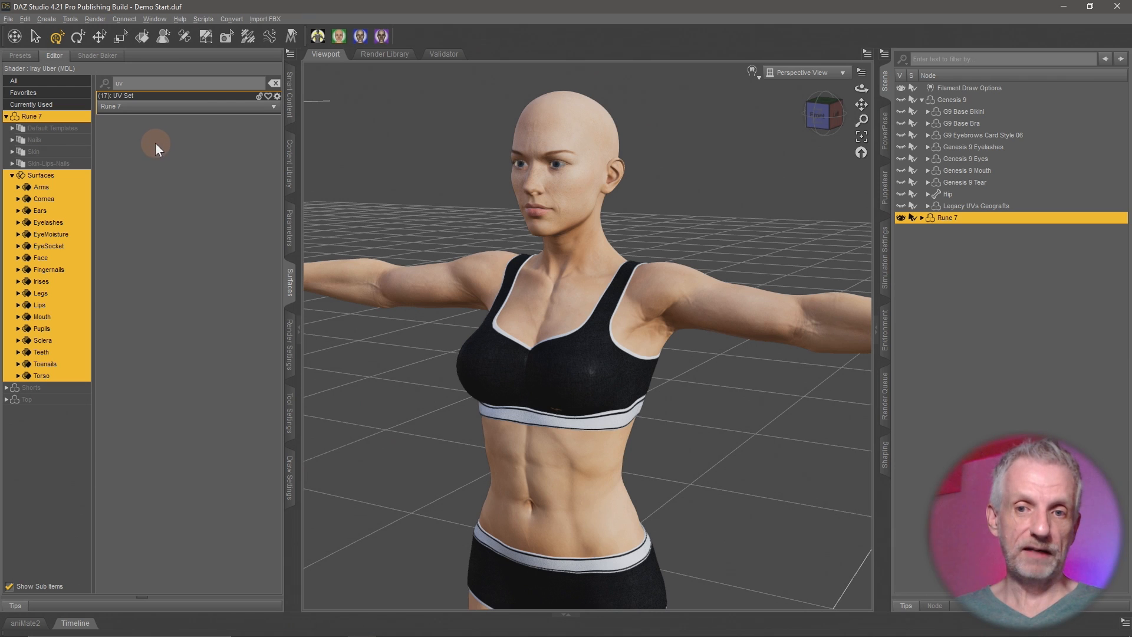
pyautogui.click(188, 106)
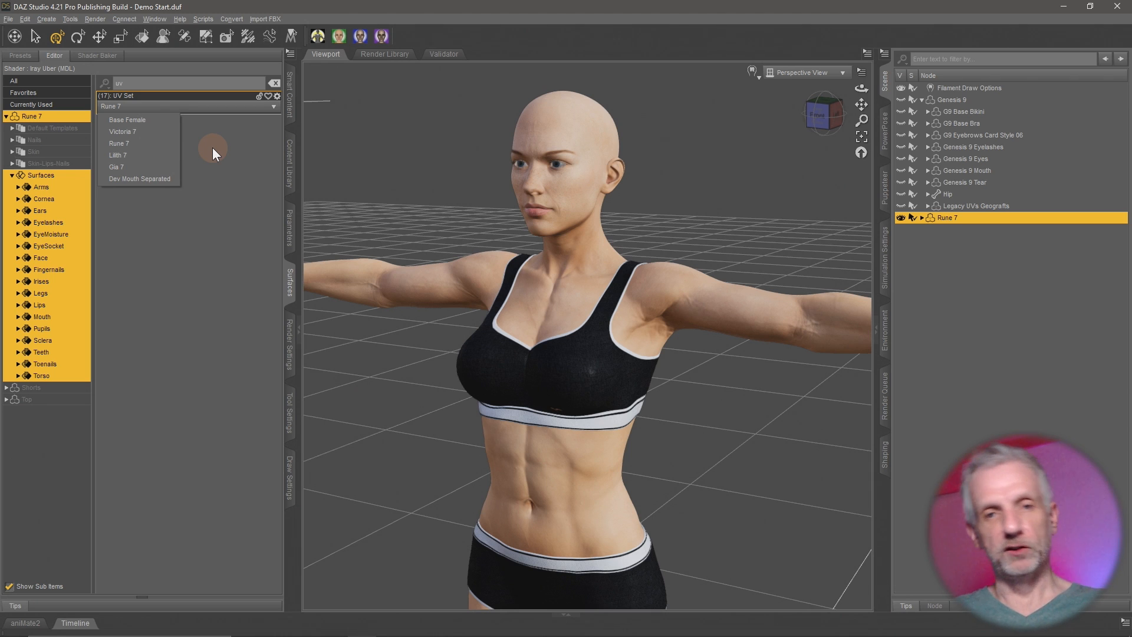
pyautogui.moveTo(210, 171)
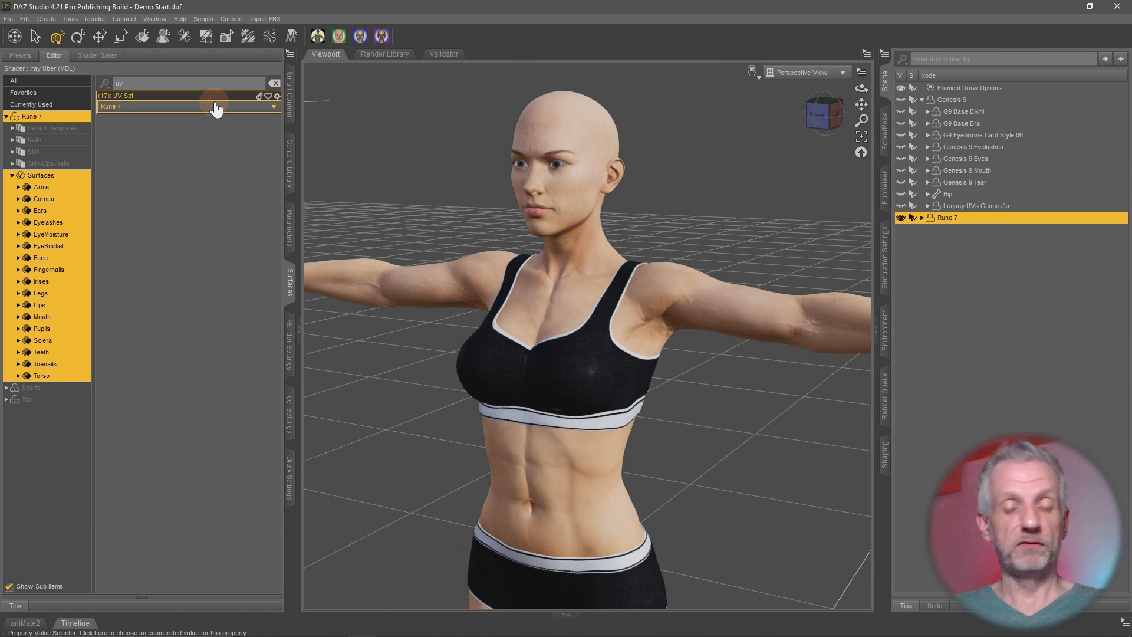
pyautogui.moveTo(291, 282)
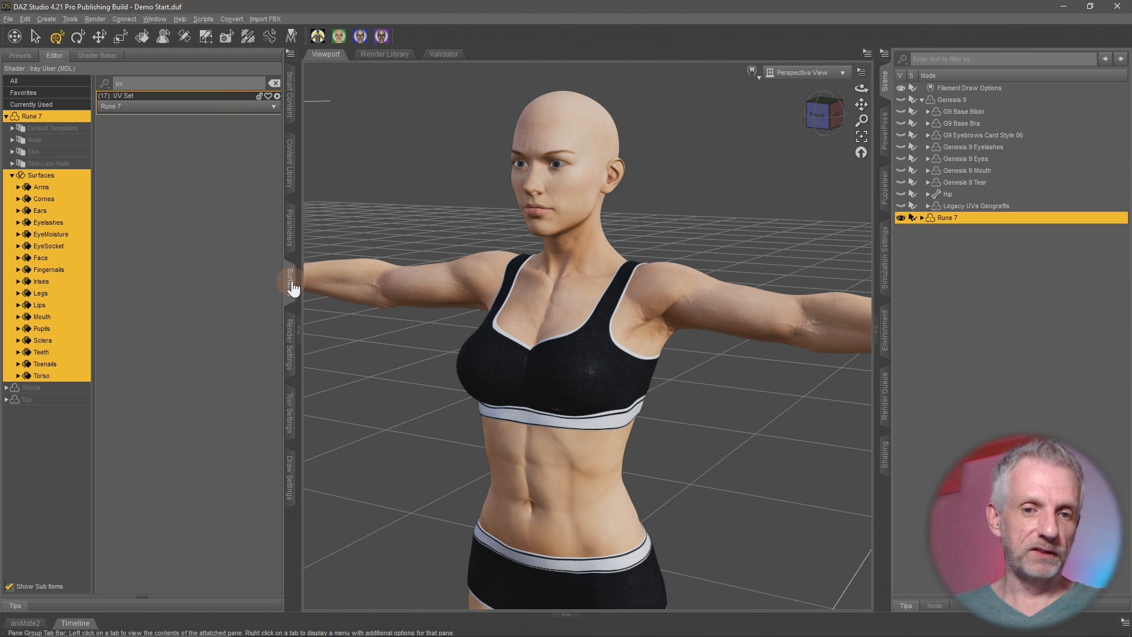
pyautogui.rightClick(290, 285)
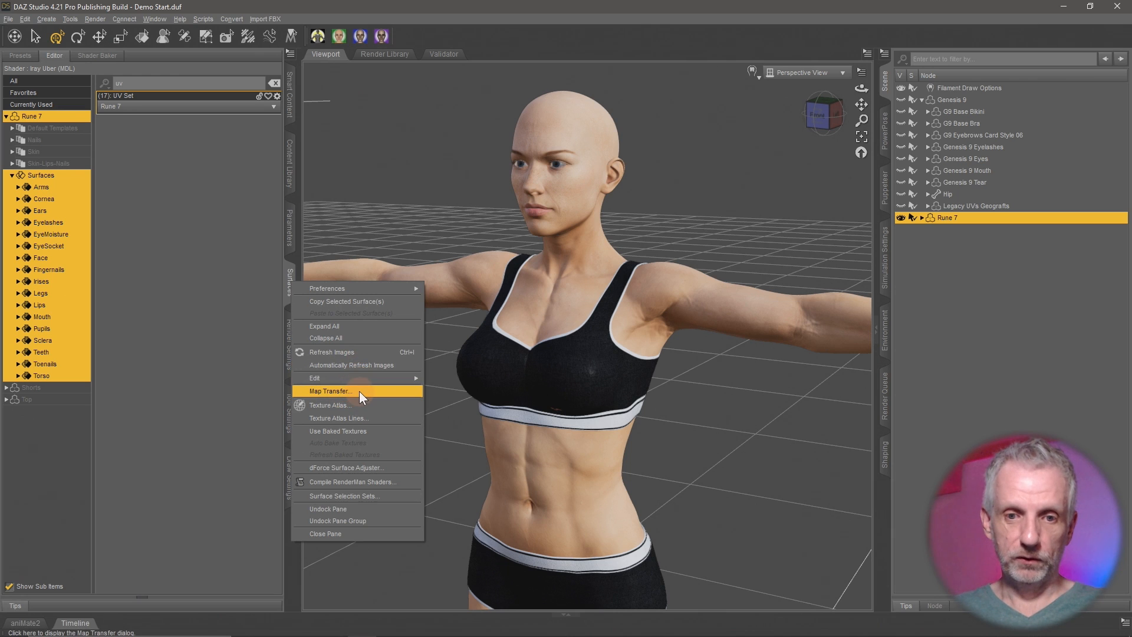
pyautogui.click(330, 390)
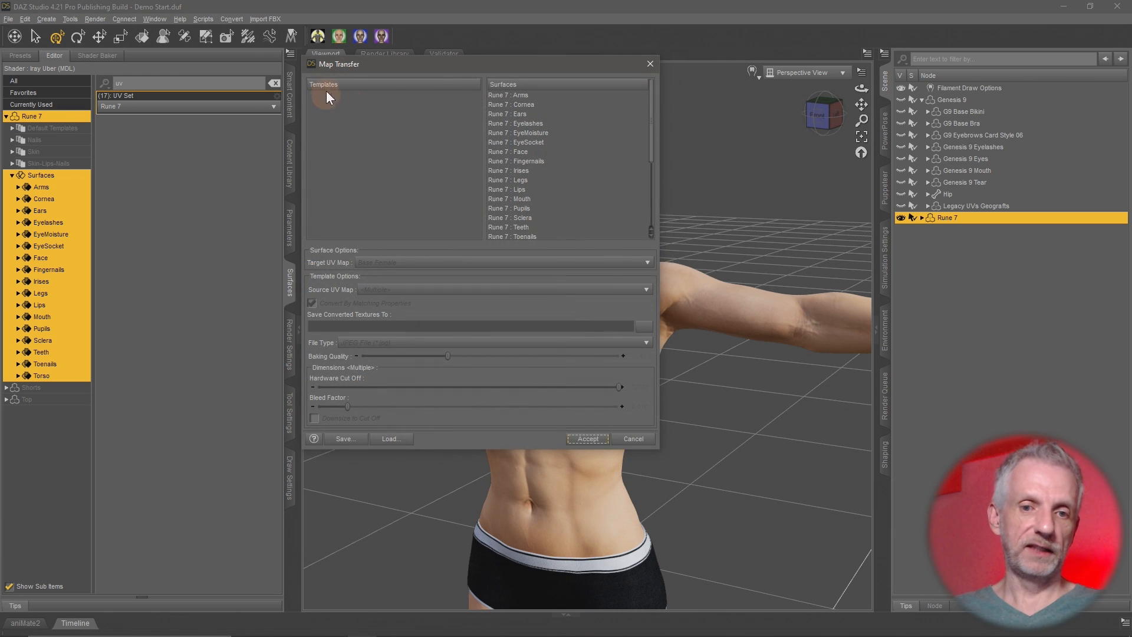
pyautogui.moveTo(361, 332)
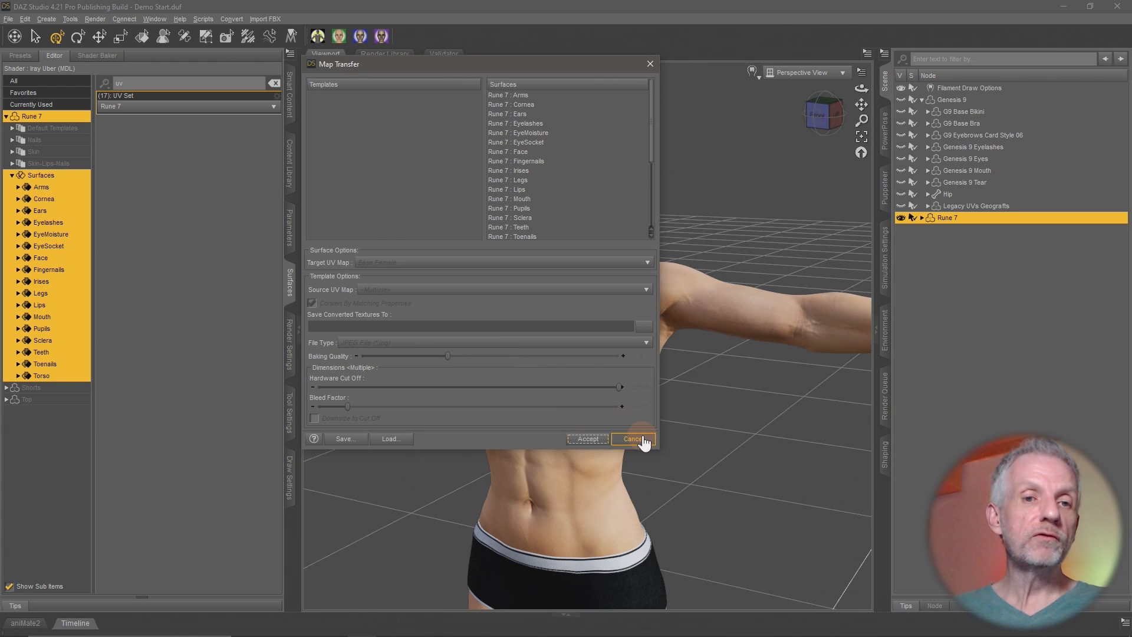
pyautogui.click(634, 439)
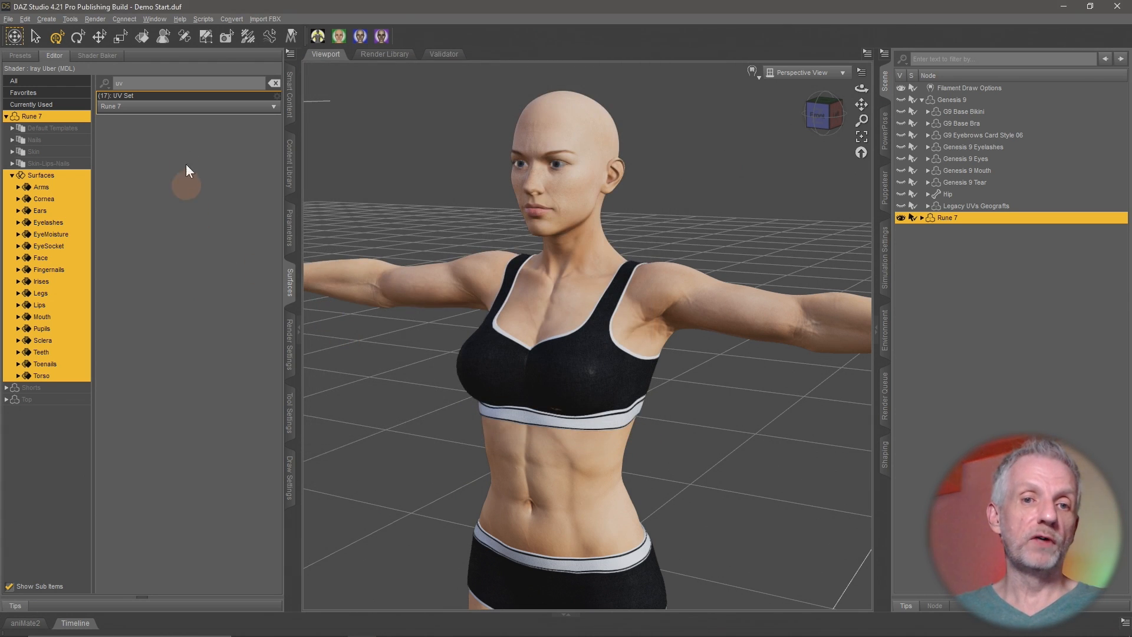
# - Zoom the viewport in close on Rune 7's face to inspect the brows
pyautogui.click(188, 106)
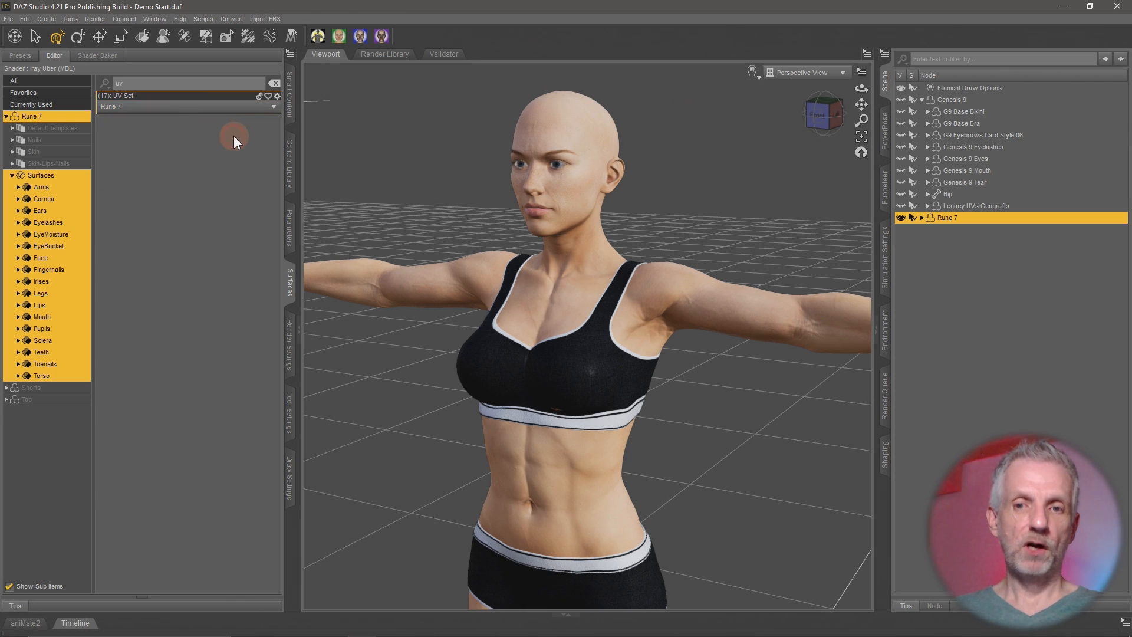
pyautogui.moveTo(503, 276)
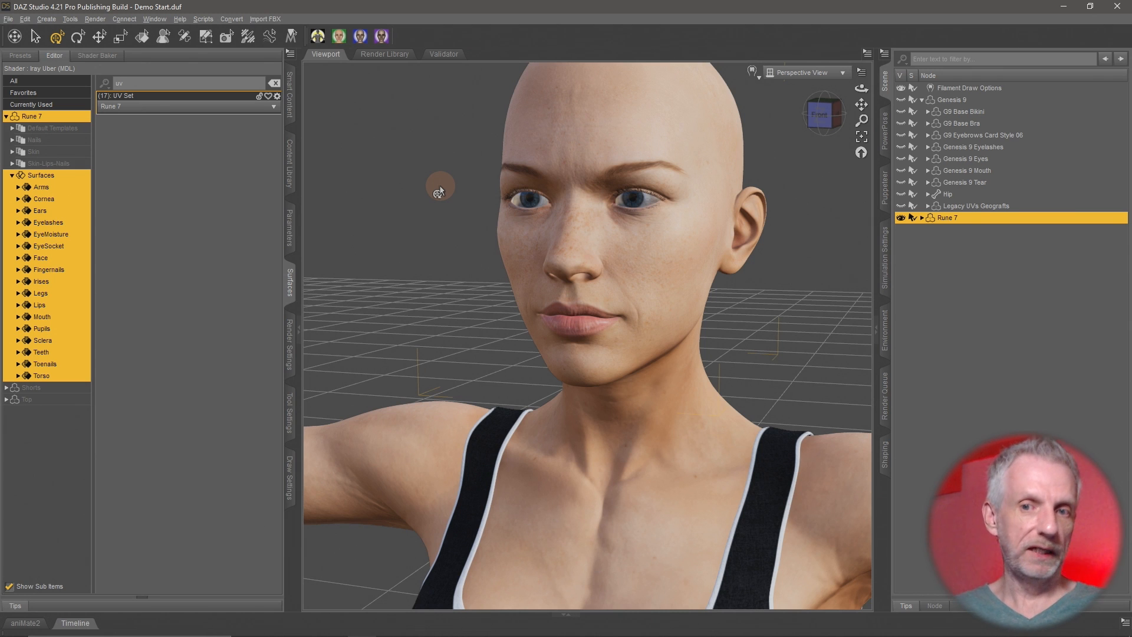
pyautogui.moveTo(439, 191); pyautogui.dragTo(485, 214)
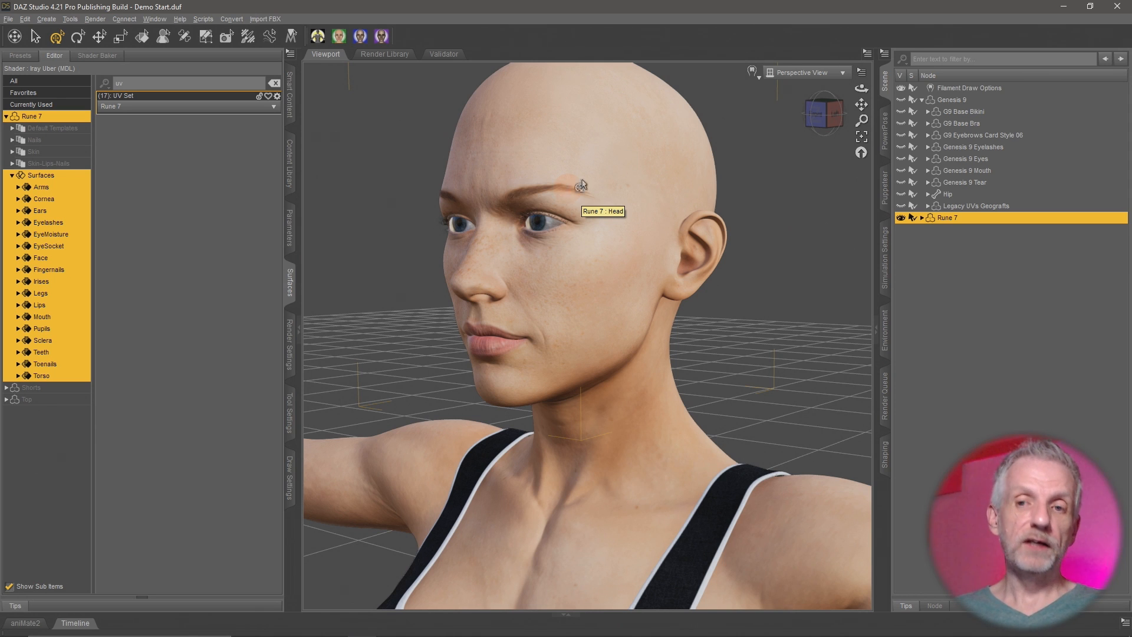
pyautogui.moveTo(1061, 6)
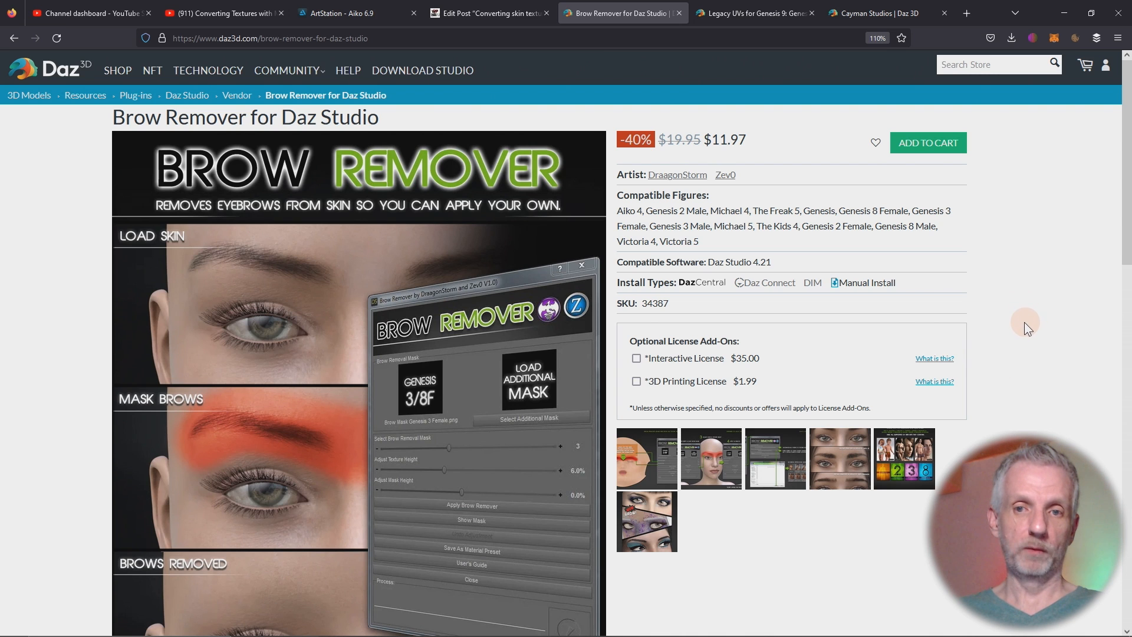
# - Scroll down the Brow Remover product page to its supported-figures image
pyautogui.scroll(-3)
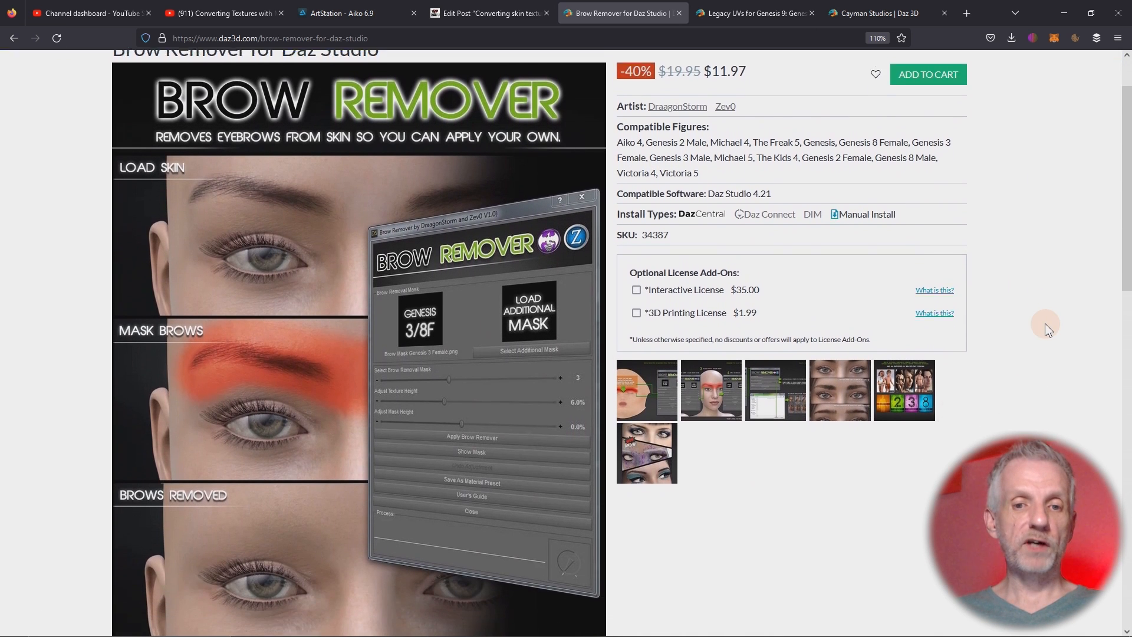
pyautogui.scroll(-3)
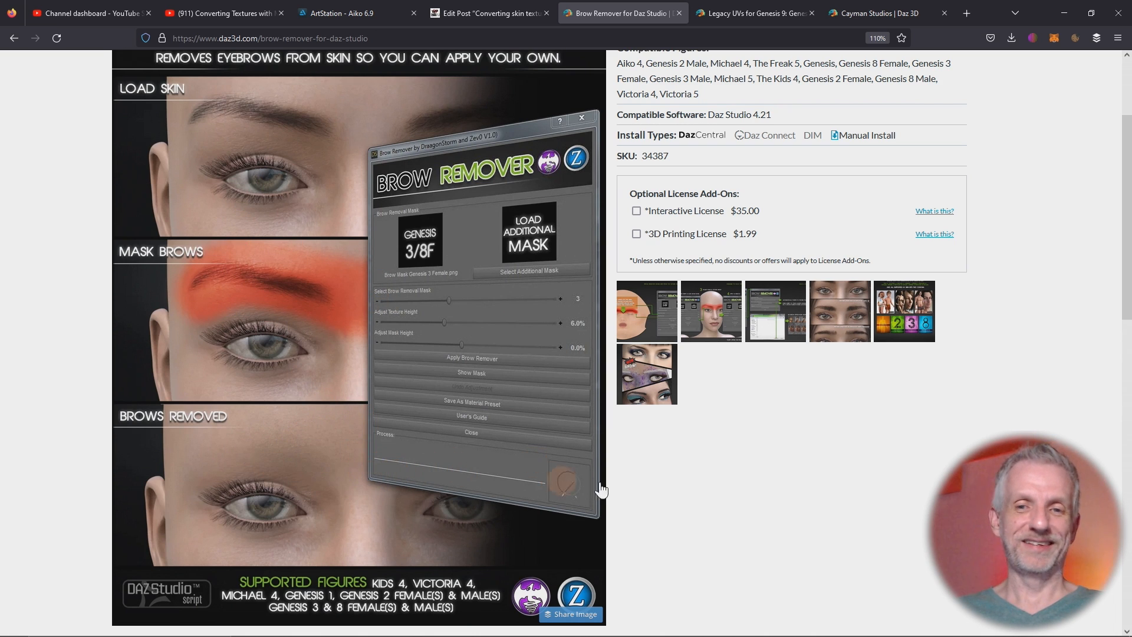
pyautogui.scroll(-3)
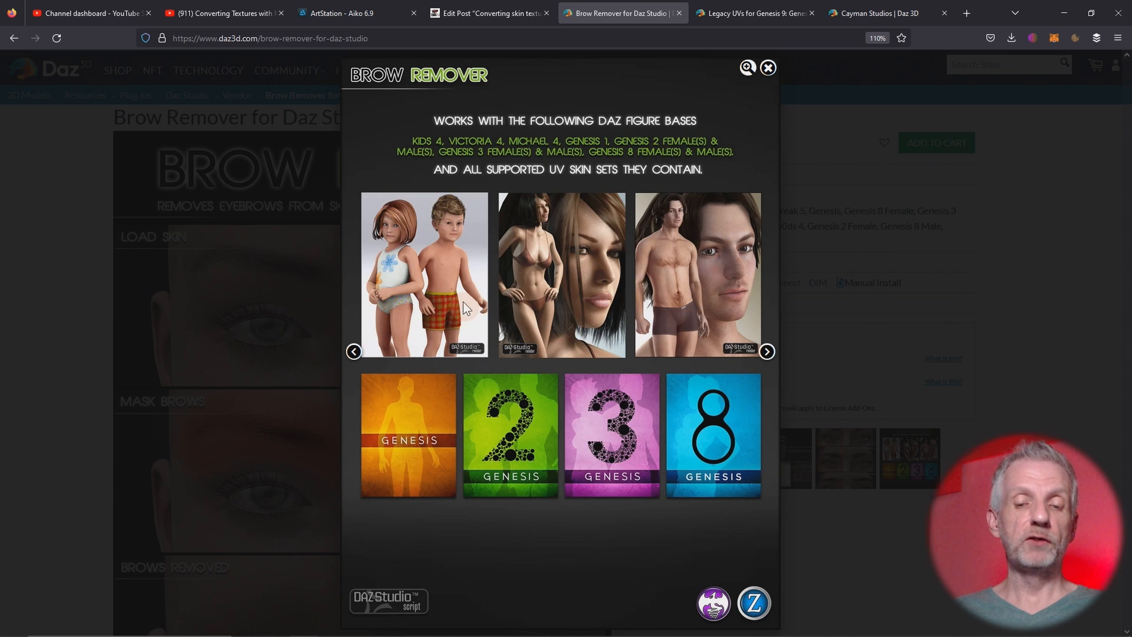
pyautogui.moveTo(603, 422)
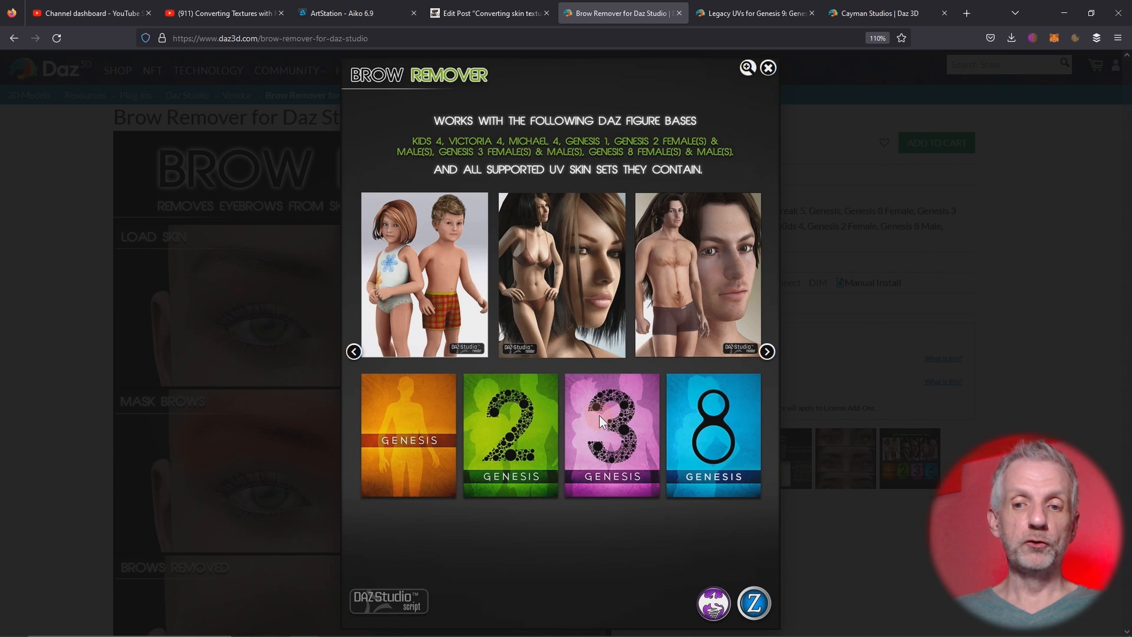